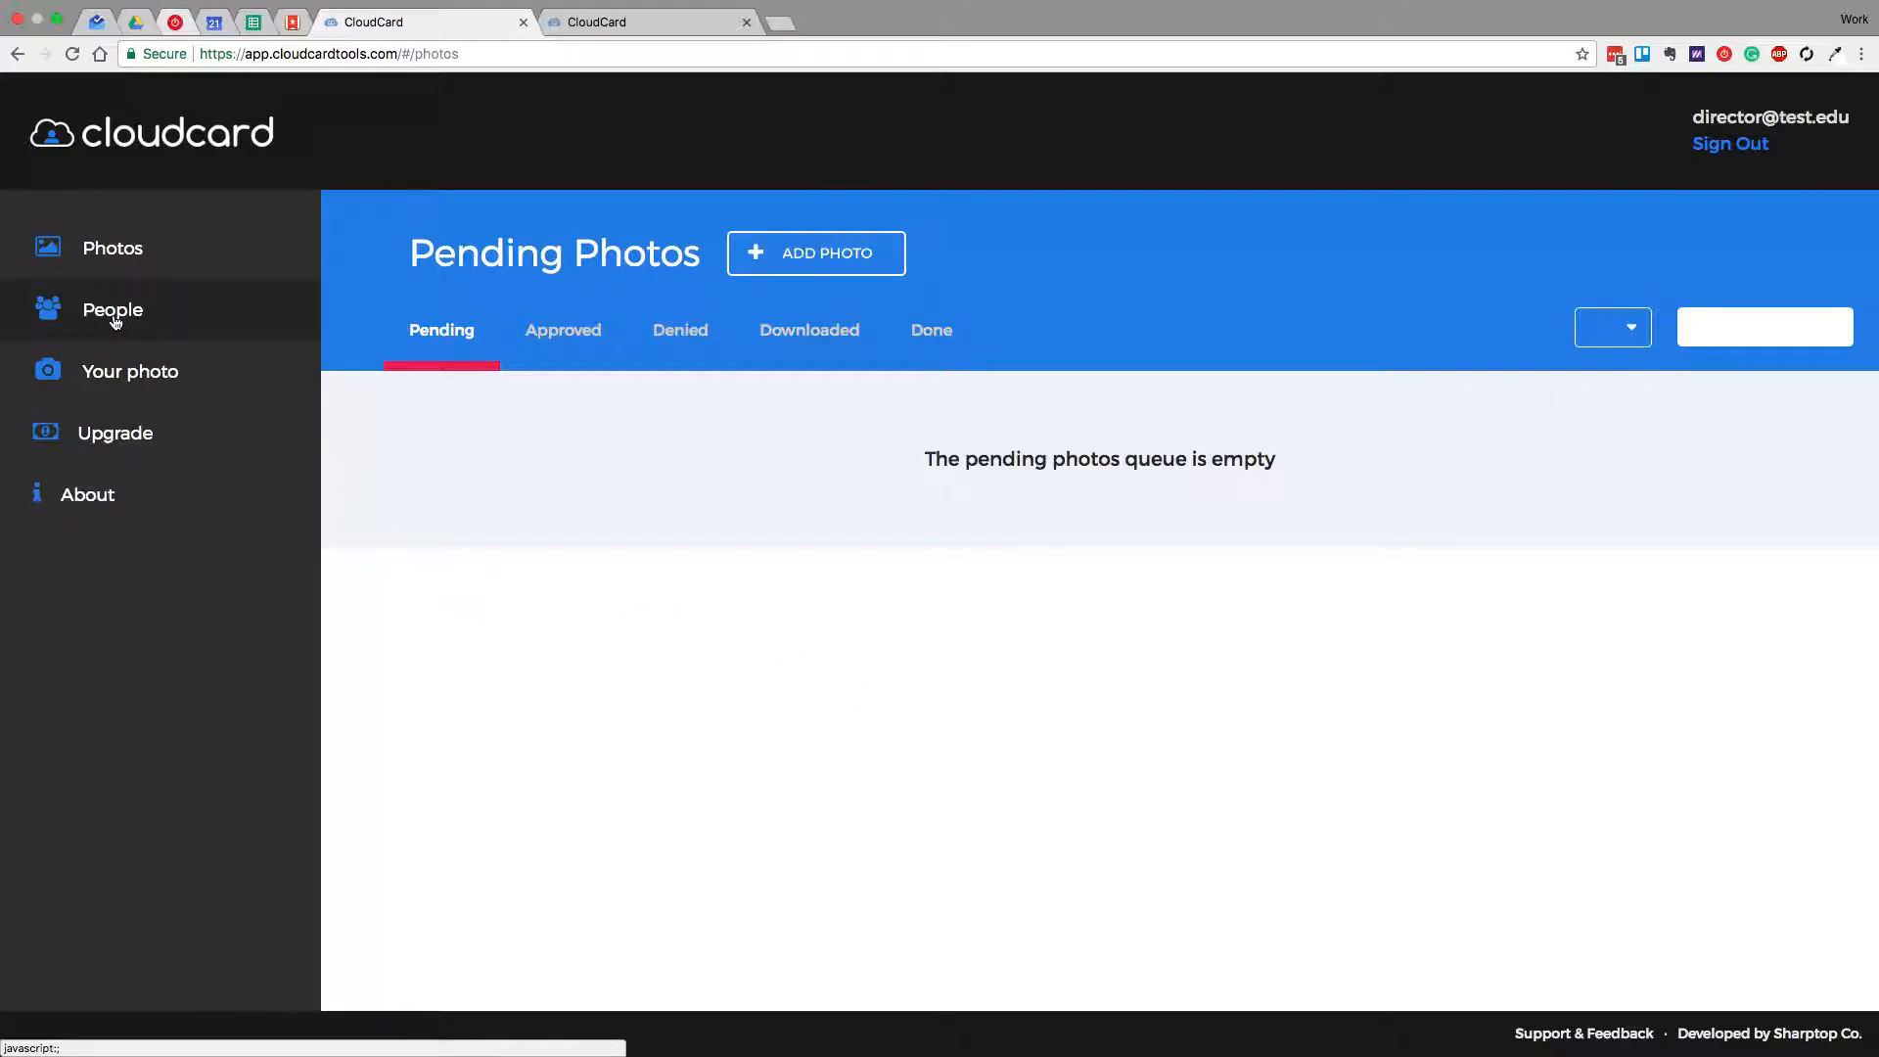
- Show the People list for the organization from the sidebar
left_click(111, 309)
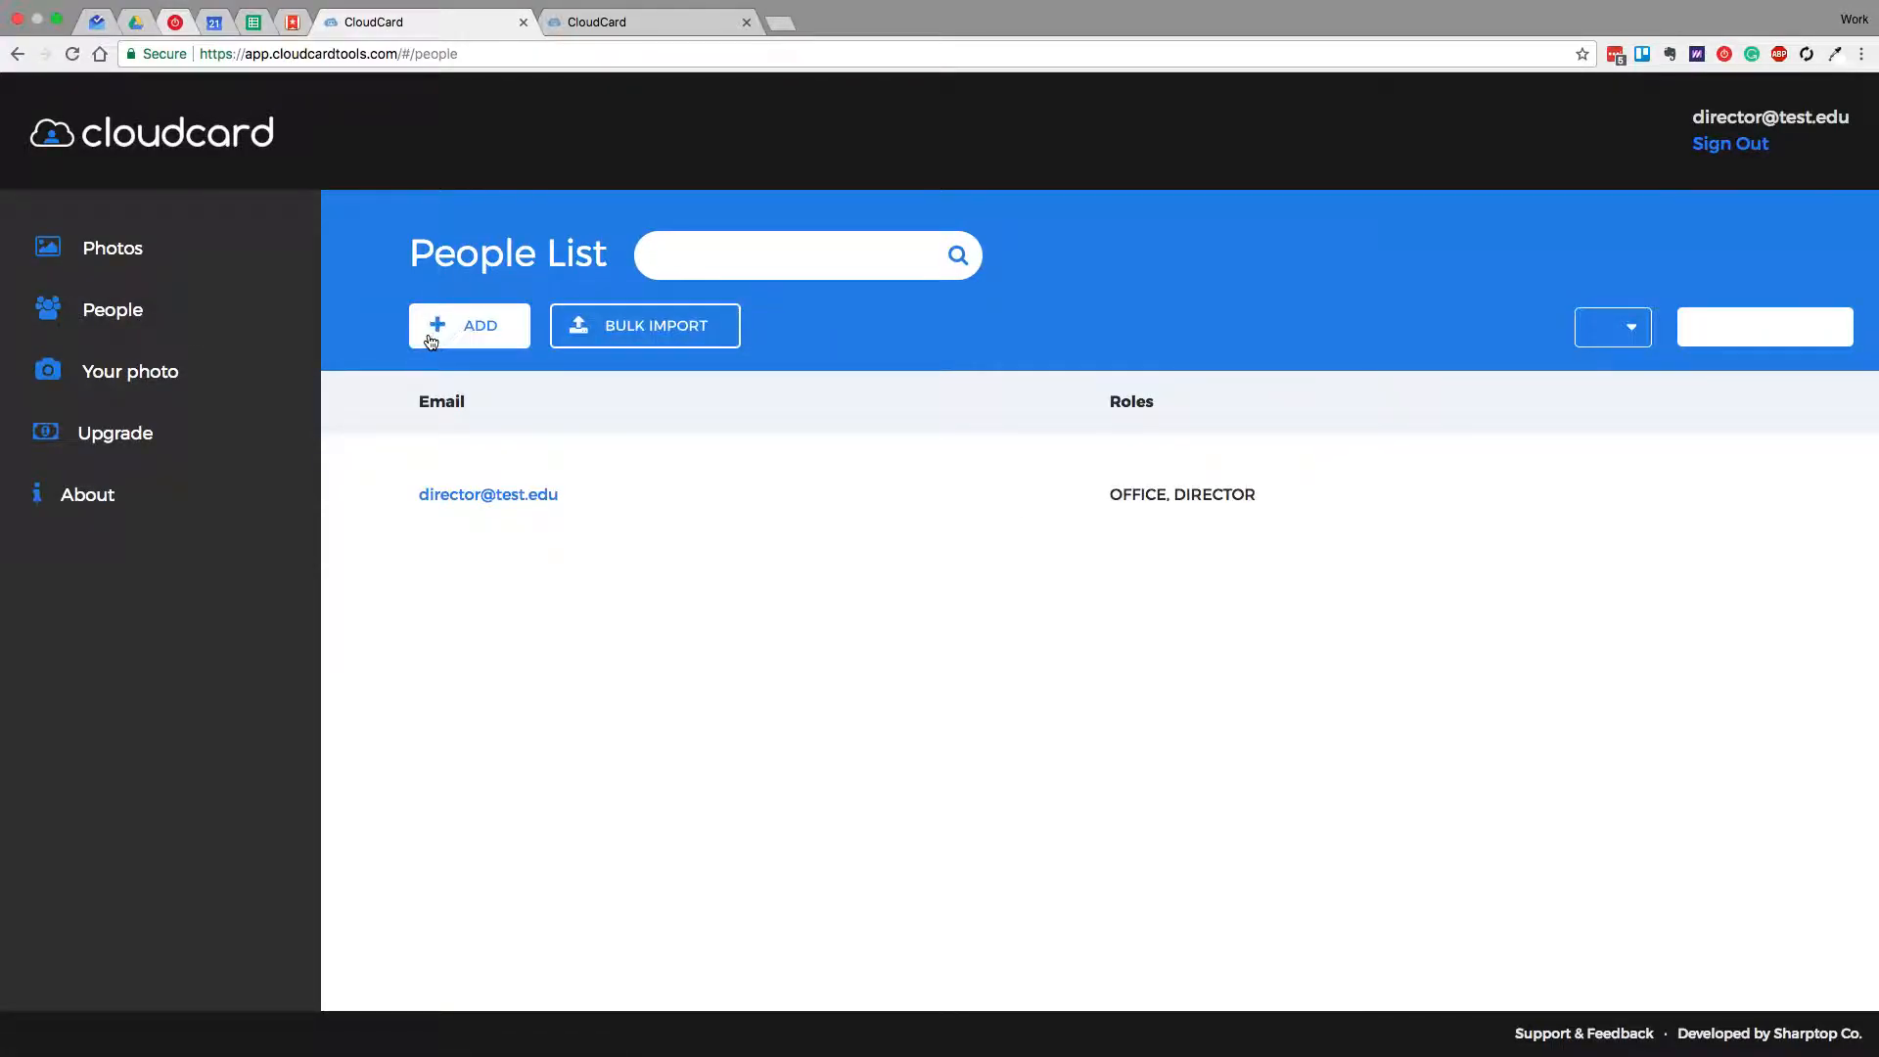
left_click(467, 325)
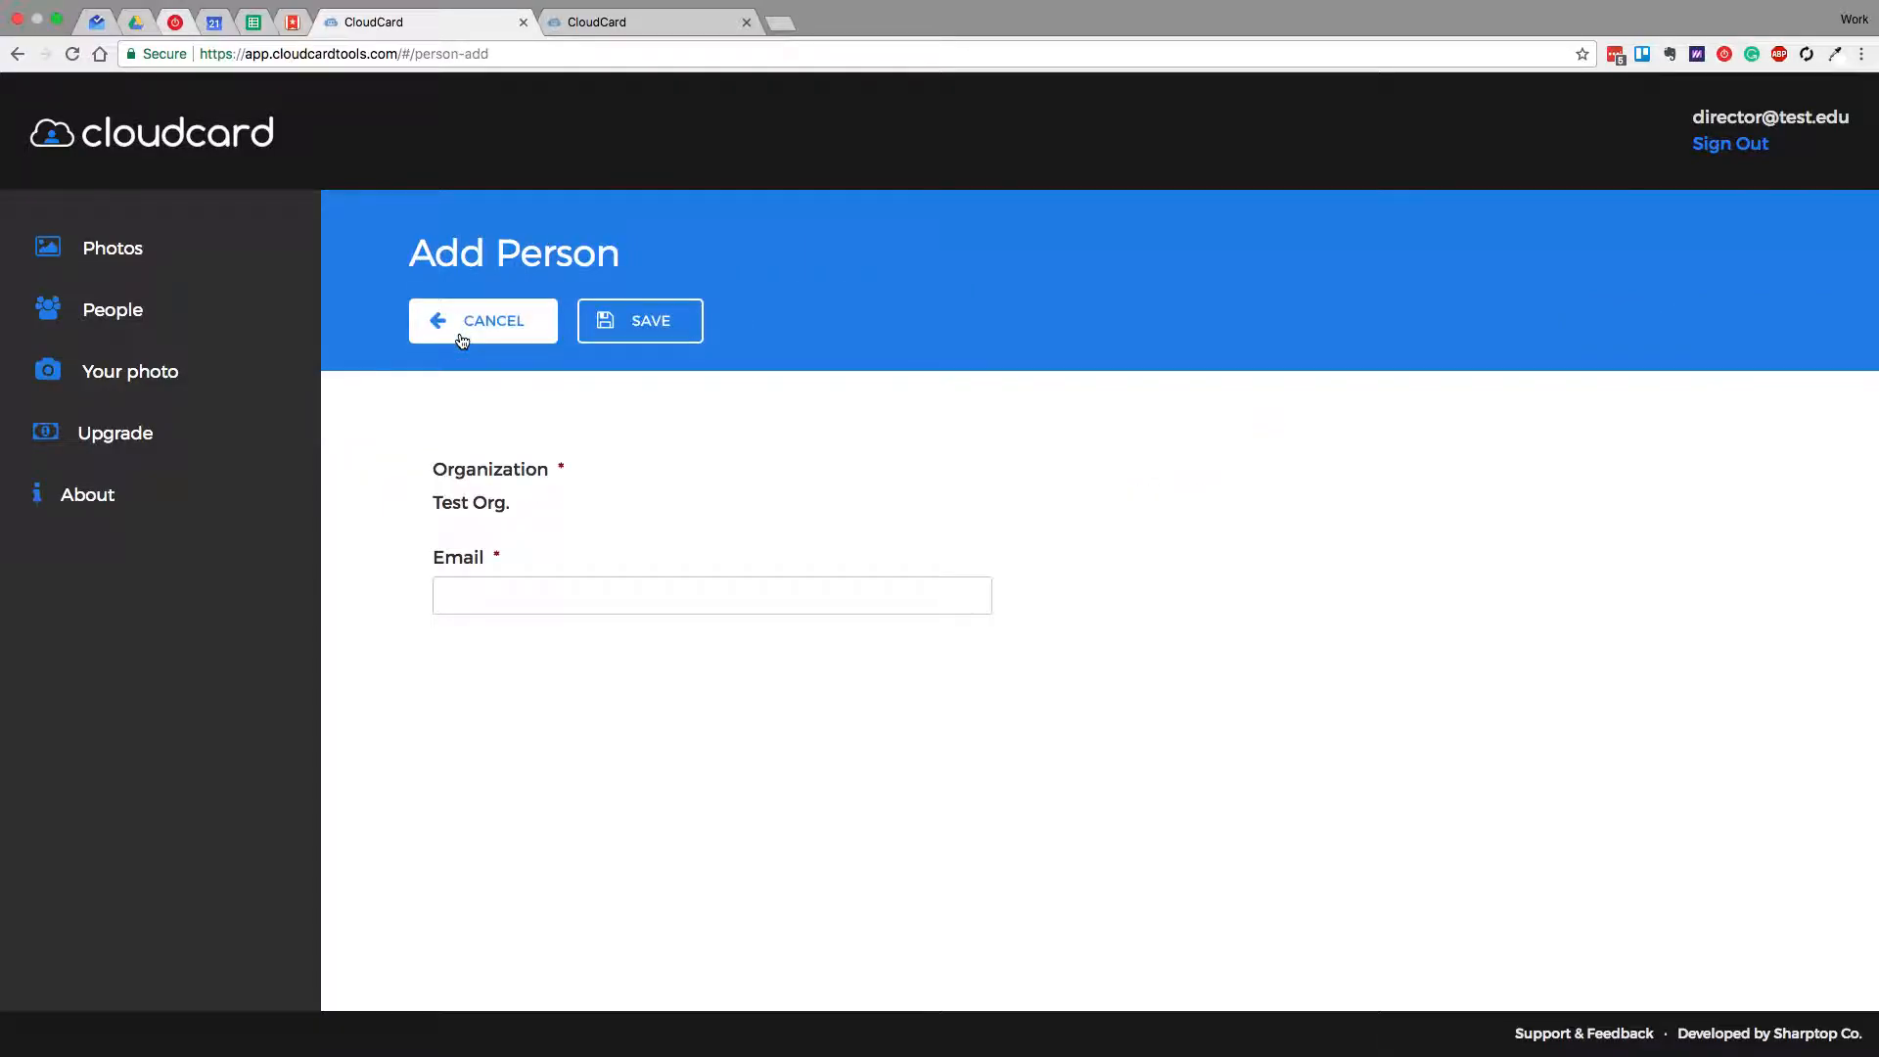
left_click(711, 595)
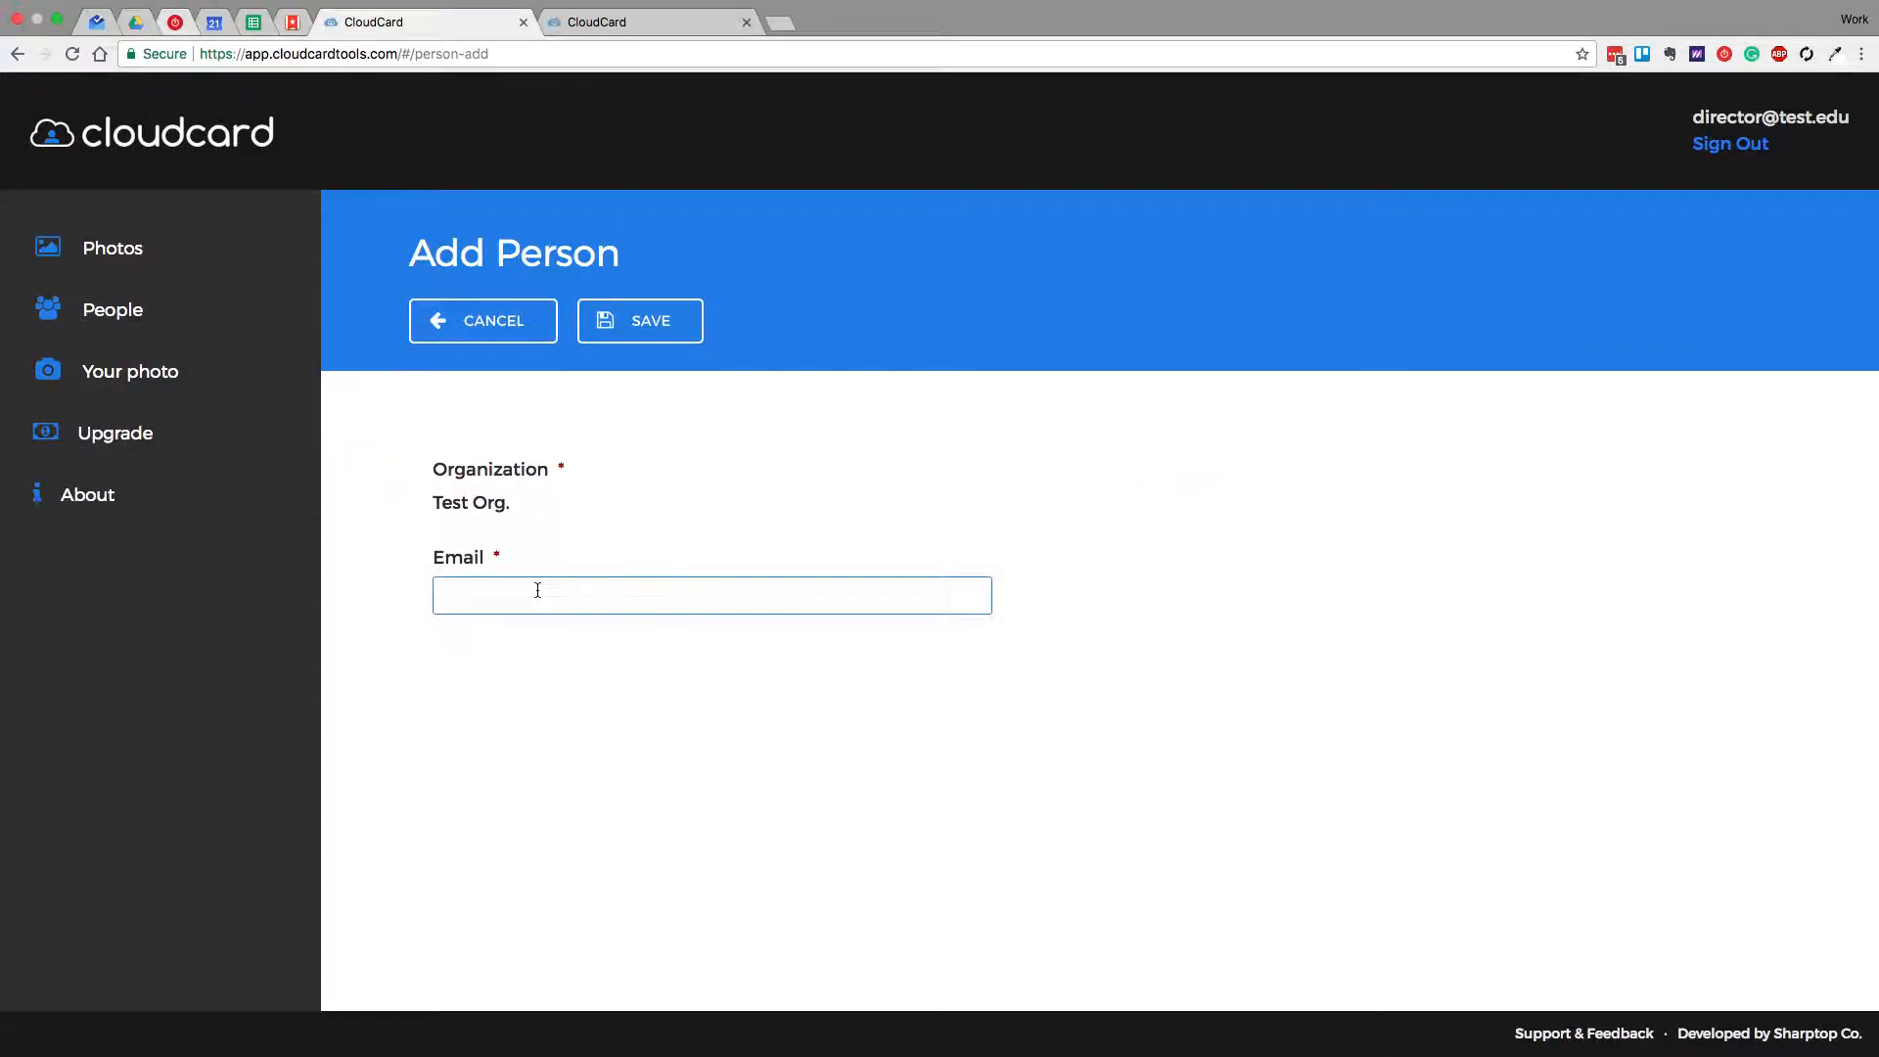
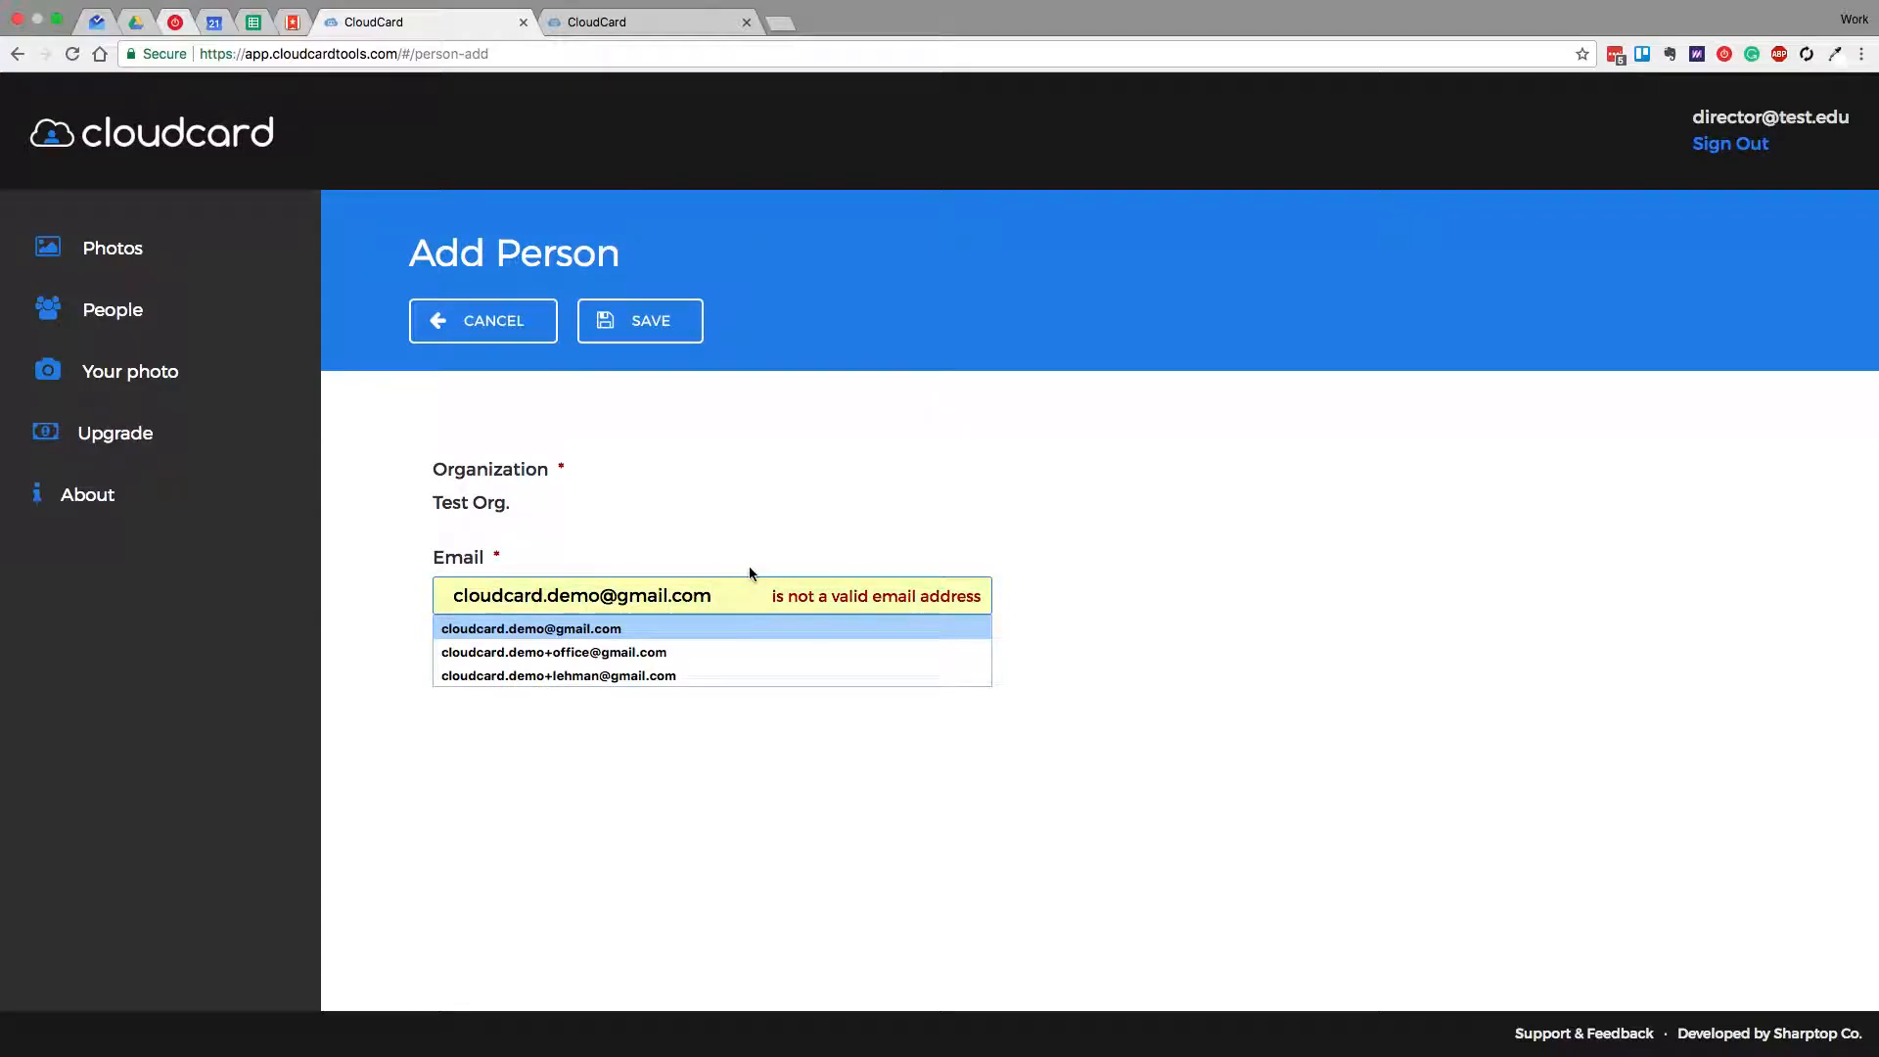
left_click(638, 319)
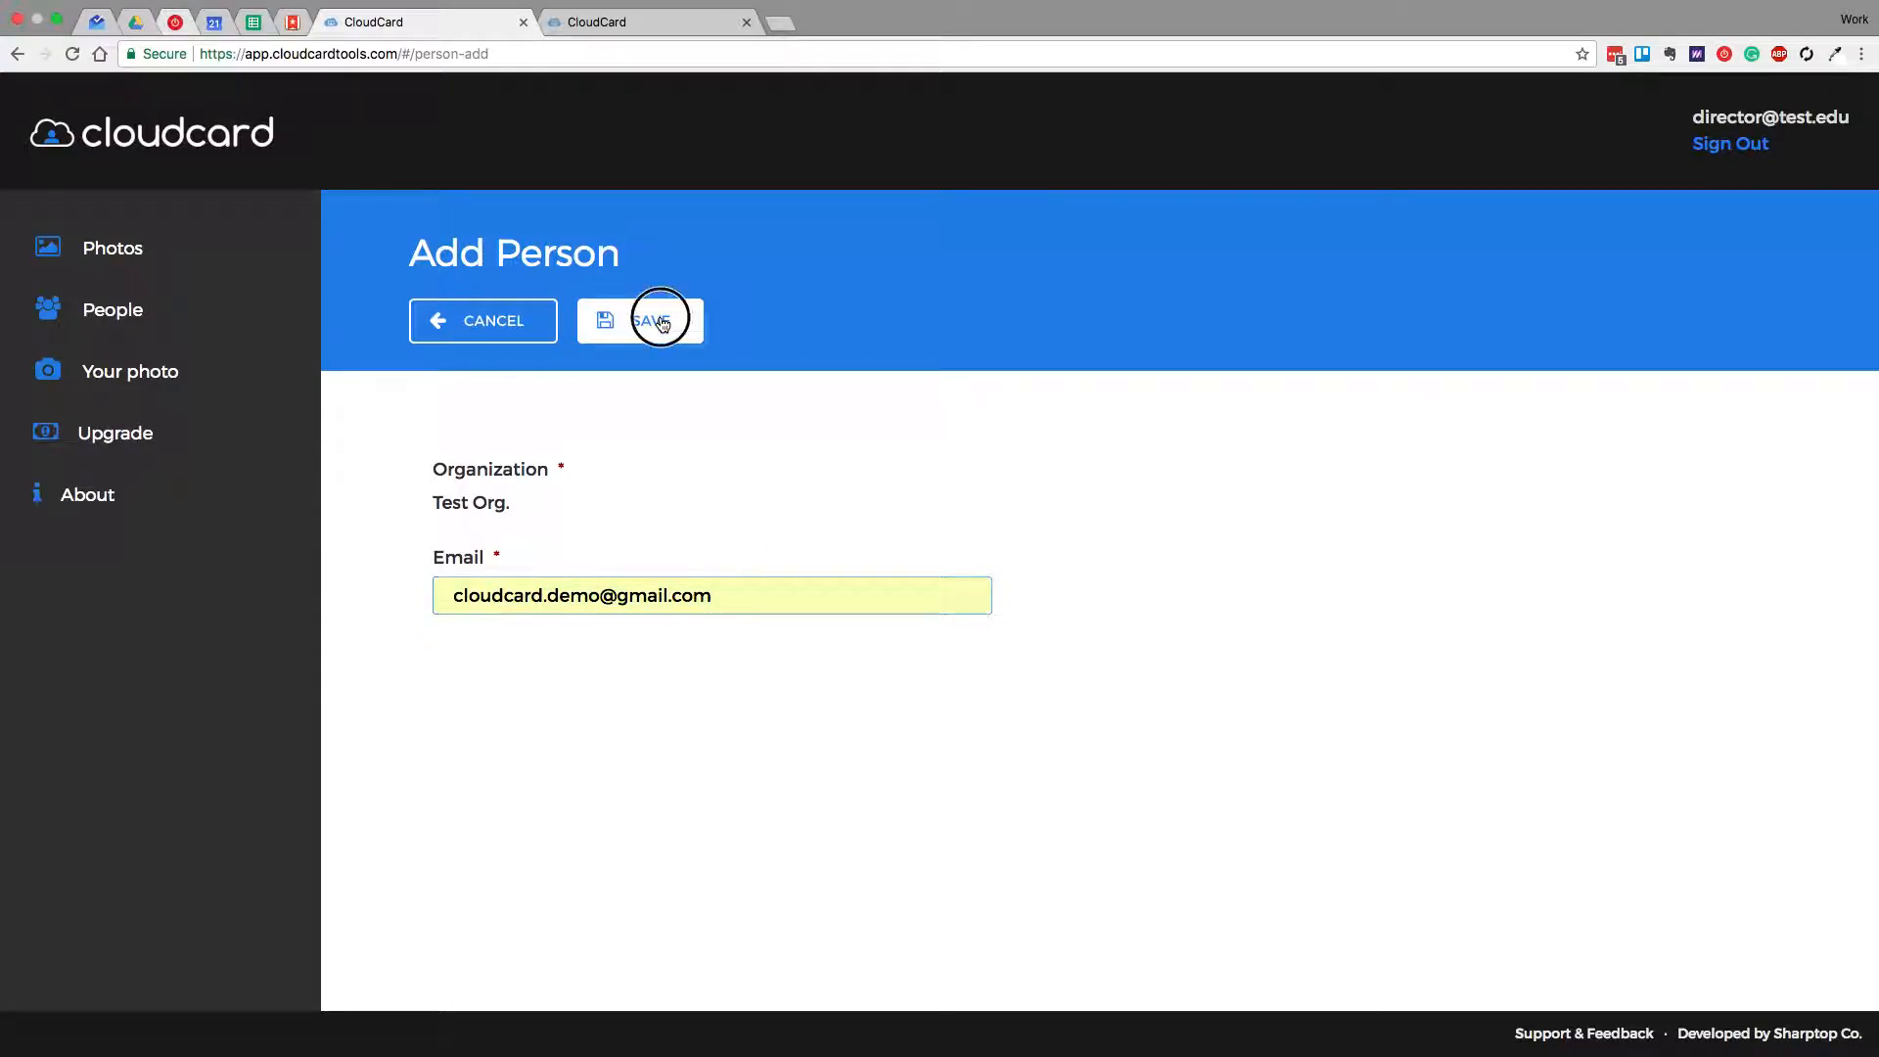
left_click(640, 319)
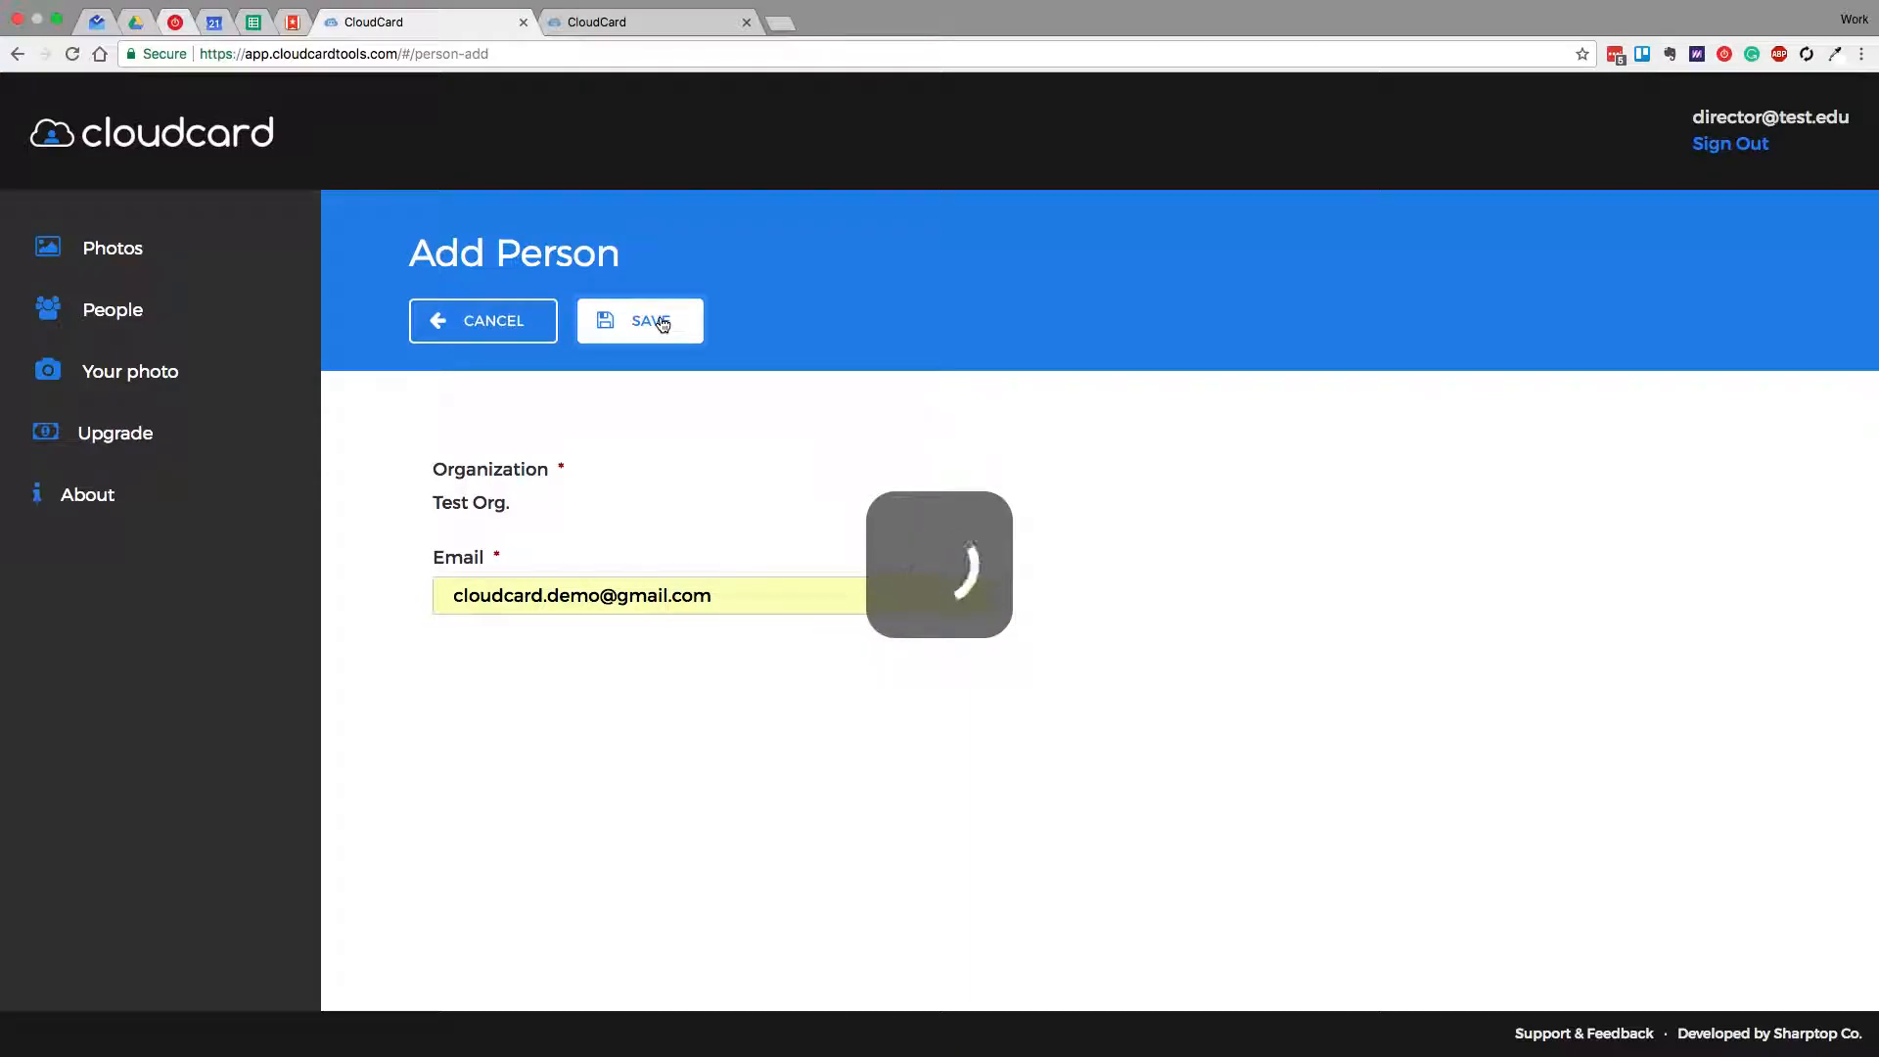
left_click(640, 319)
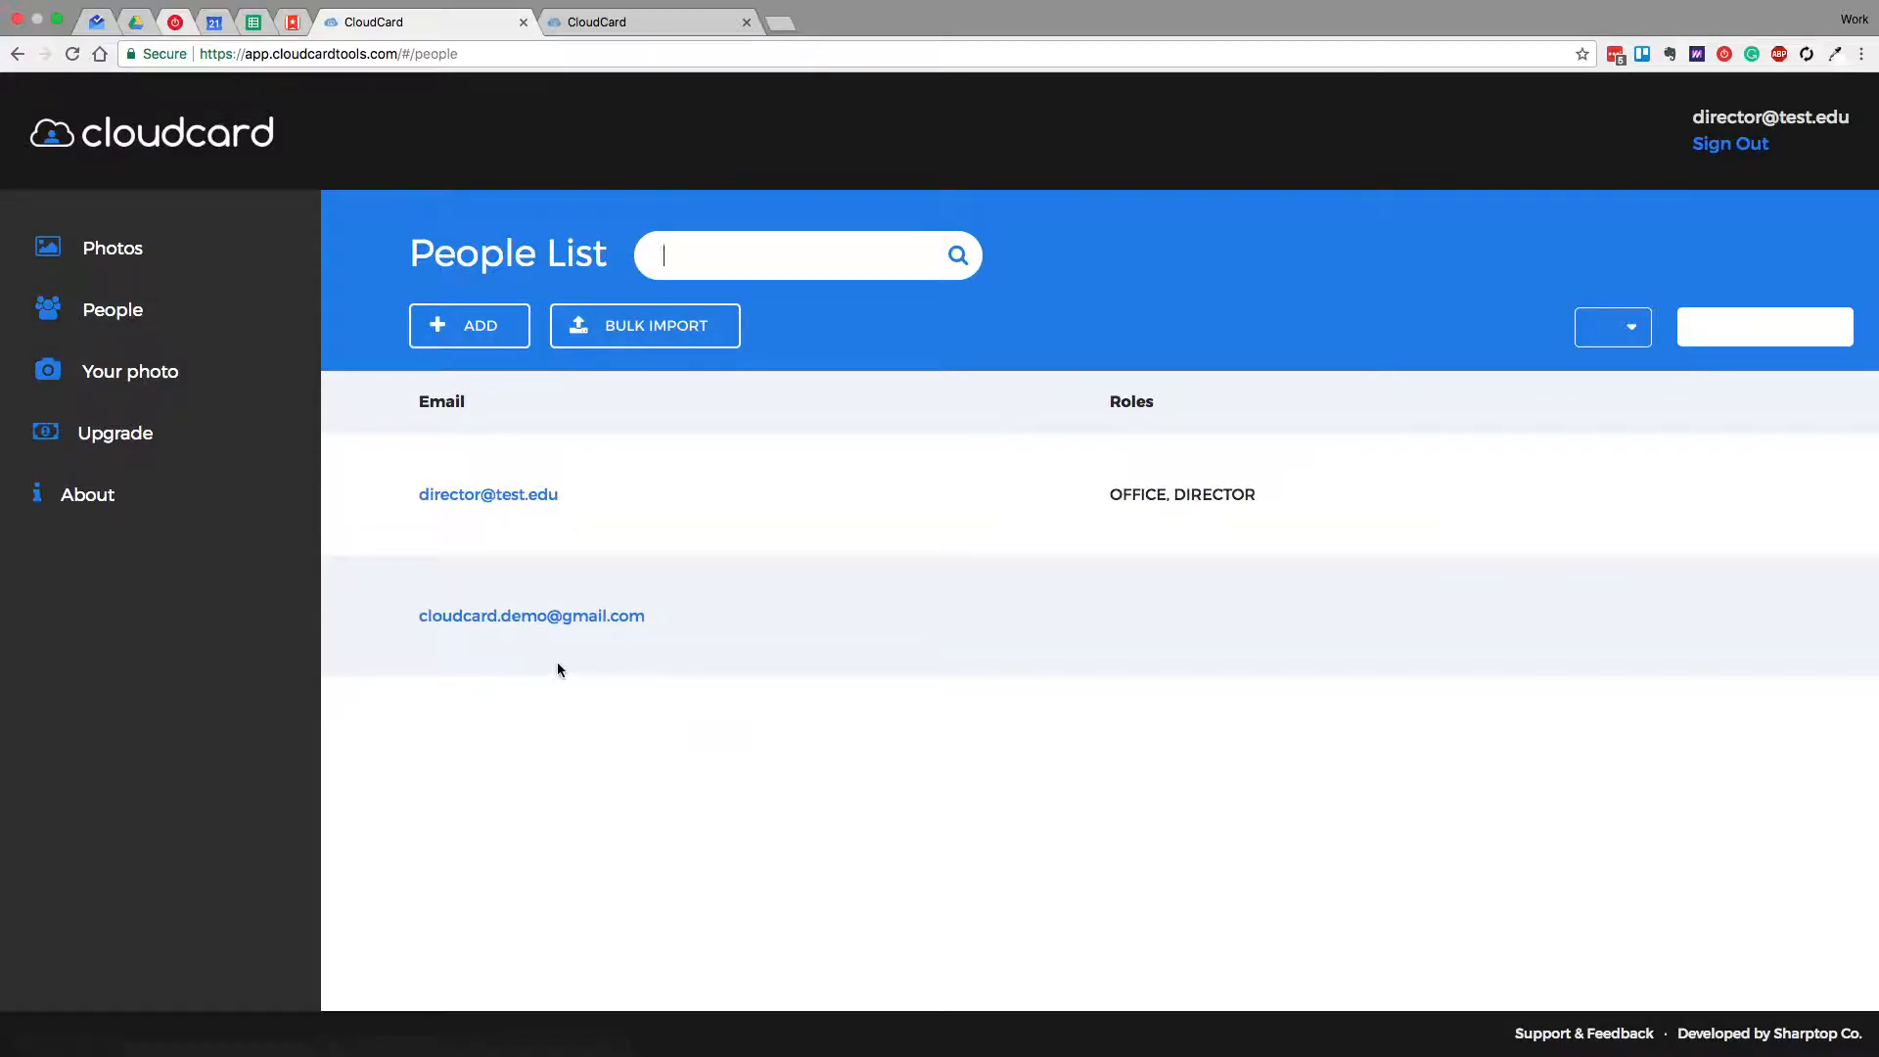
mouse_move(585, 641)
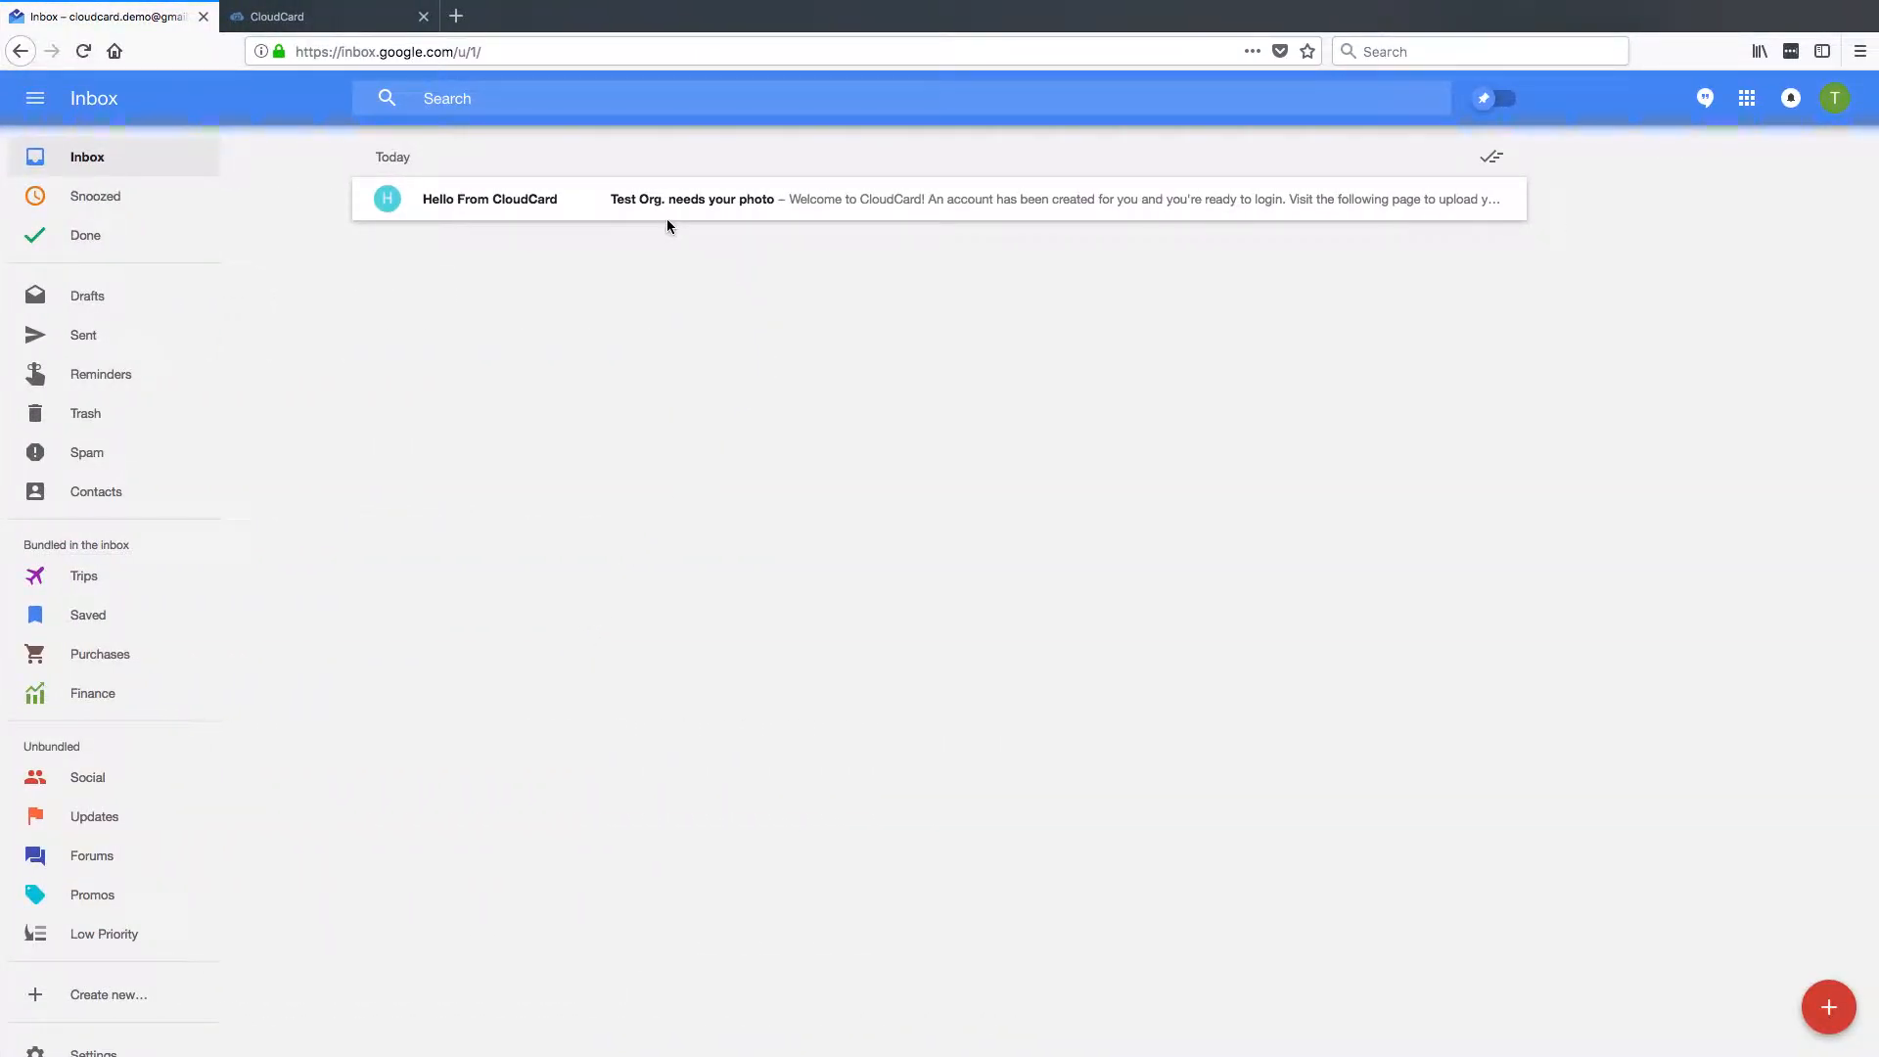
- Read the 'Test Org. needs your photo' email and follow its upload link
left_click(691, 200)
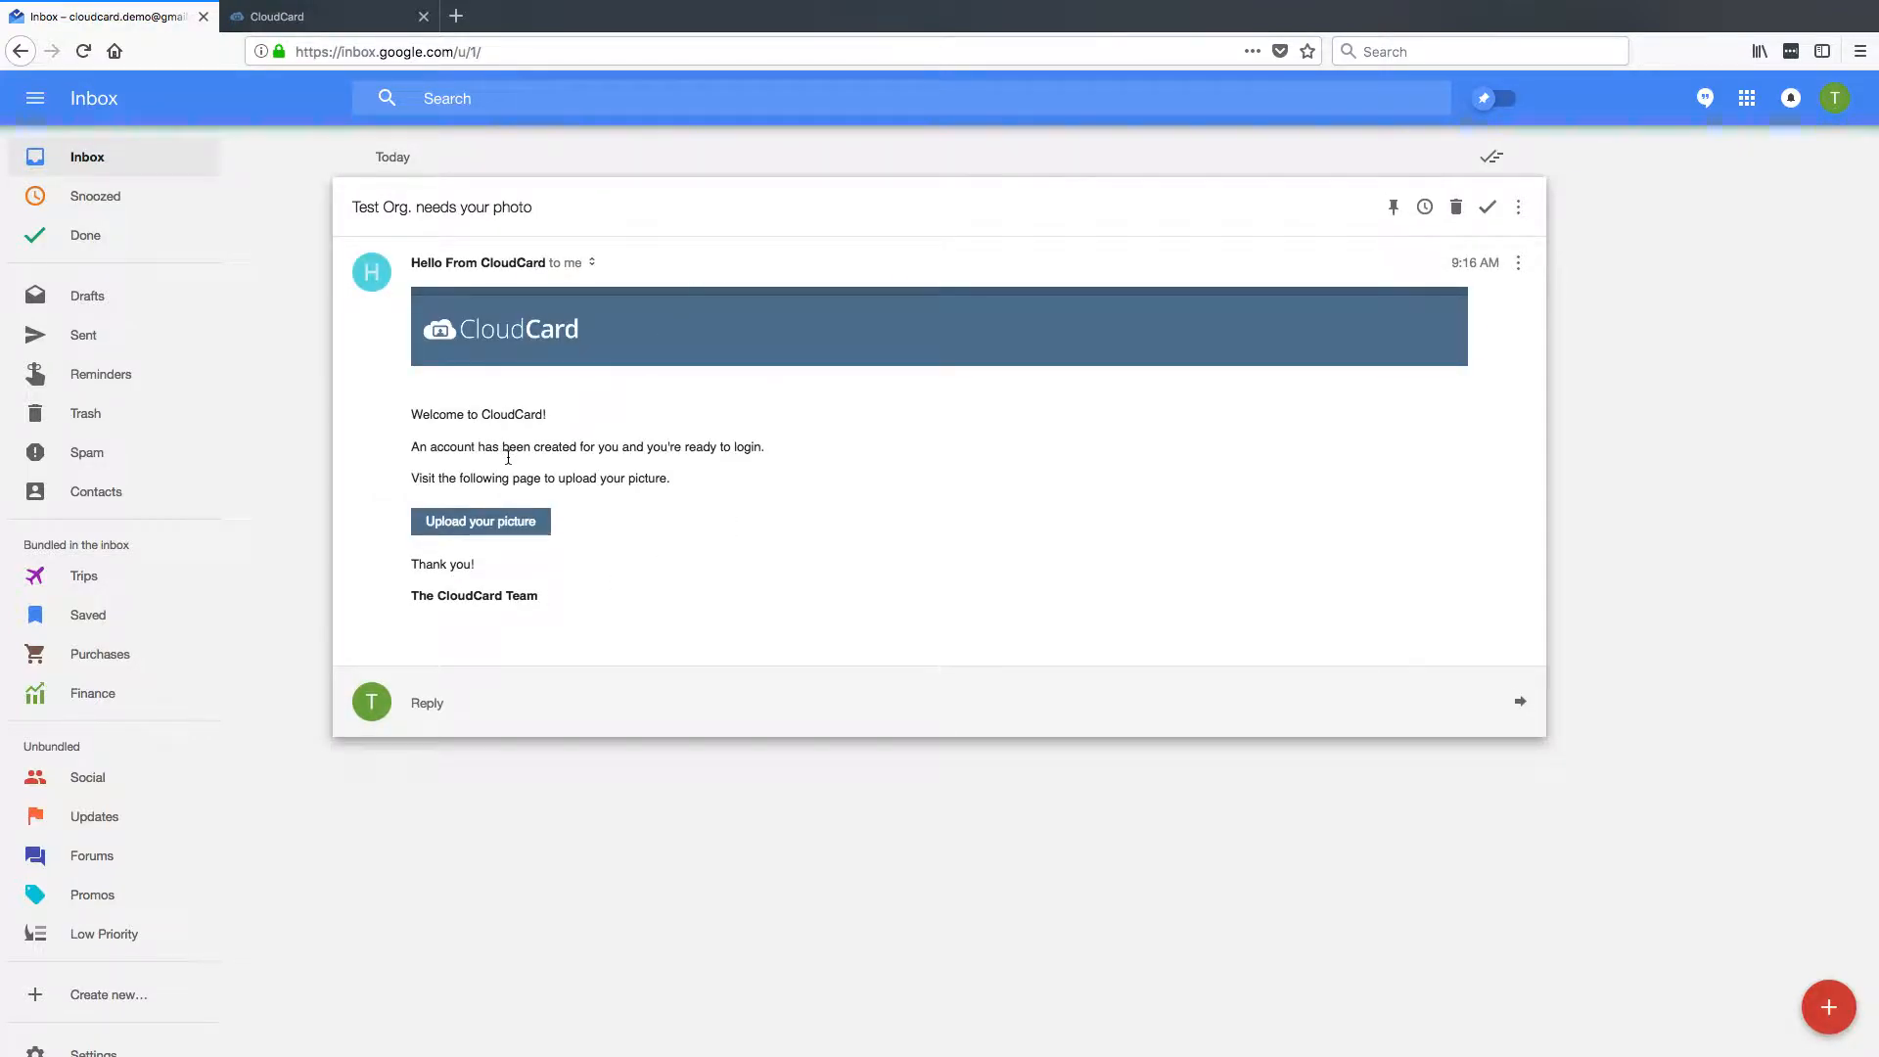
mouse_move(479, 520)
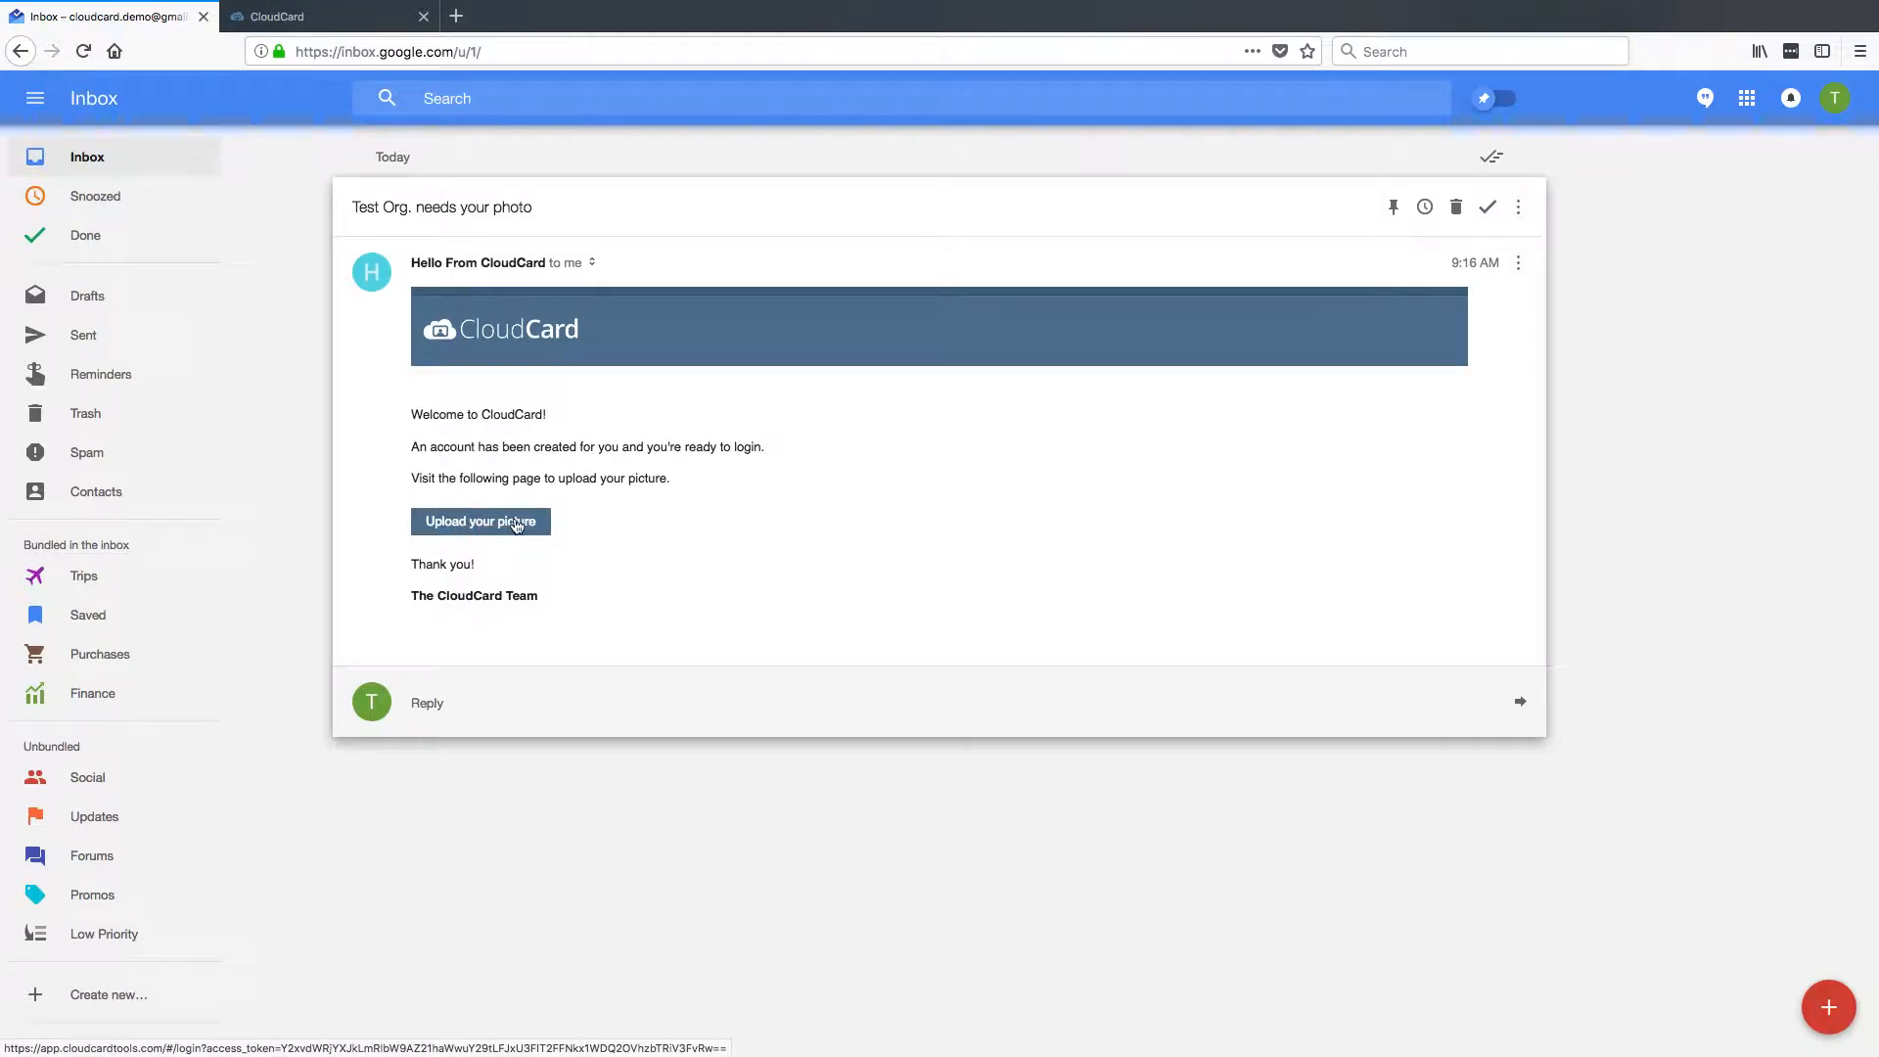
left_click(479, 521)
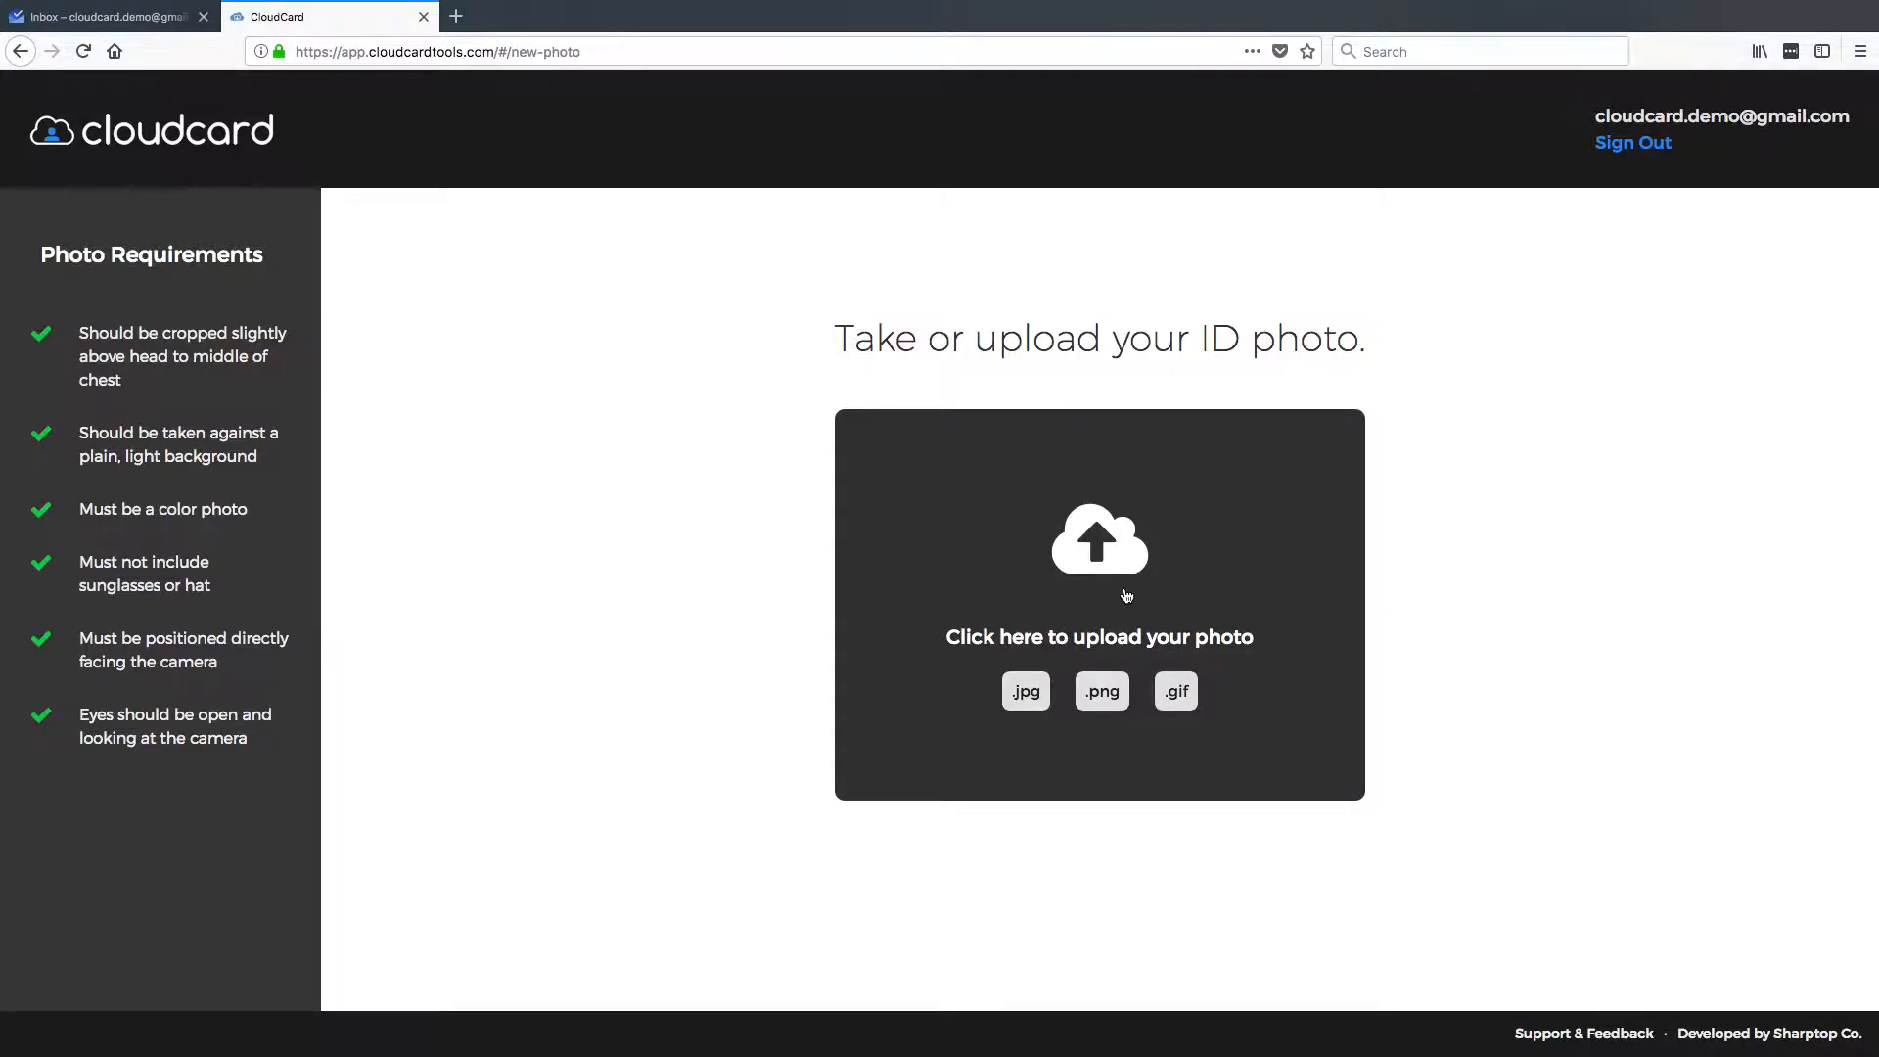
- Upload teen-guy.jpg as the ID photo and dismiss the thank-you message
left_click(1096, 551)
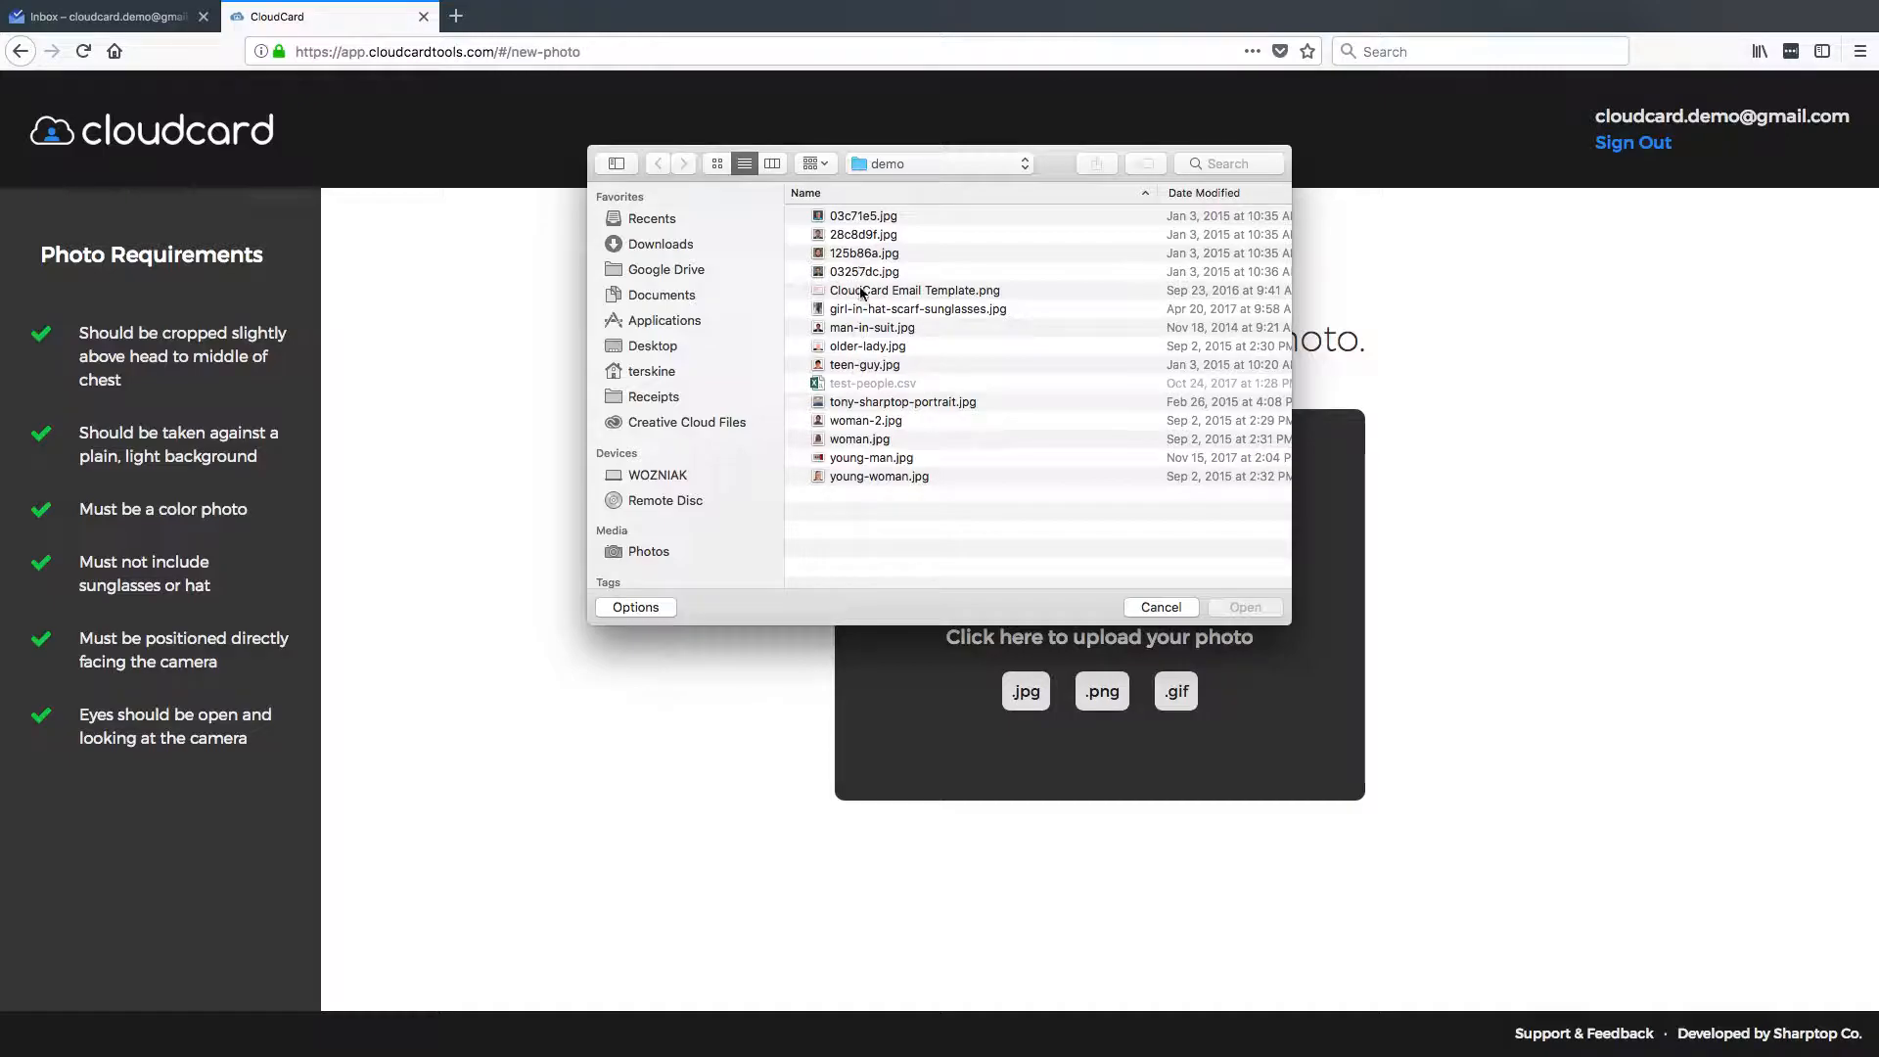
left_click(865, 364)
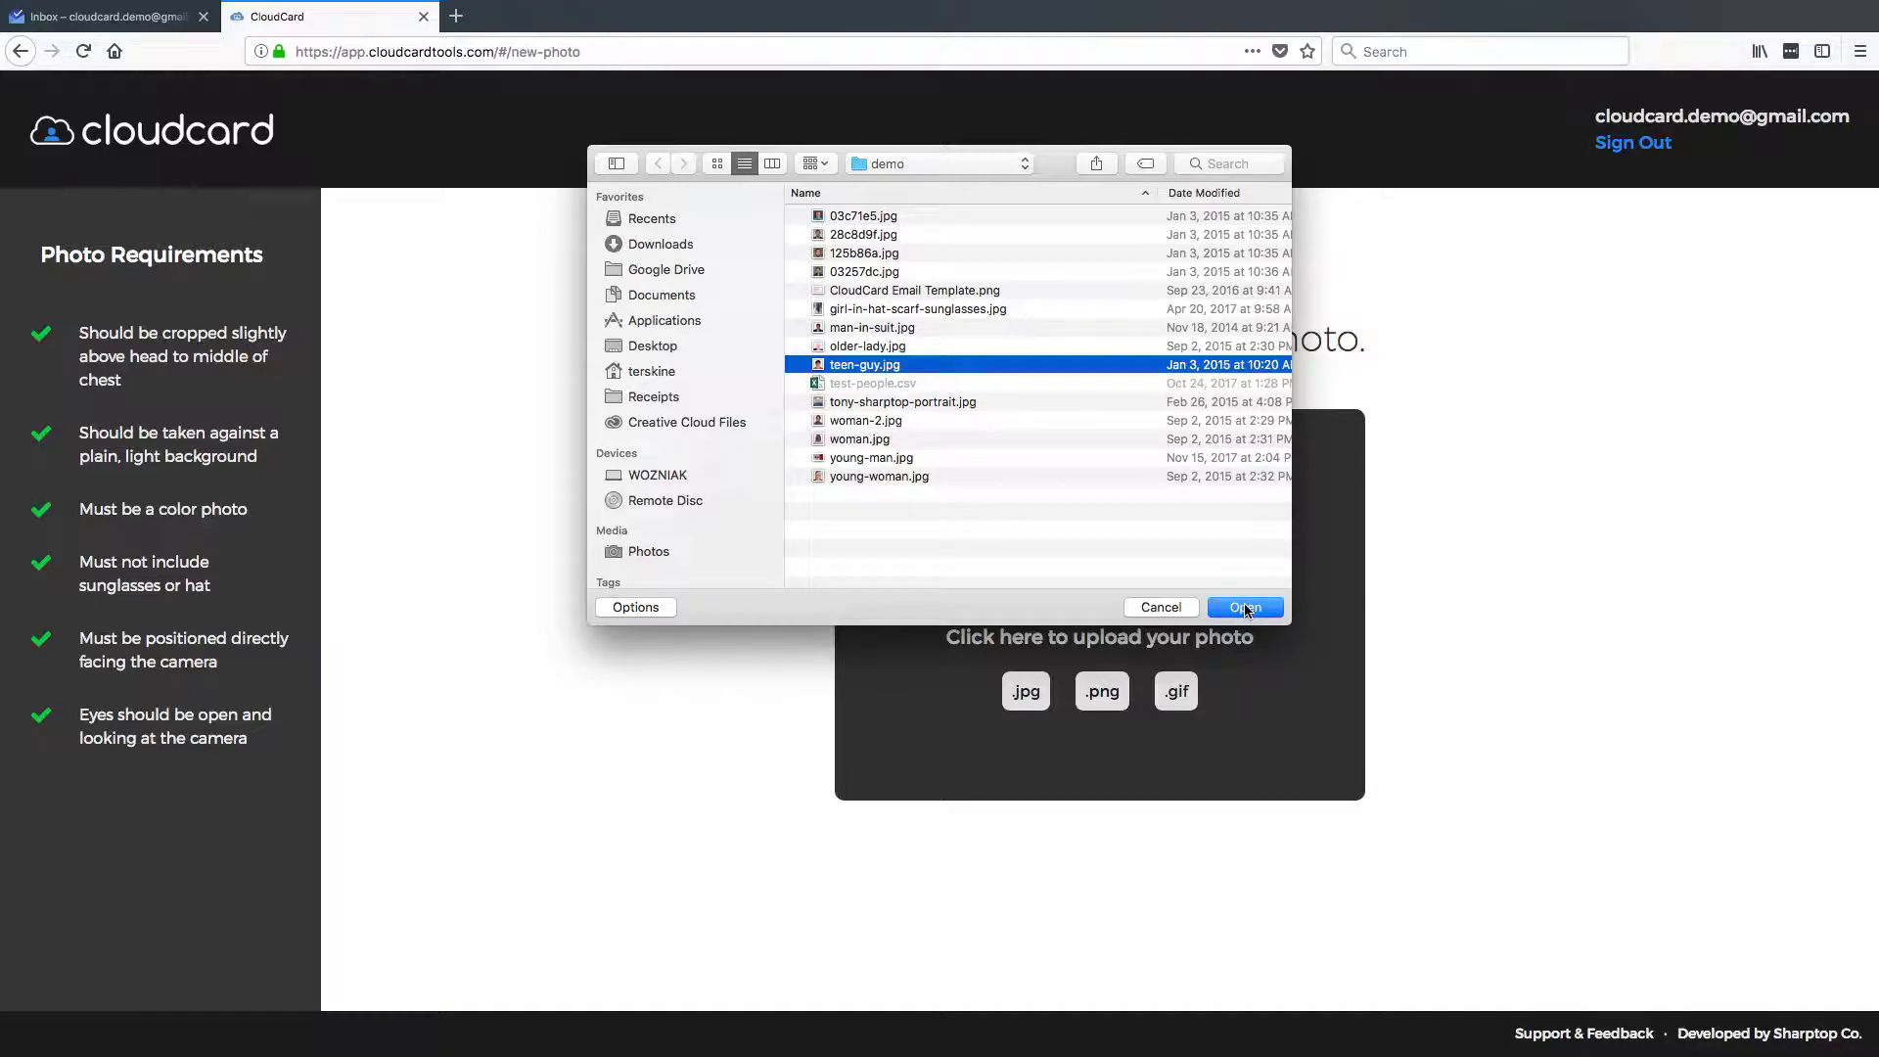
left_click(1244, 607)
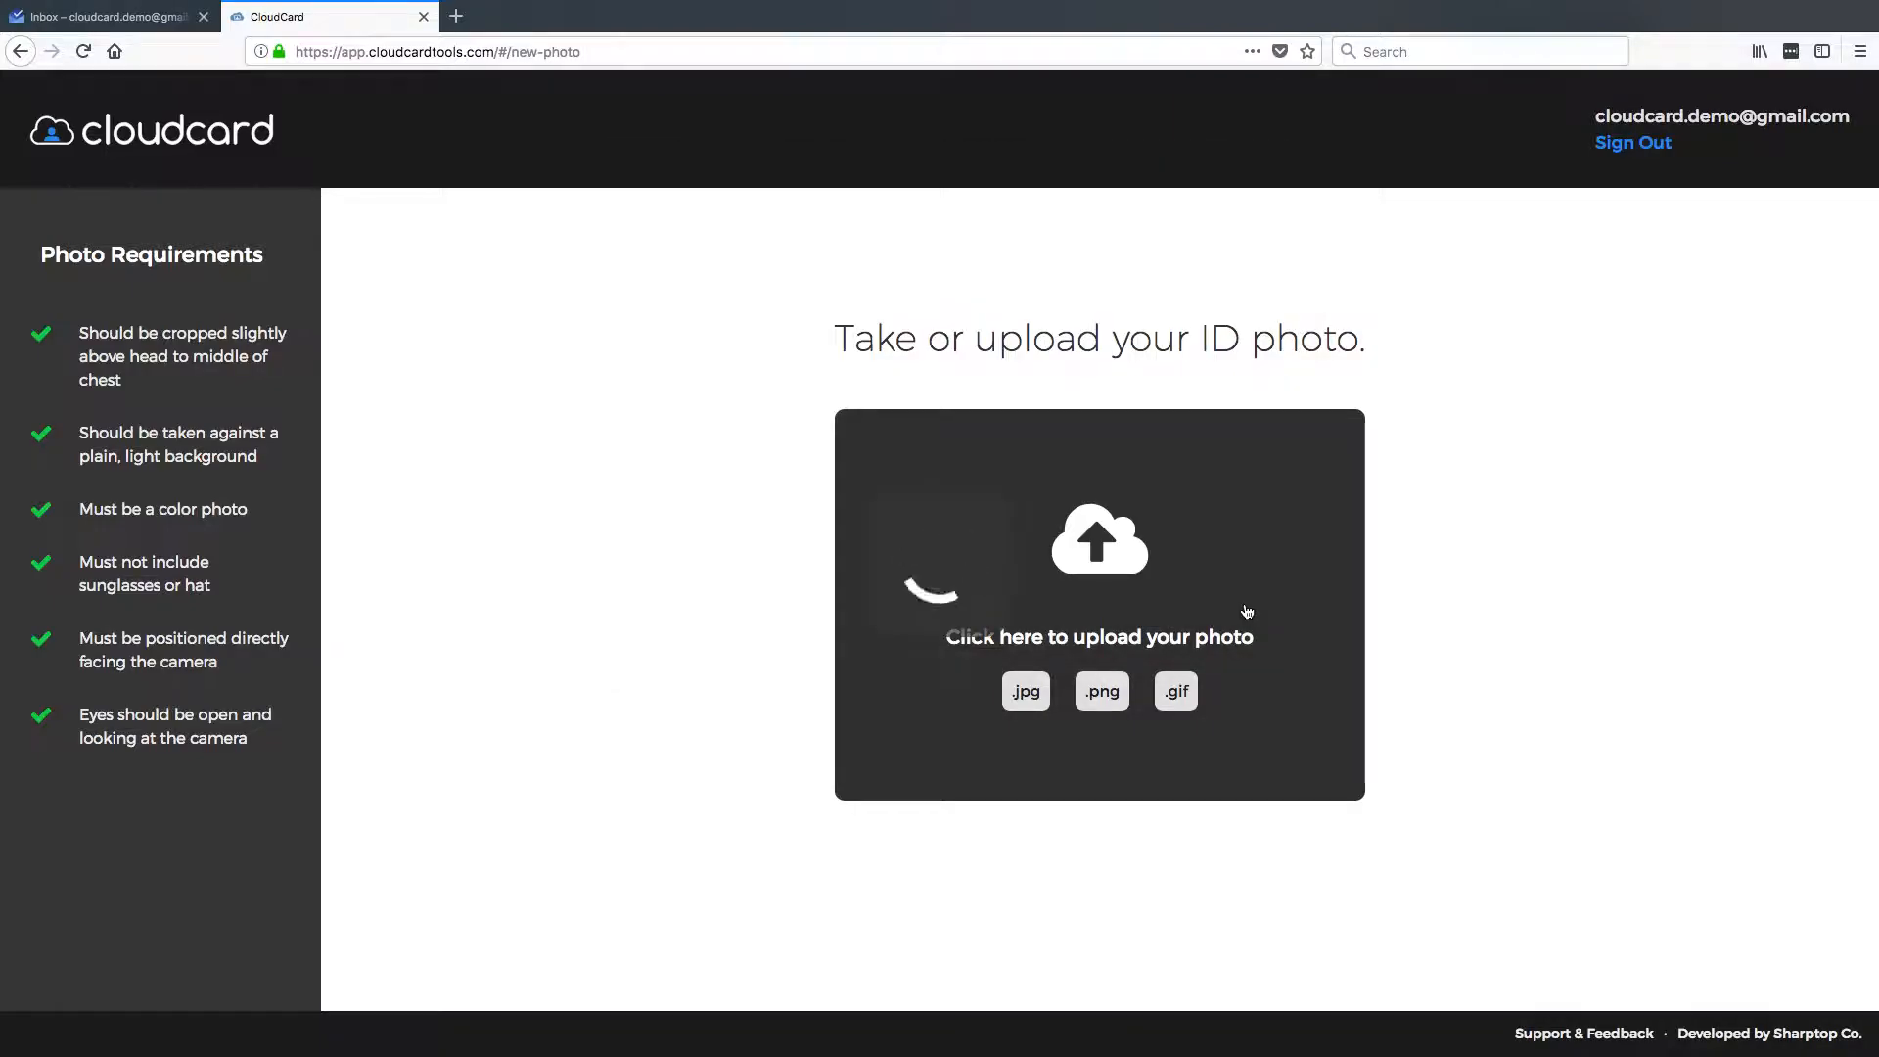
left_click(1098, 603)
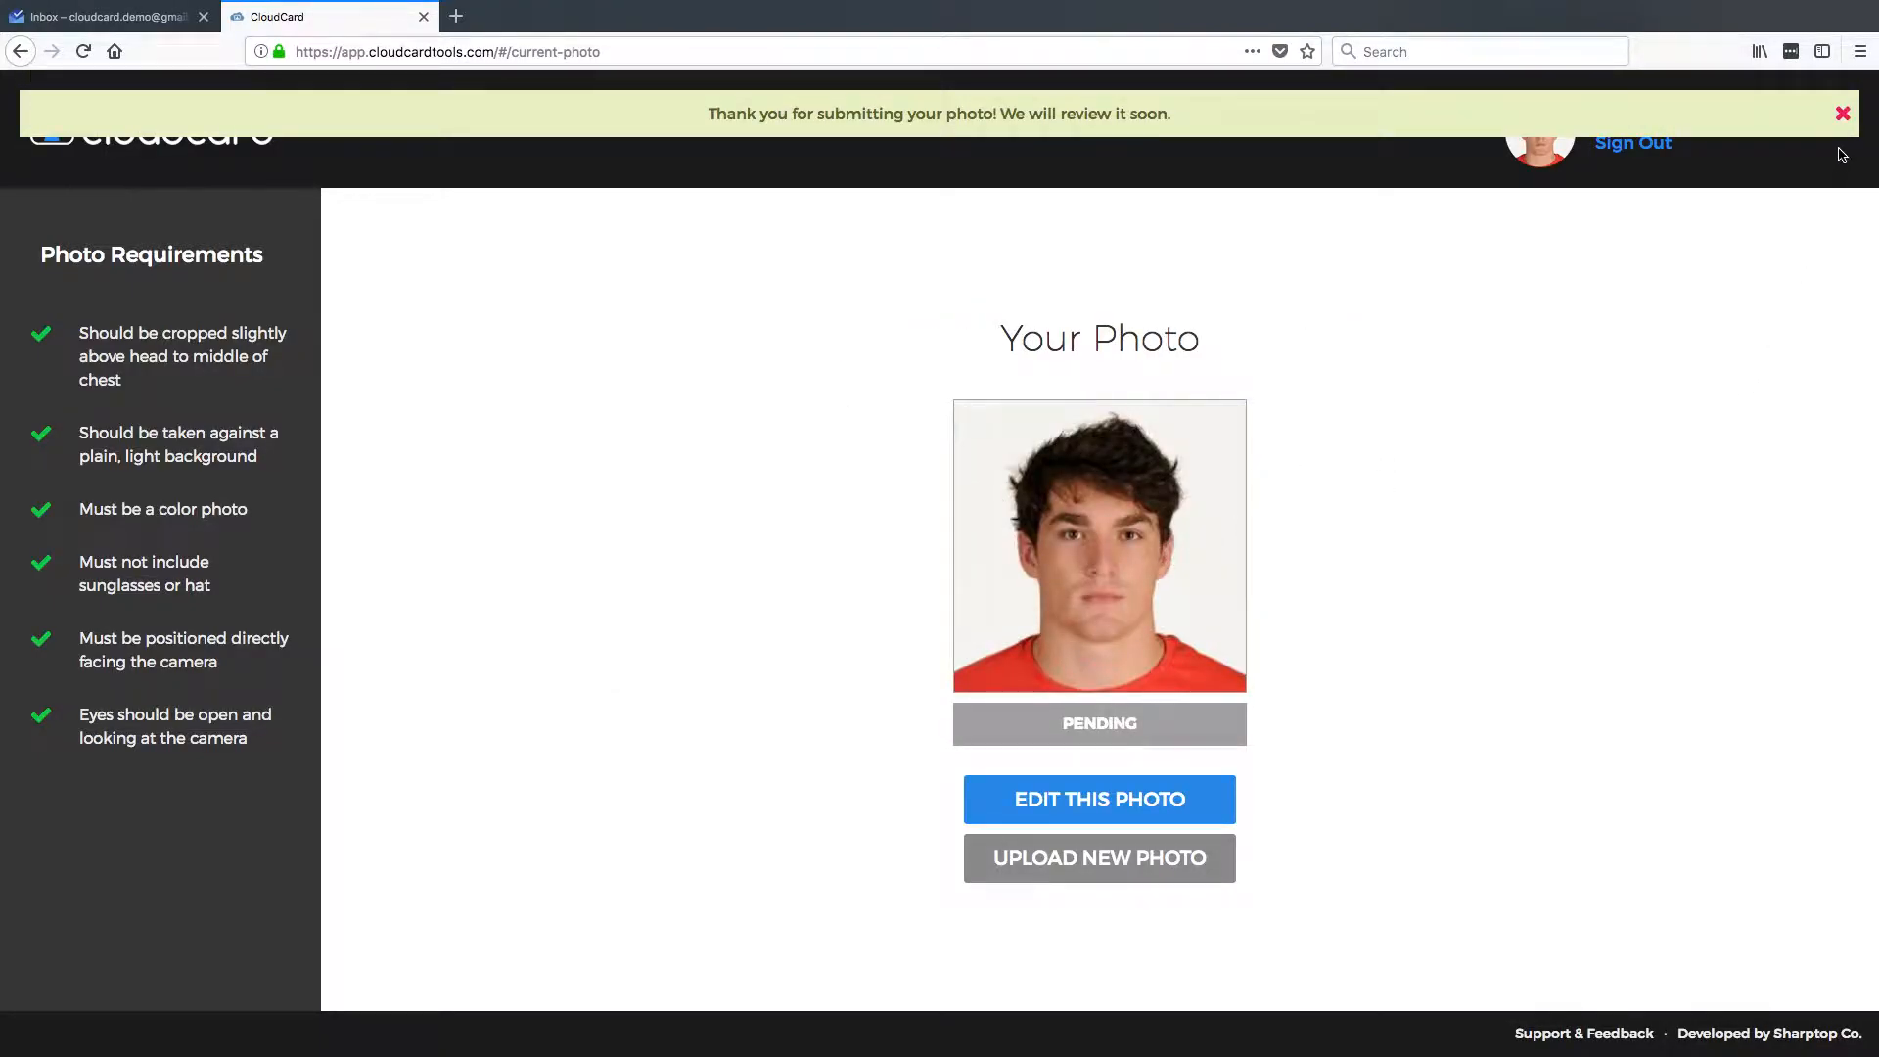
left_click(1844, 114)
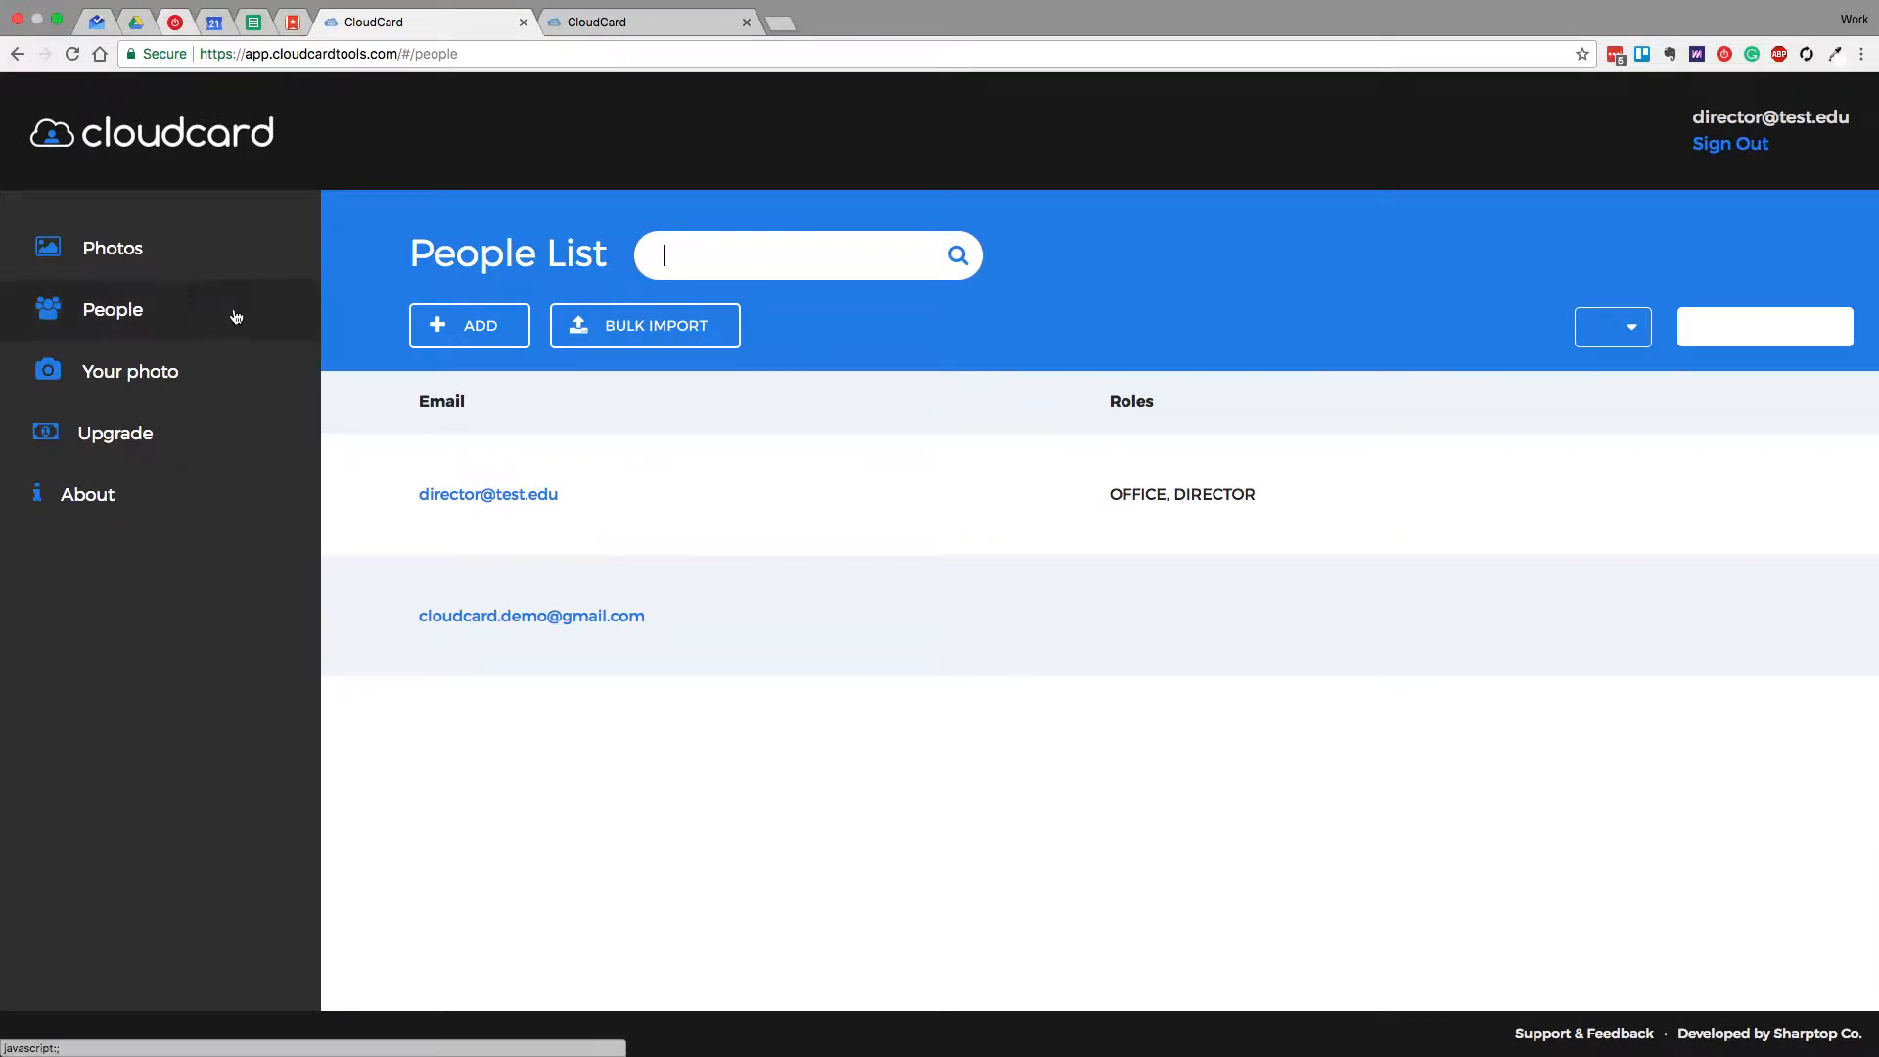
mouse_move(111, 247)
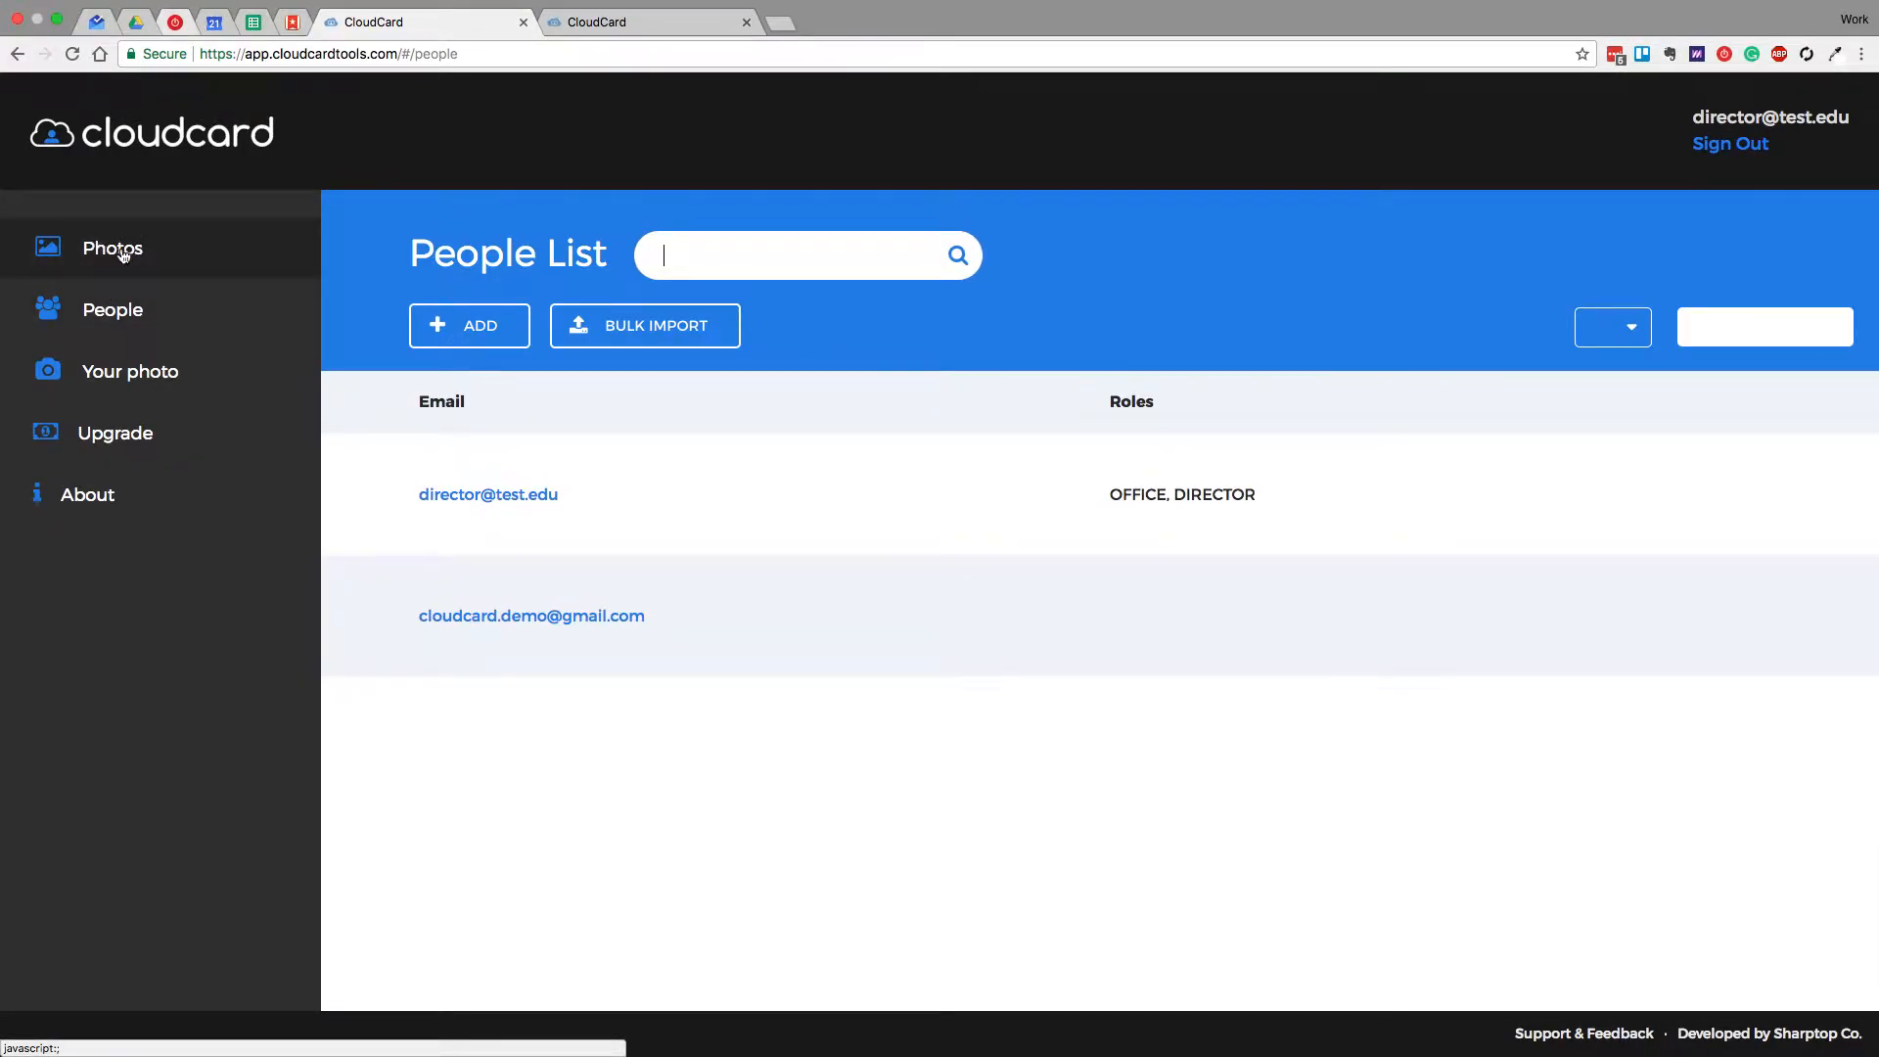
- Show the Pending Photos queue holding cloudcard.demo's submission
left_click(111, 249)
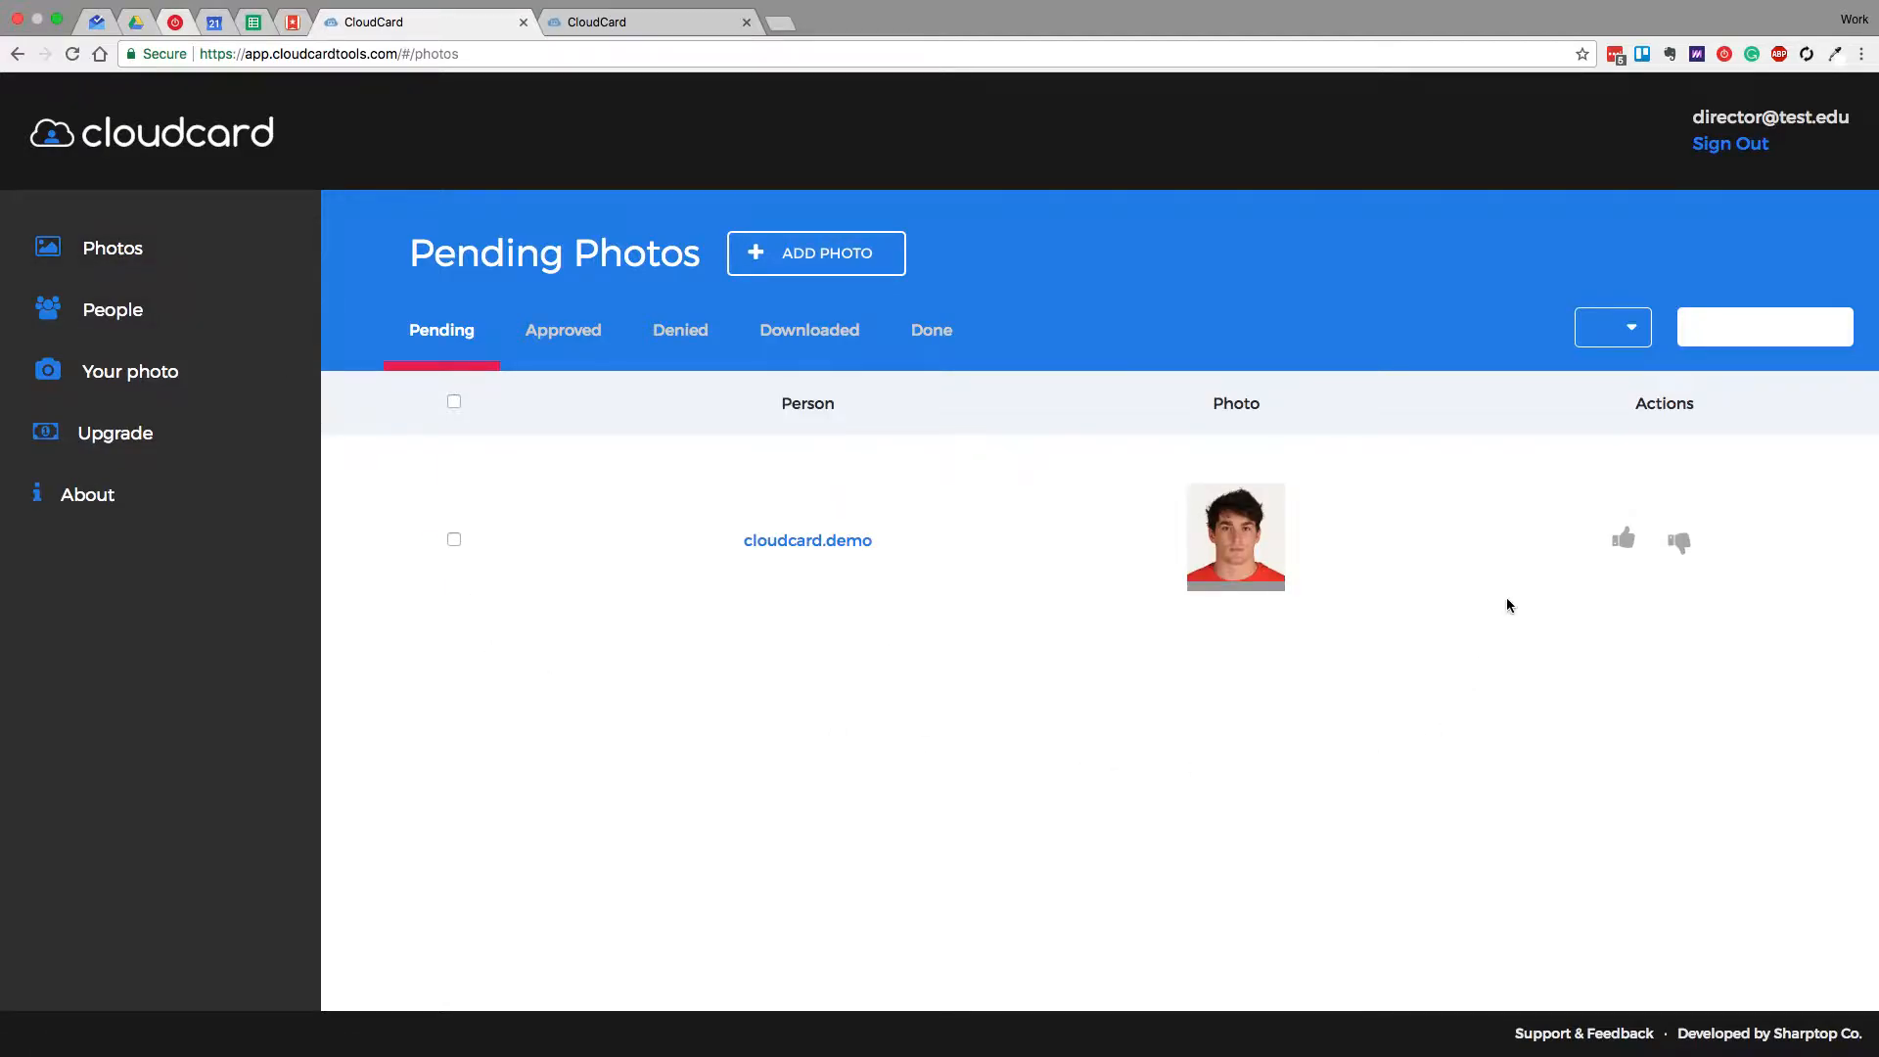
mouse_move(1542, 719)
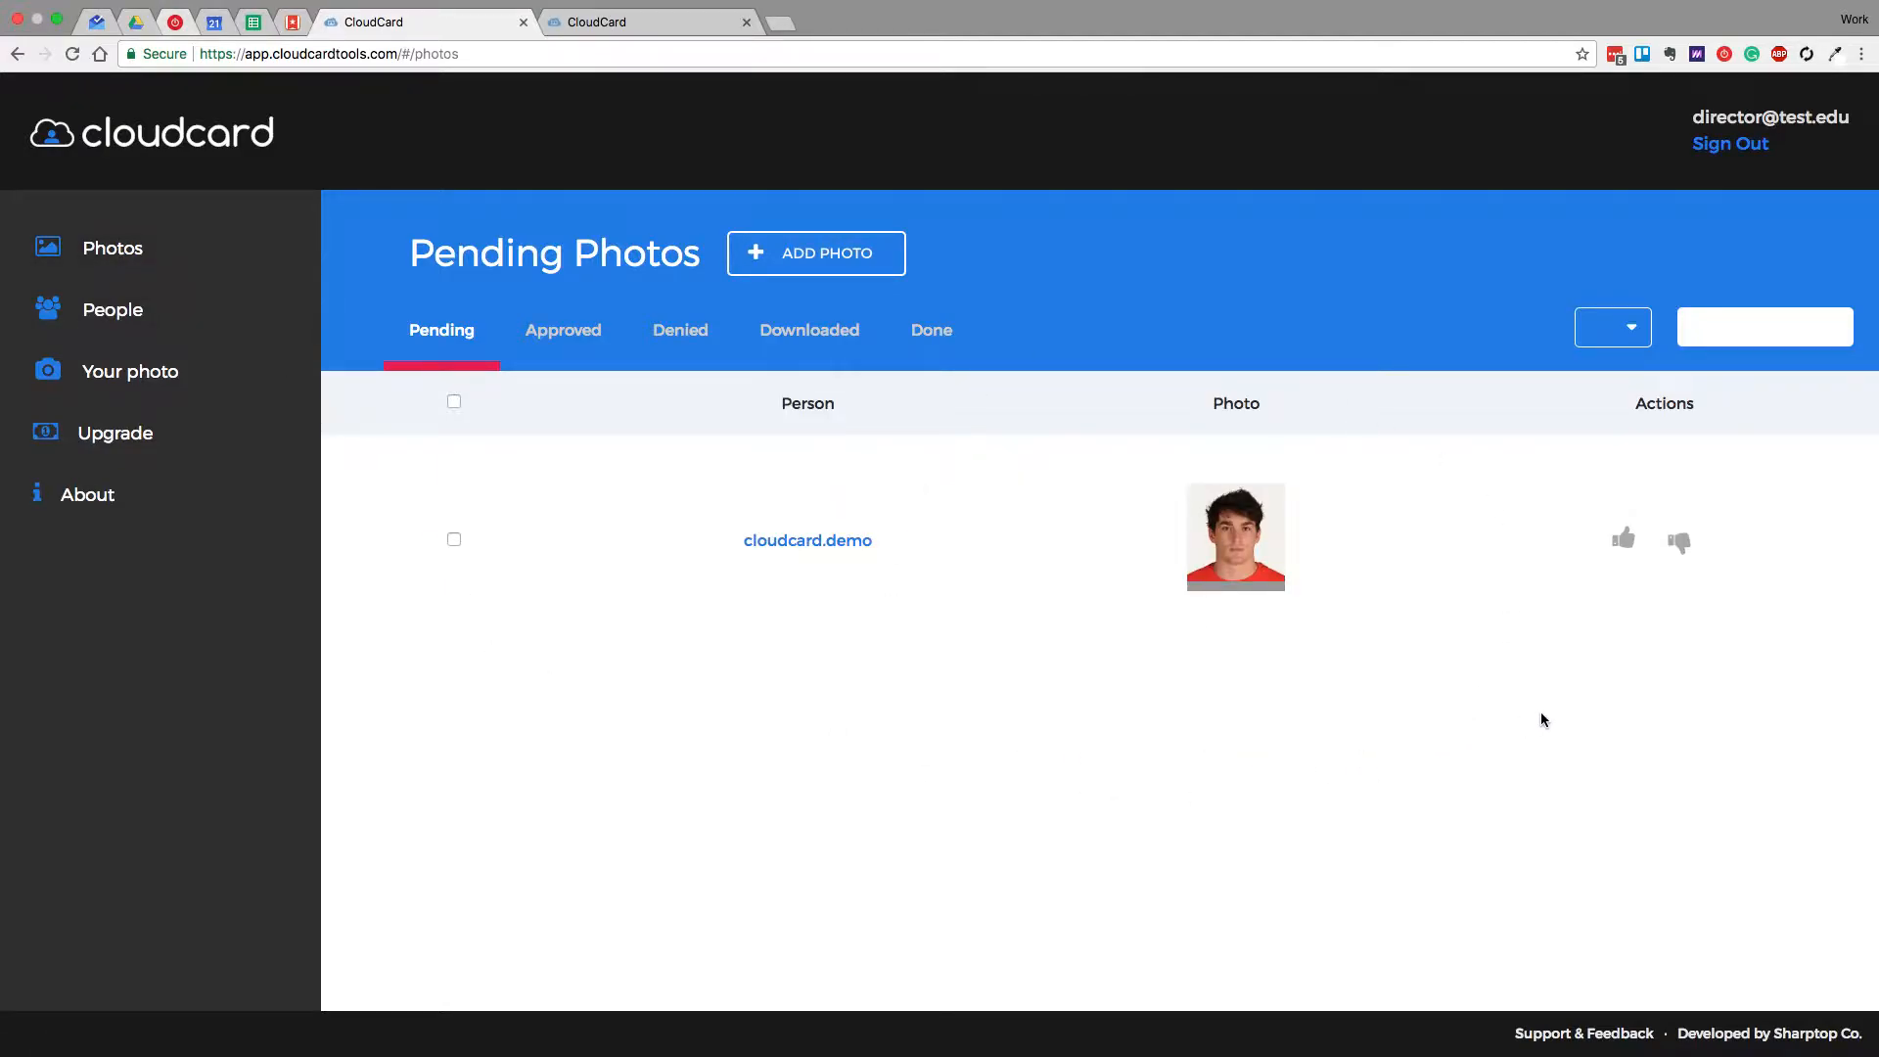
mouse_move(1187, 575)
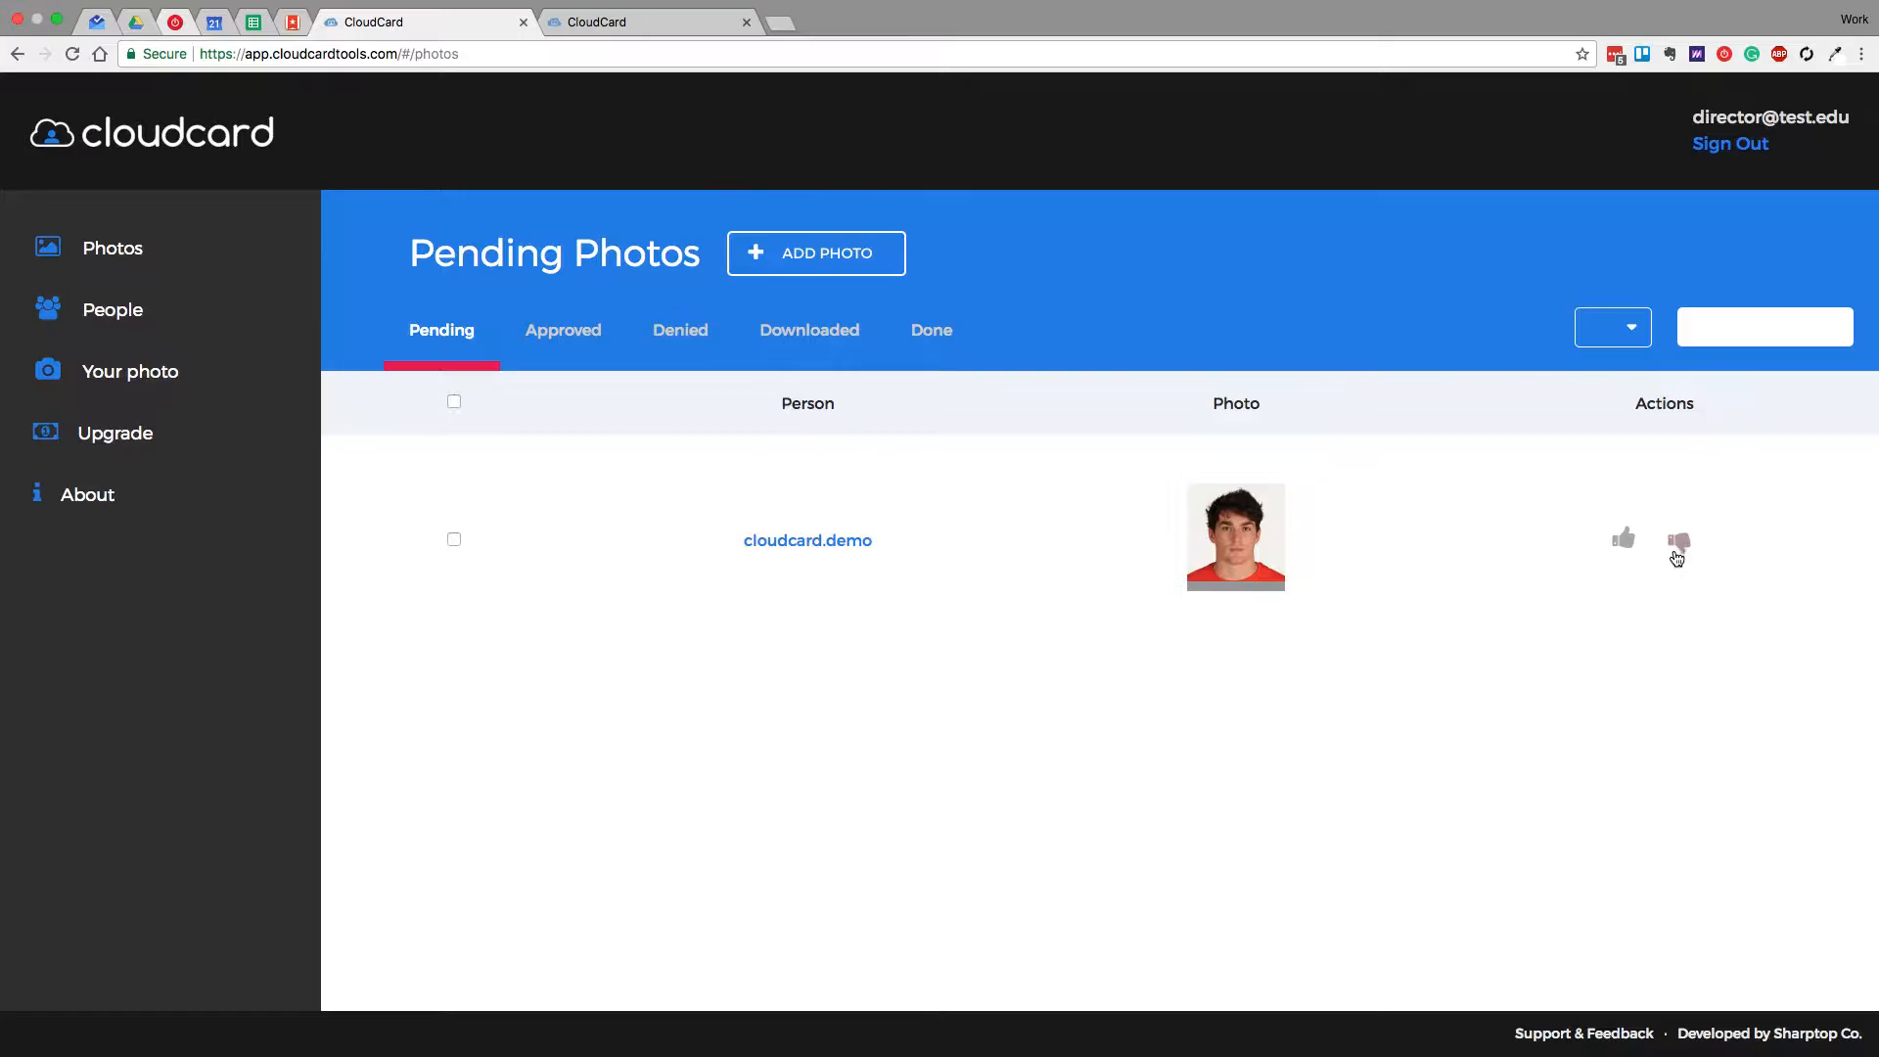
- Toggle the sunglasses-or-hat reason, enter 'some other reason', then cancel the denial
left_click(1677, 540)
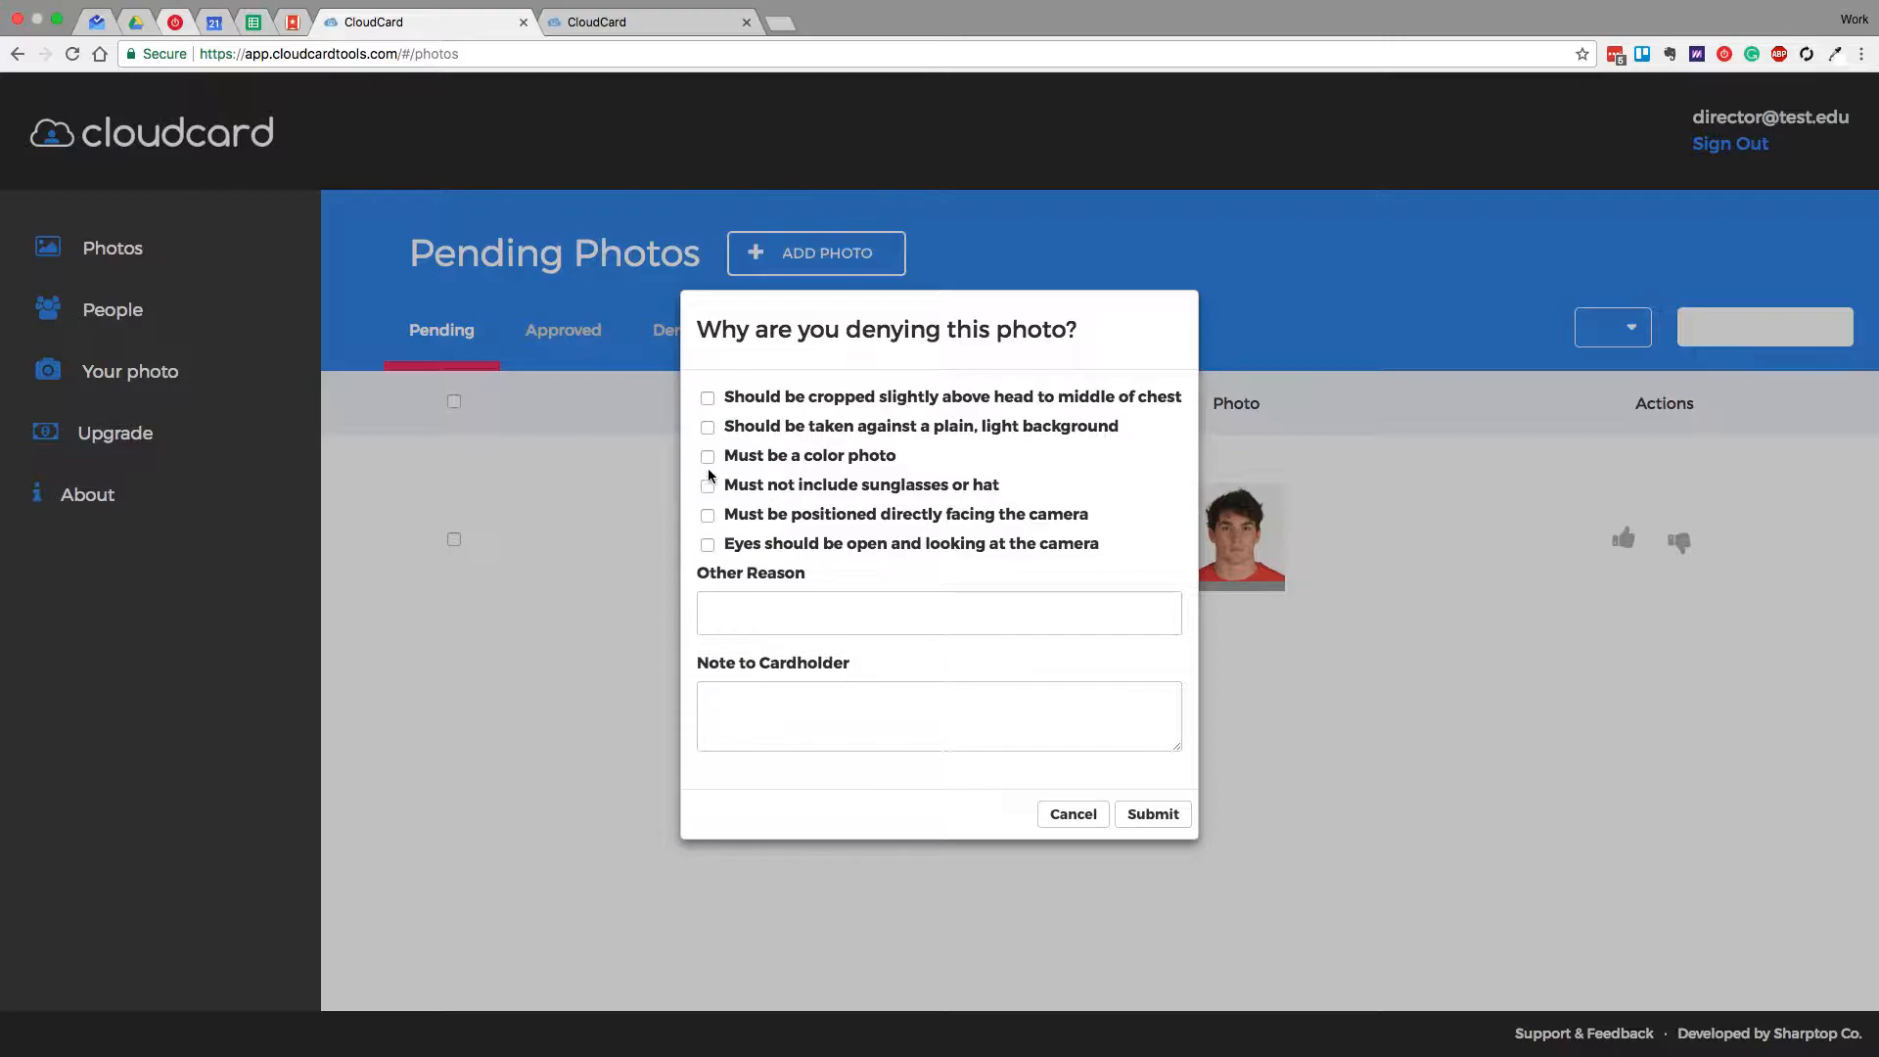
left_click(707, 484)
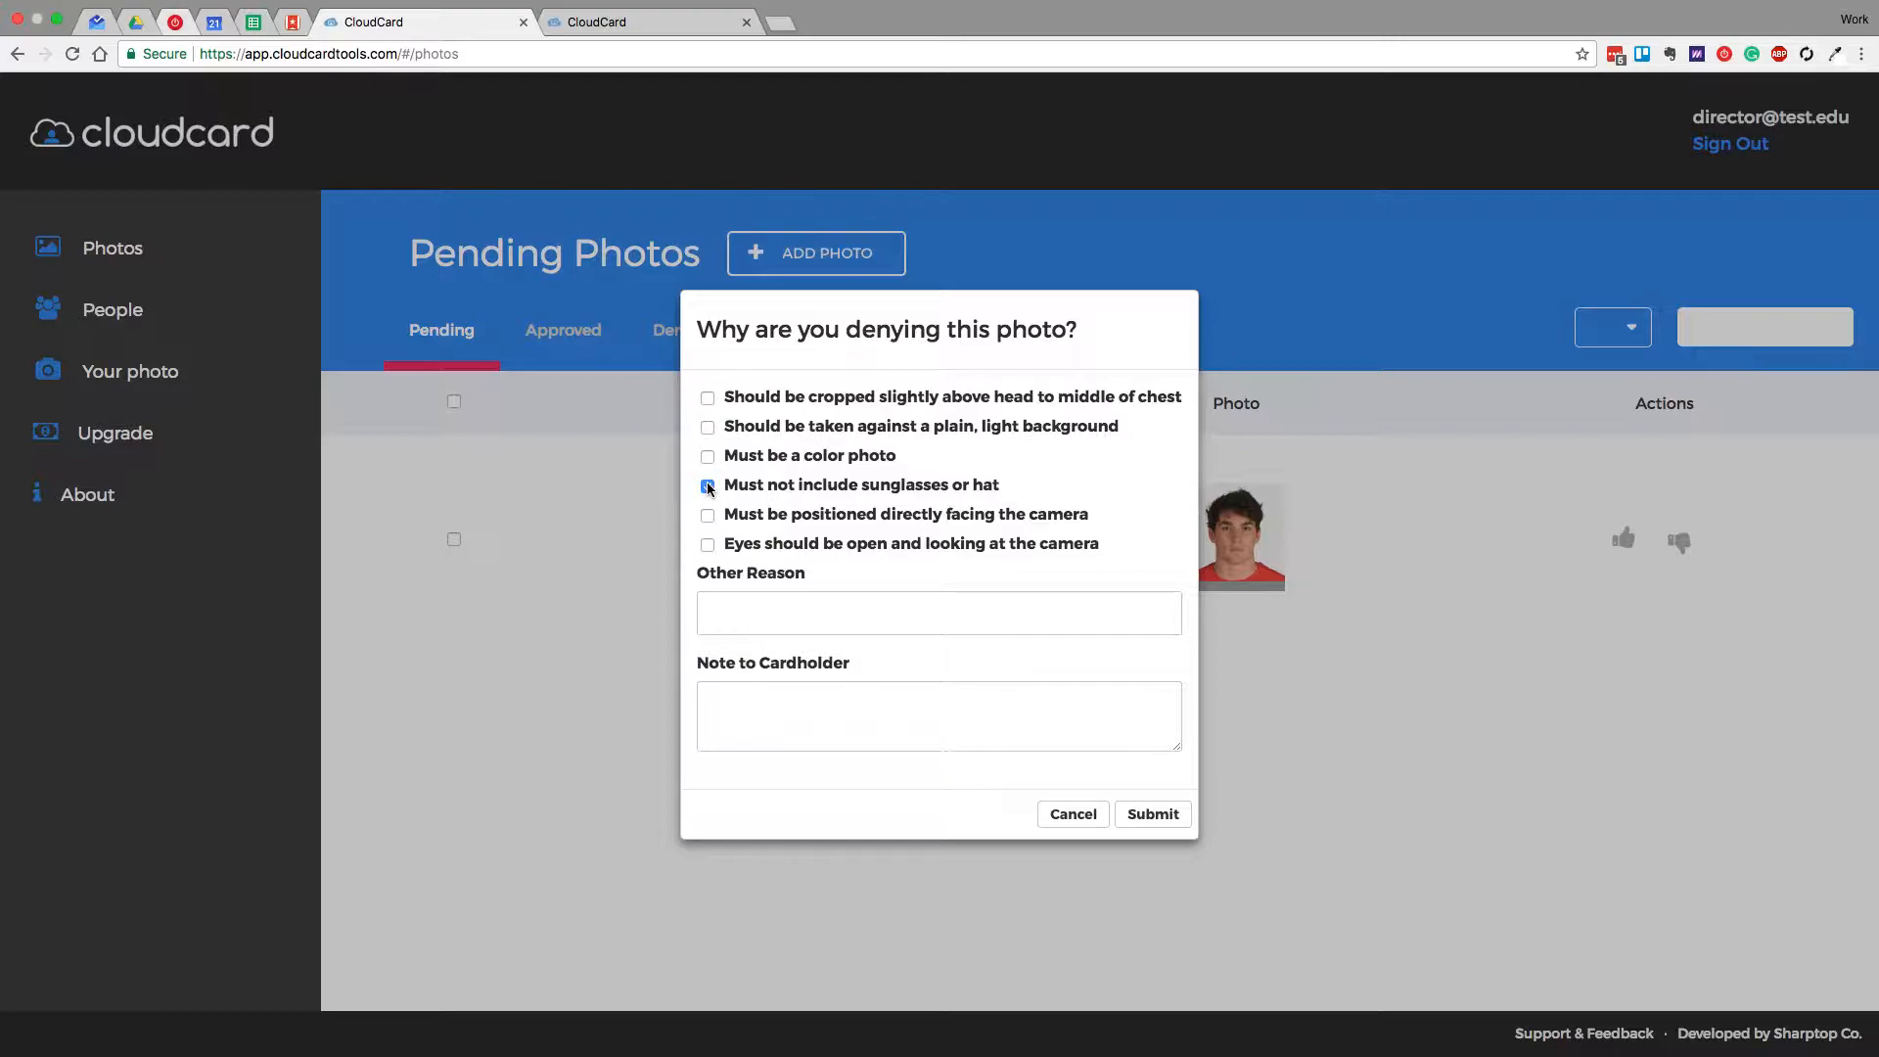
left_click(707, 484)
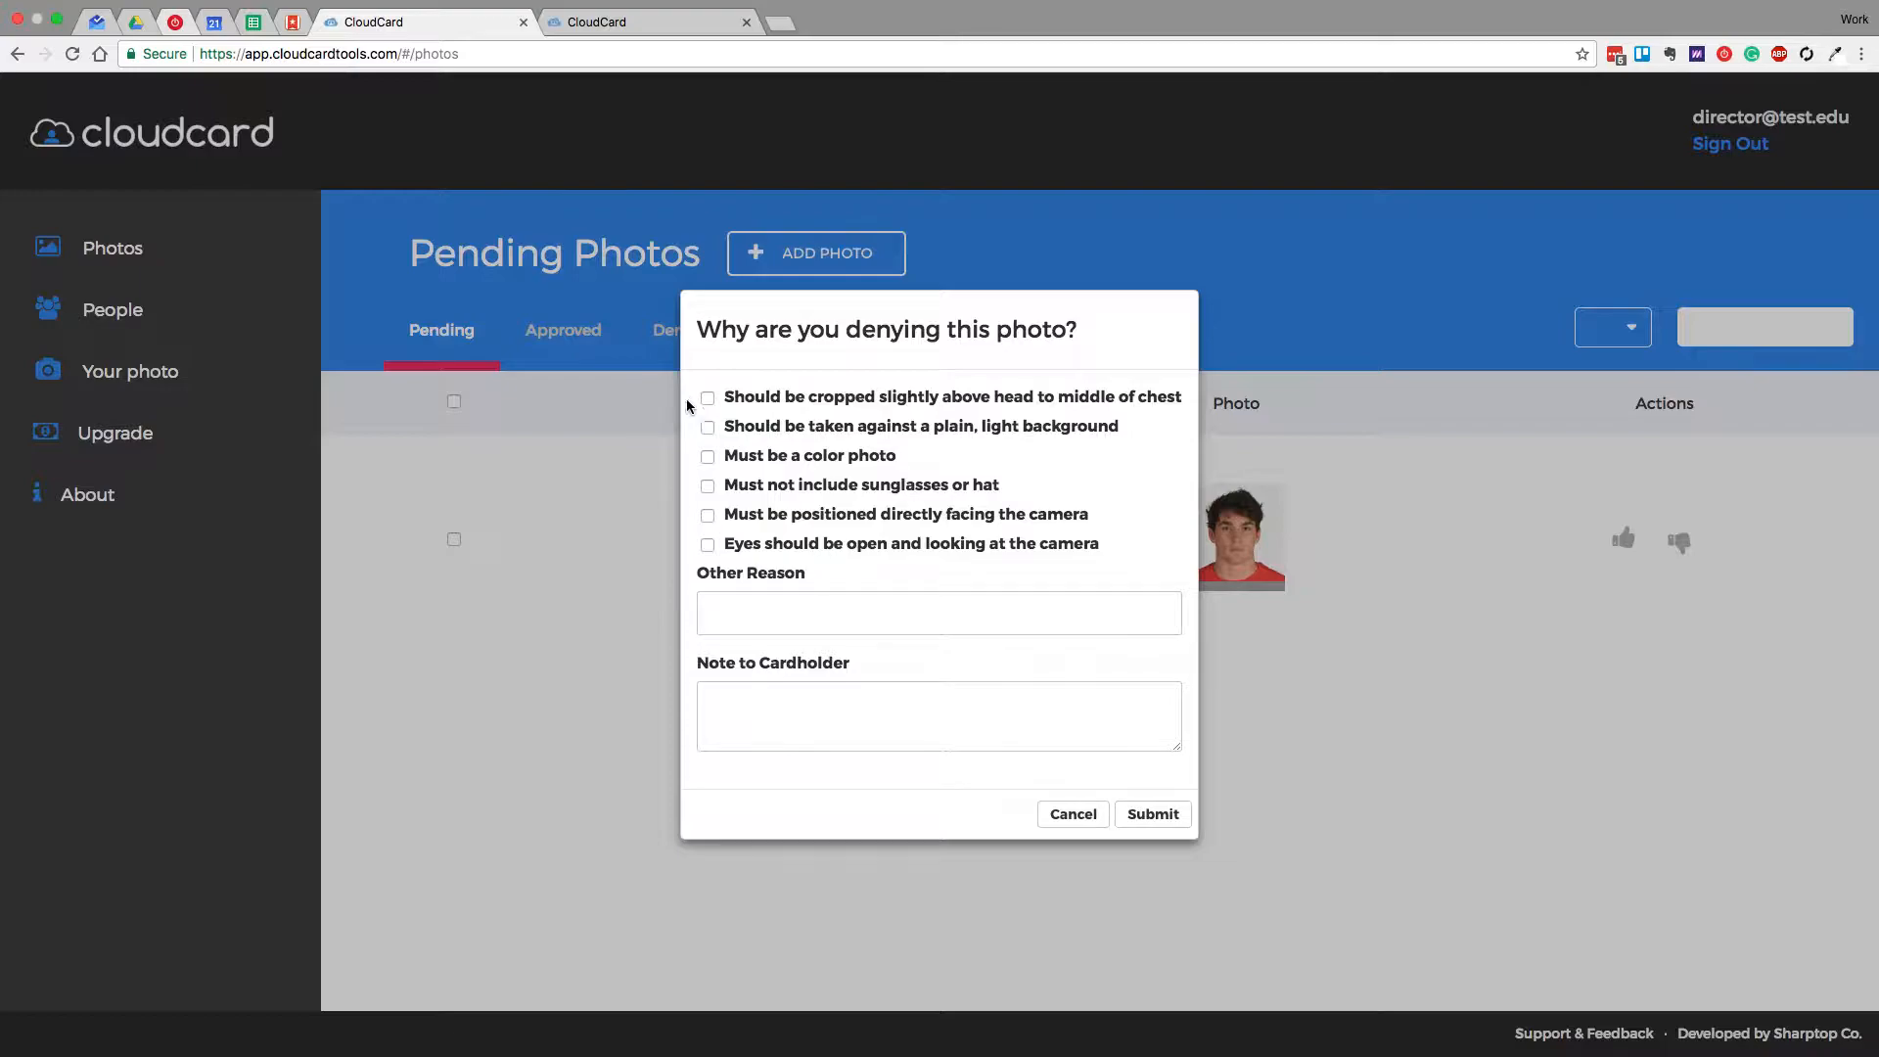
left_click(938, 612)
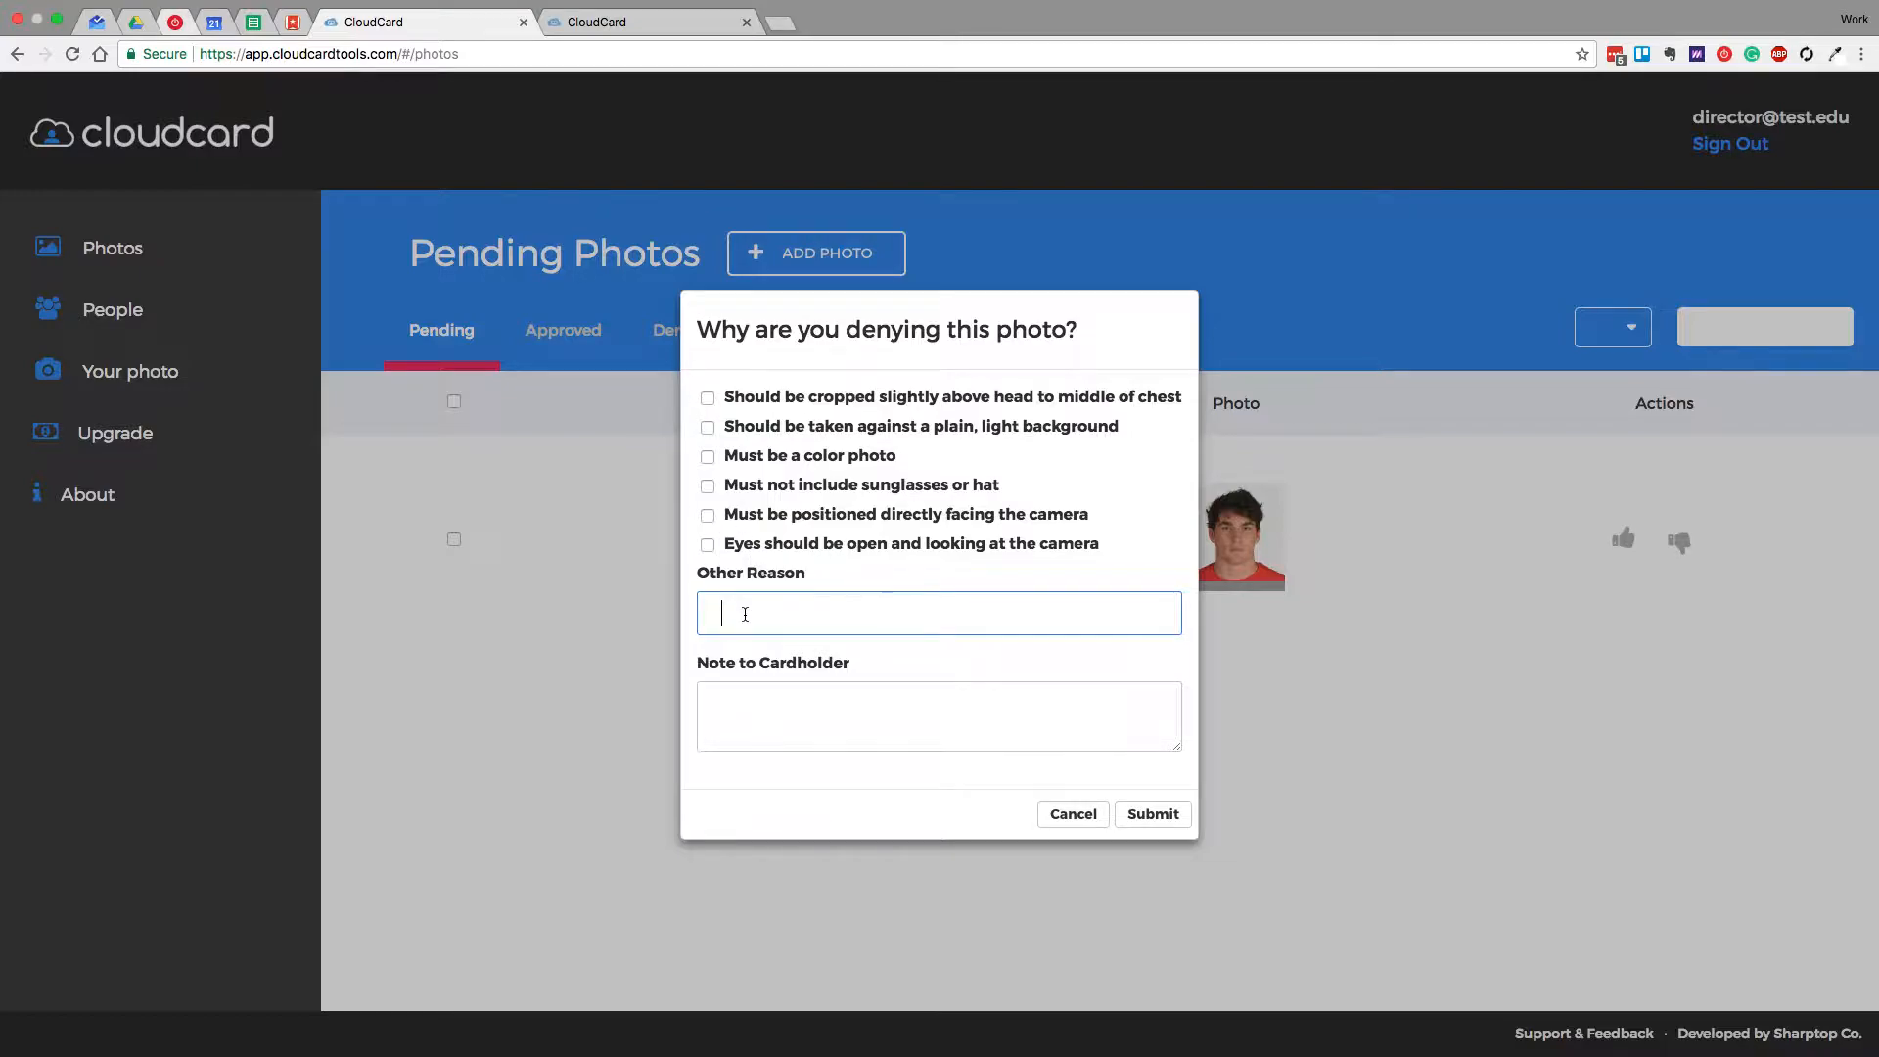
type("someother")
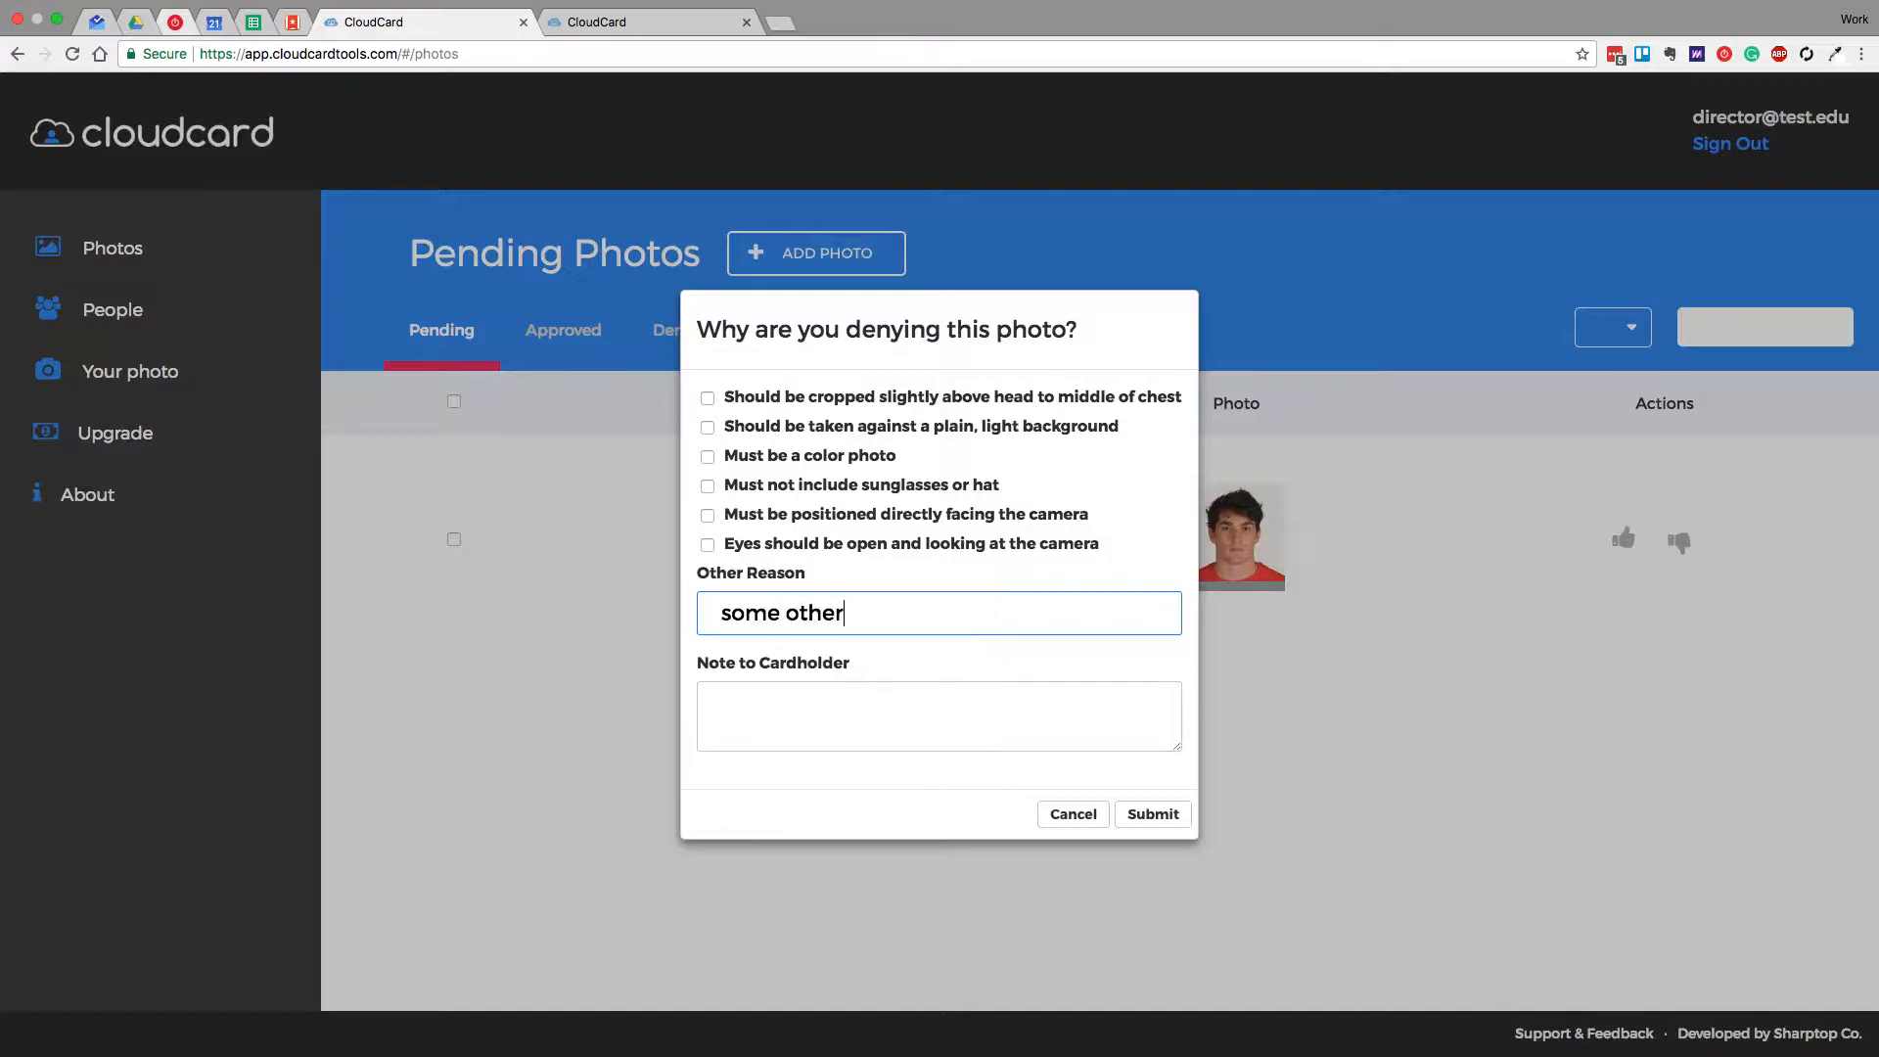
type("reas")
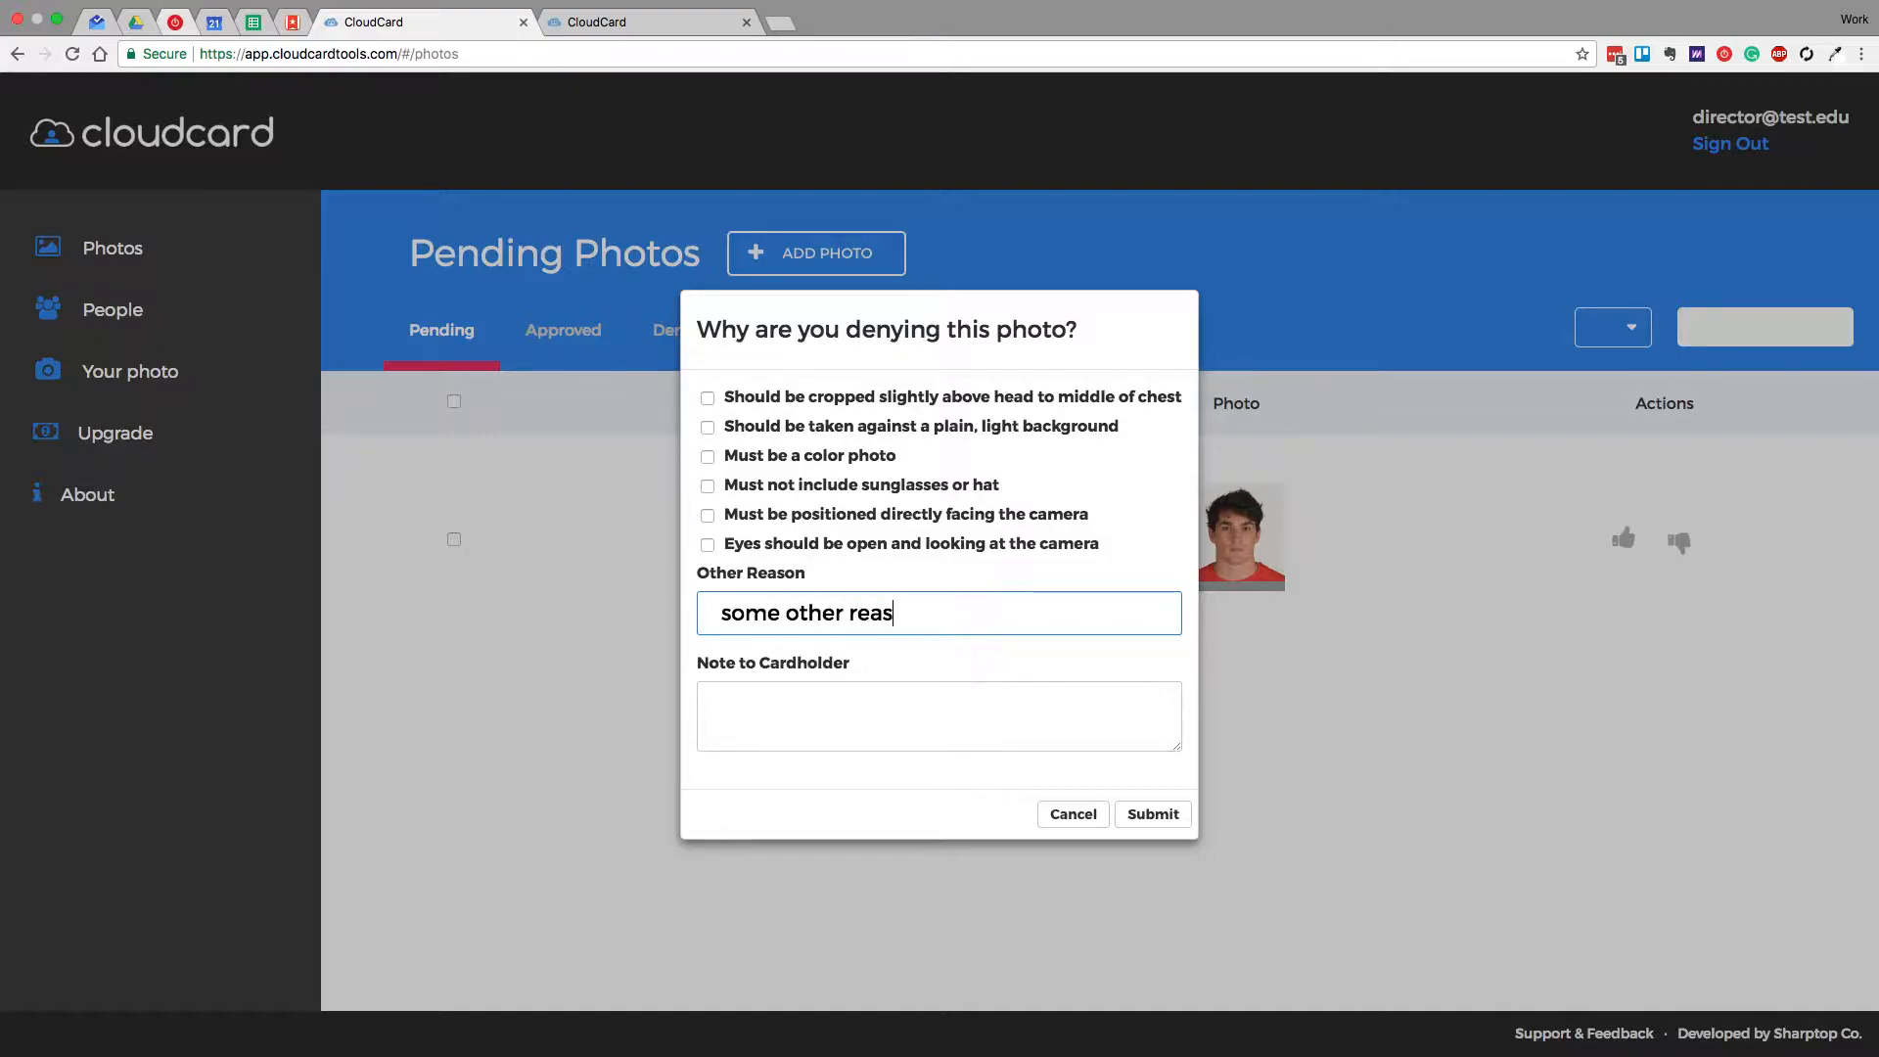
type("on")
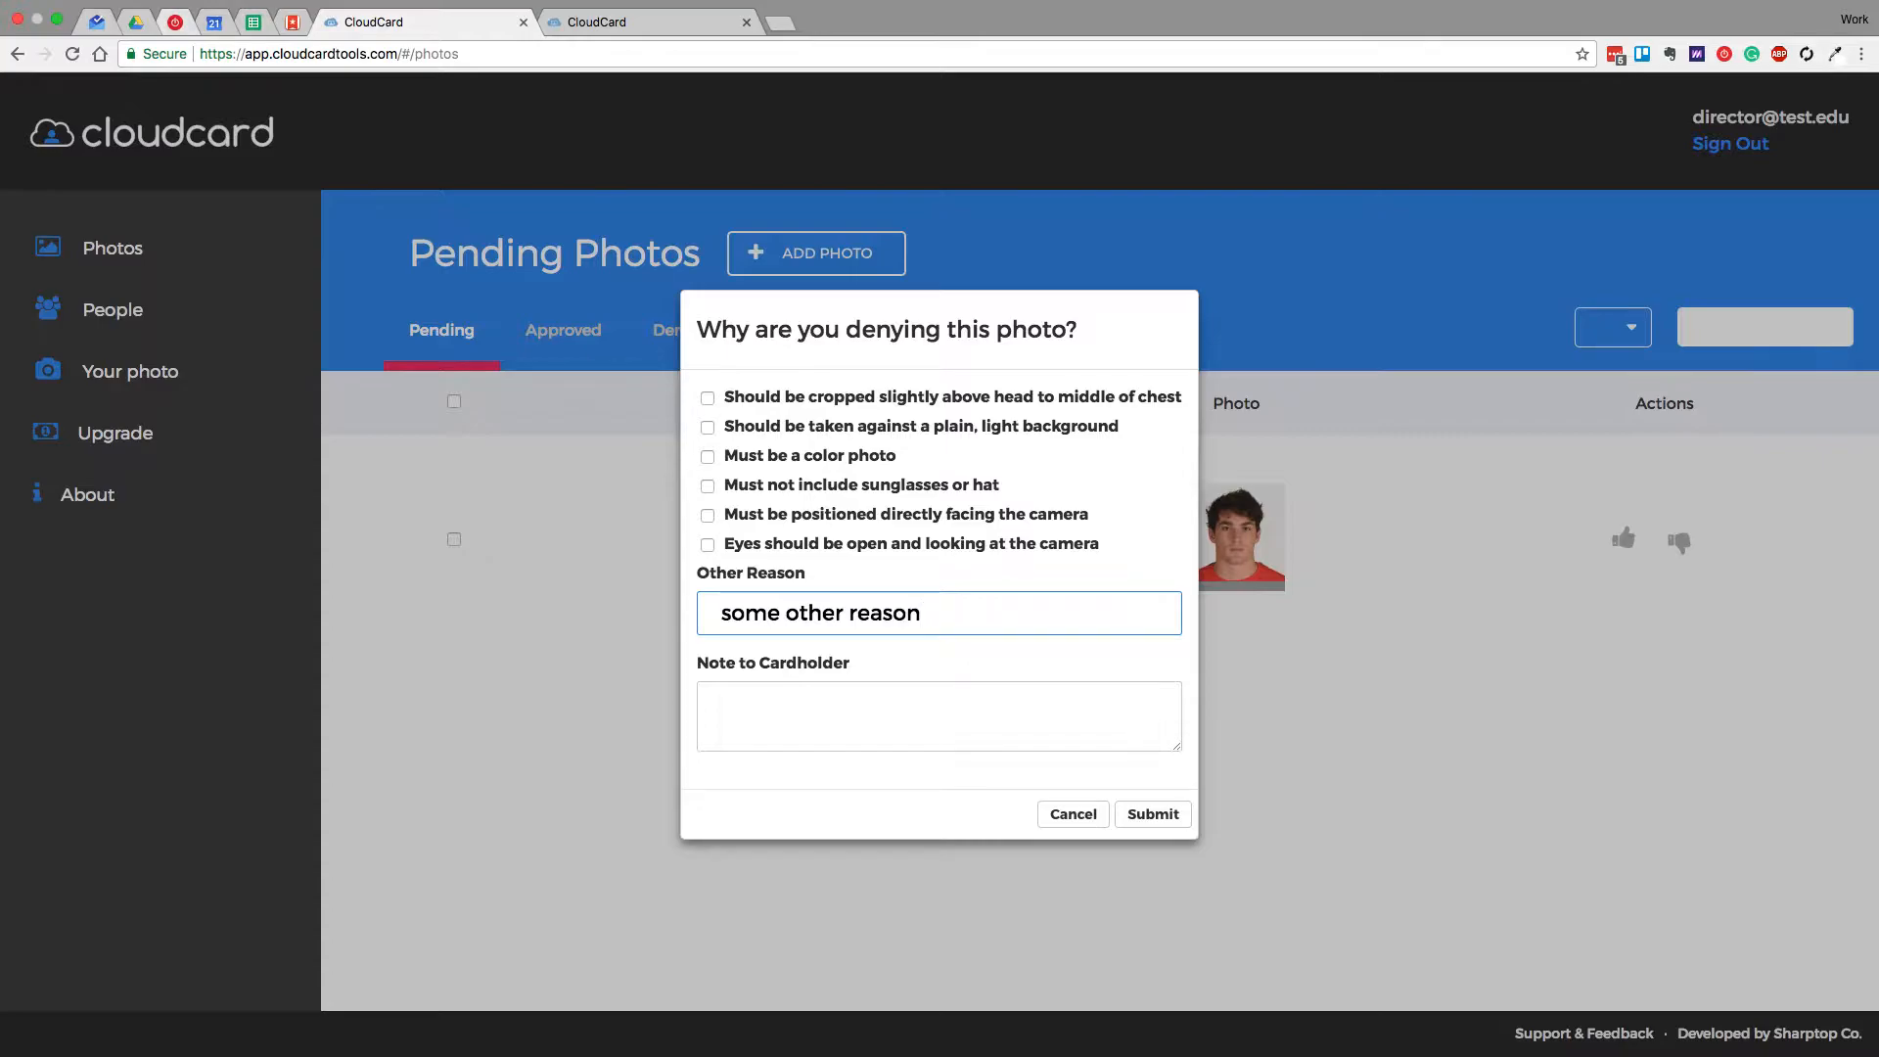
left_click(1070, 814)
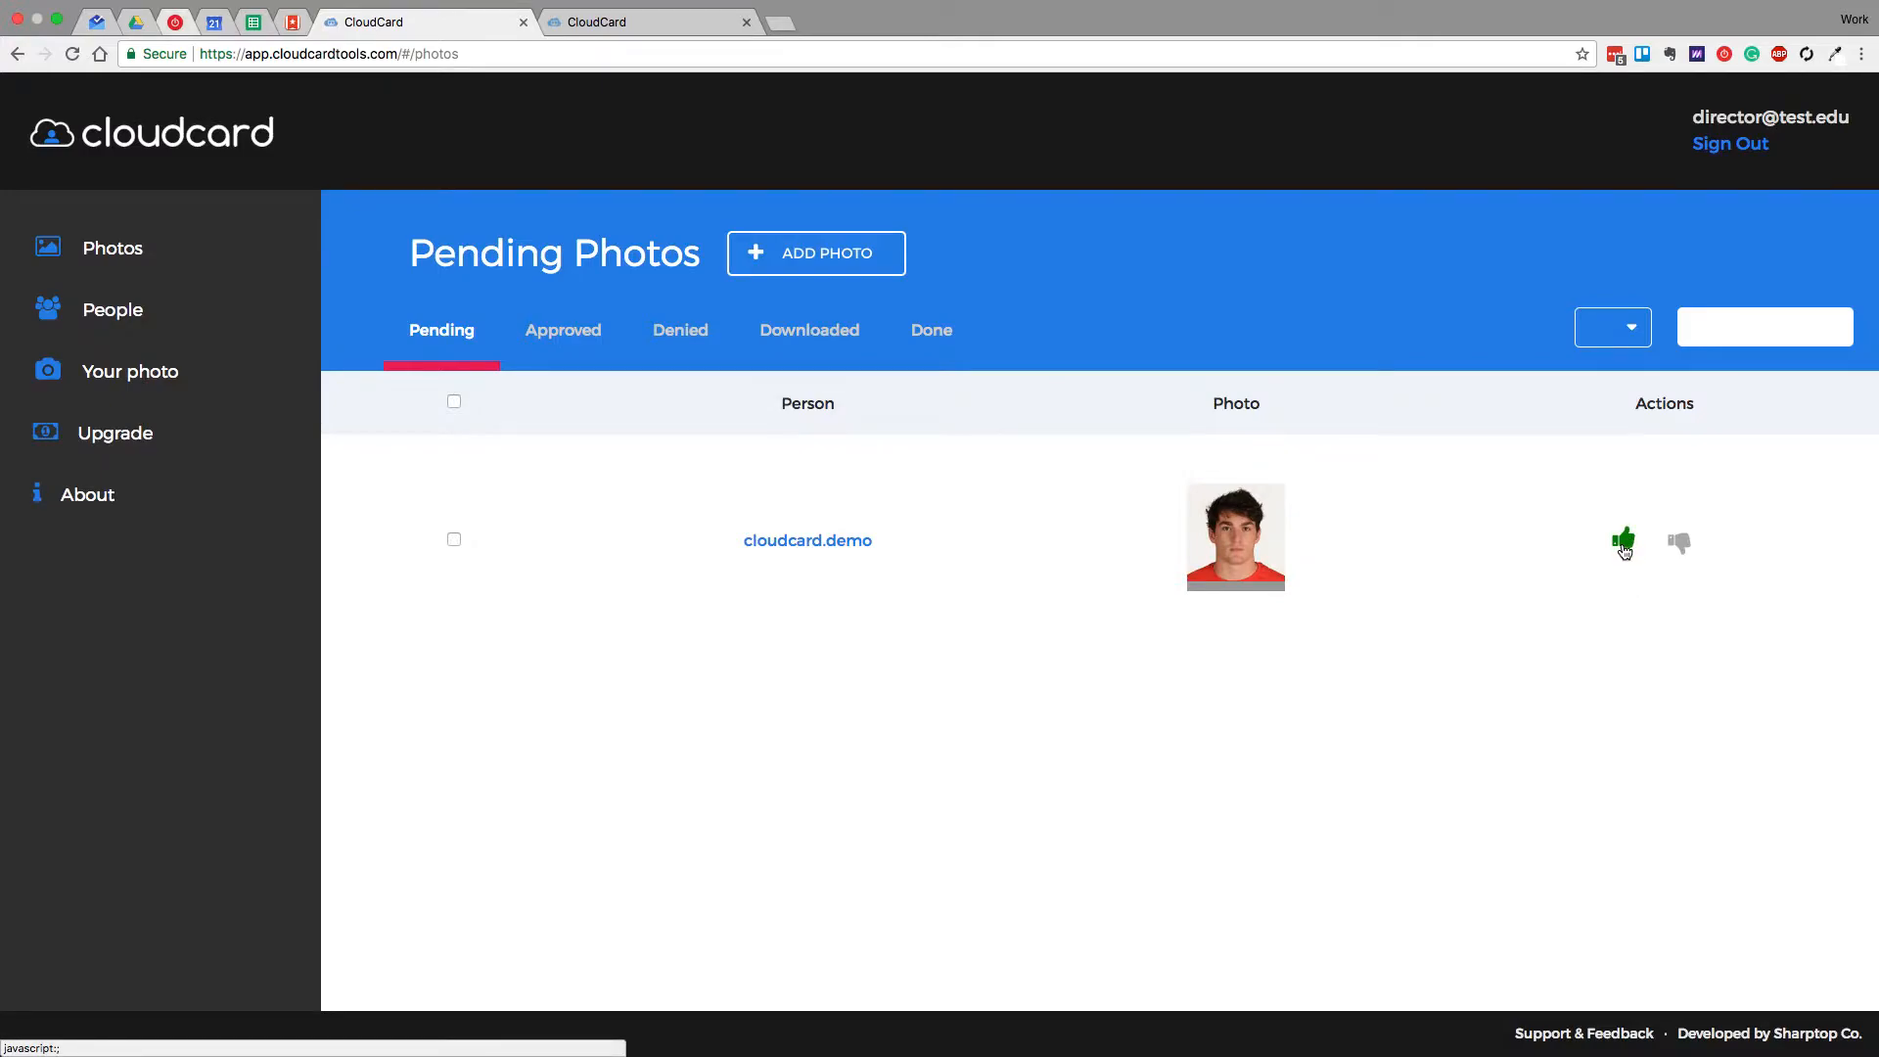
- Approve cloudcard.demo's photo and download it from the Approved list
left_click(1624, 542)
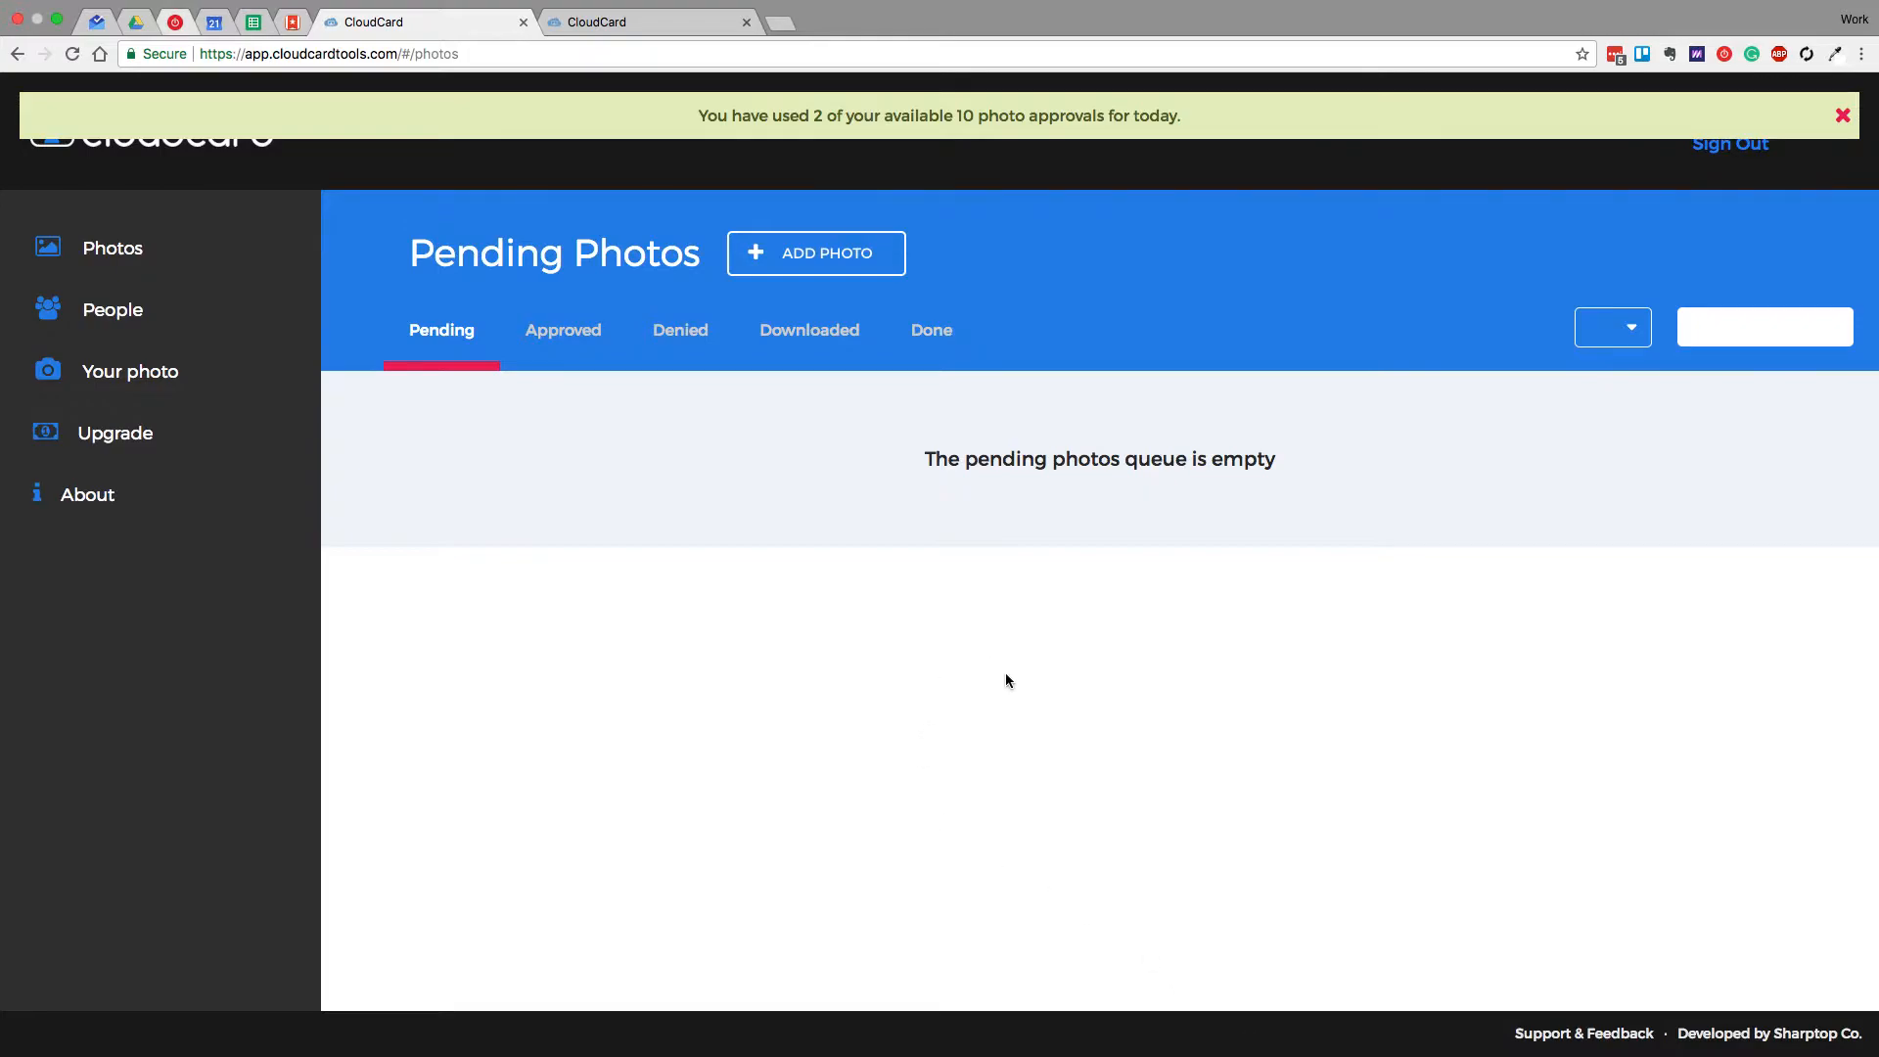
mouse_move(951, 687)
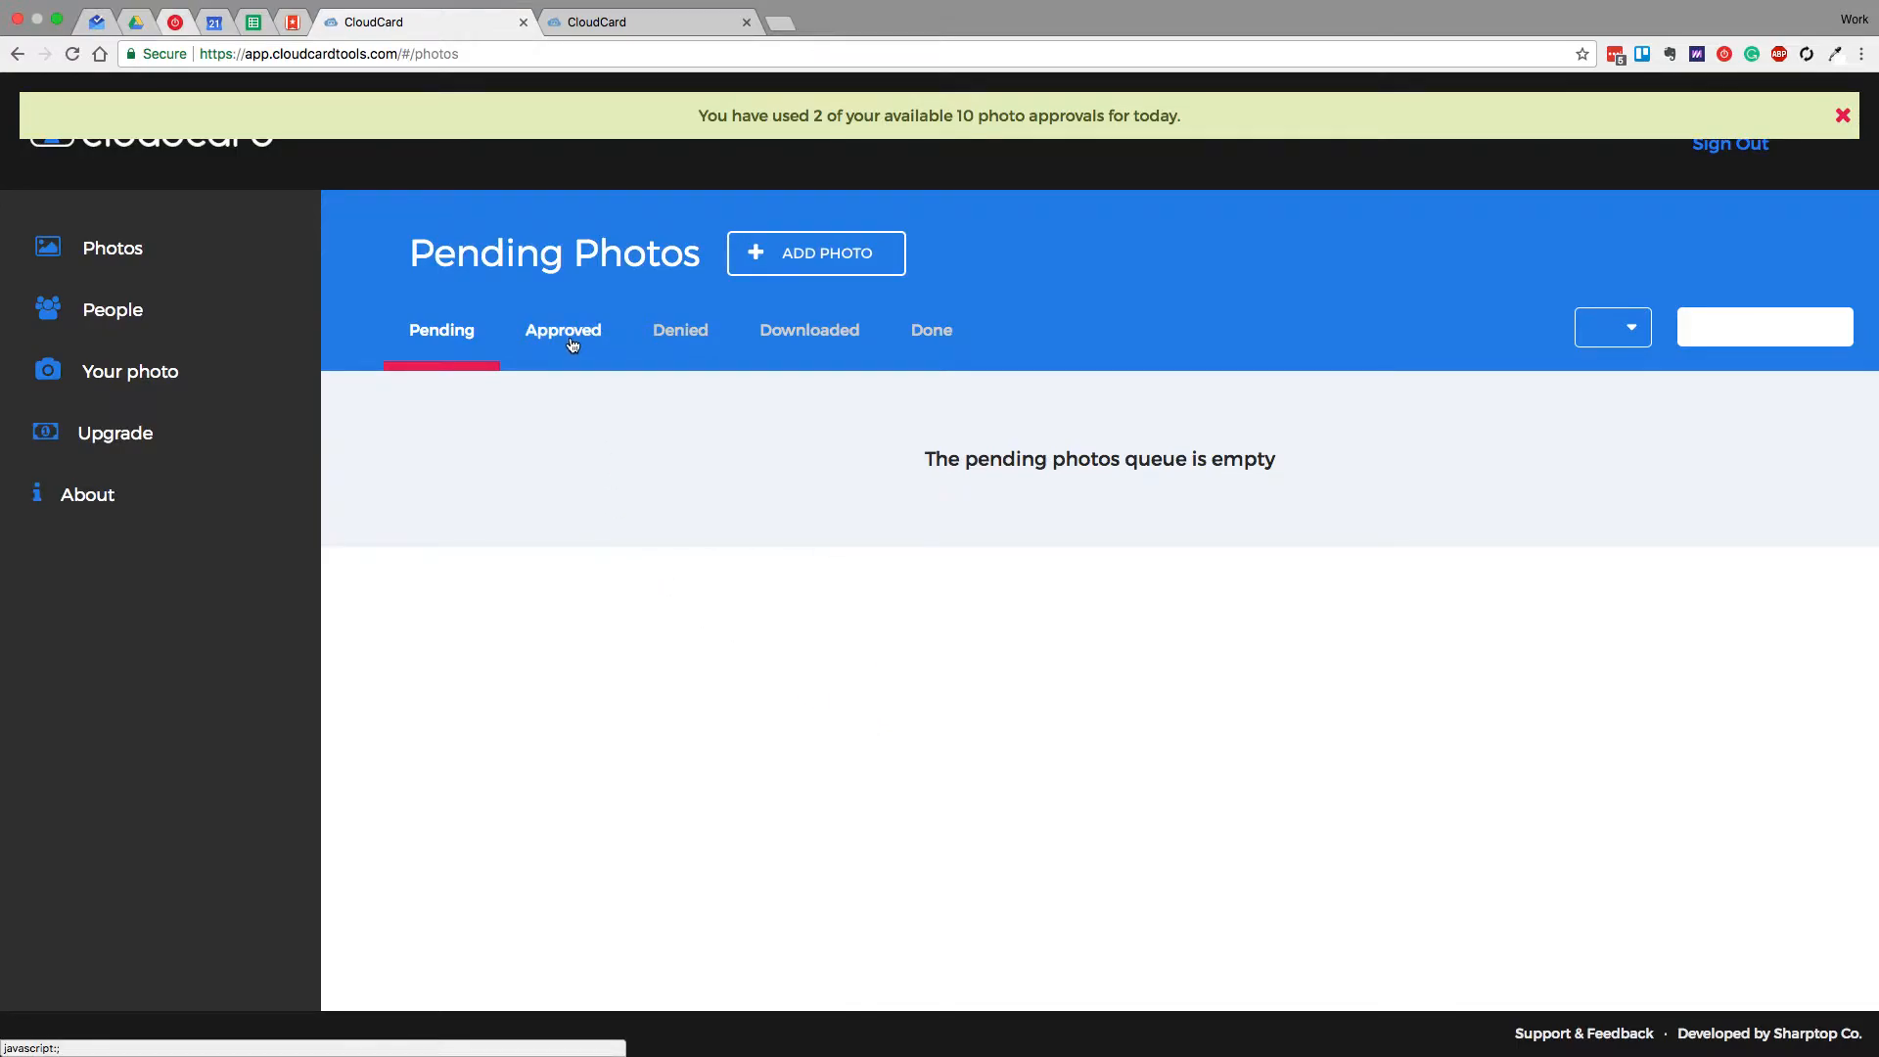
left_click(561, 331)
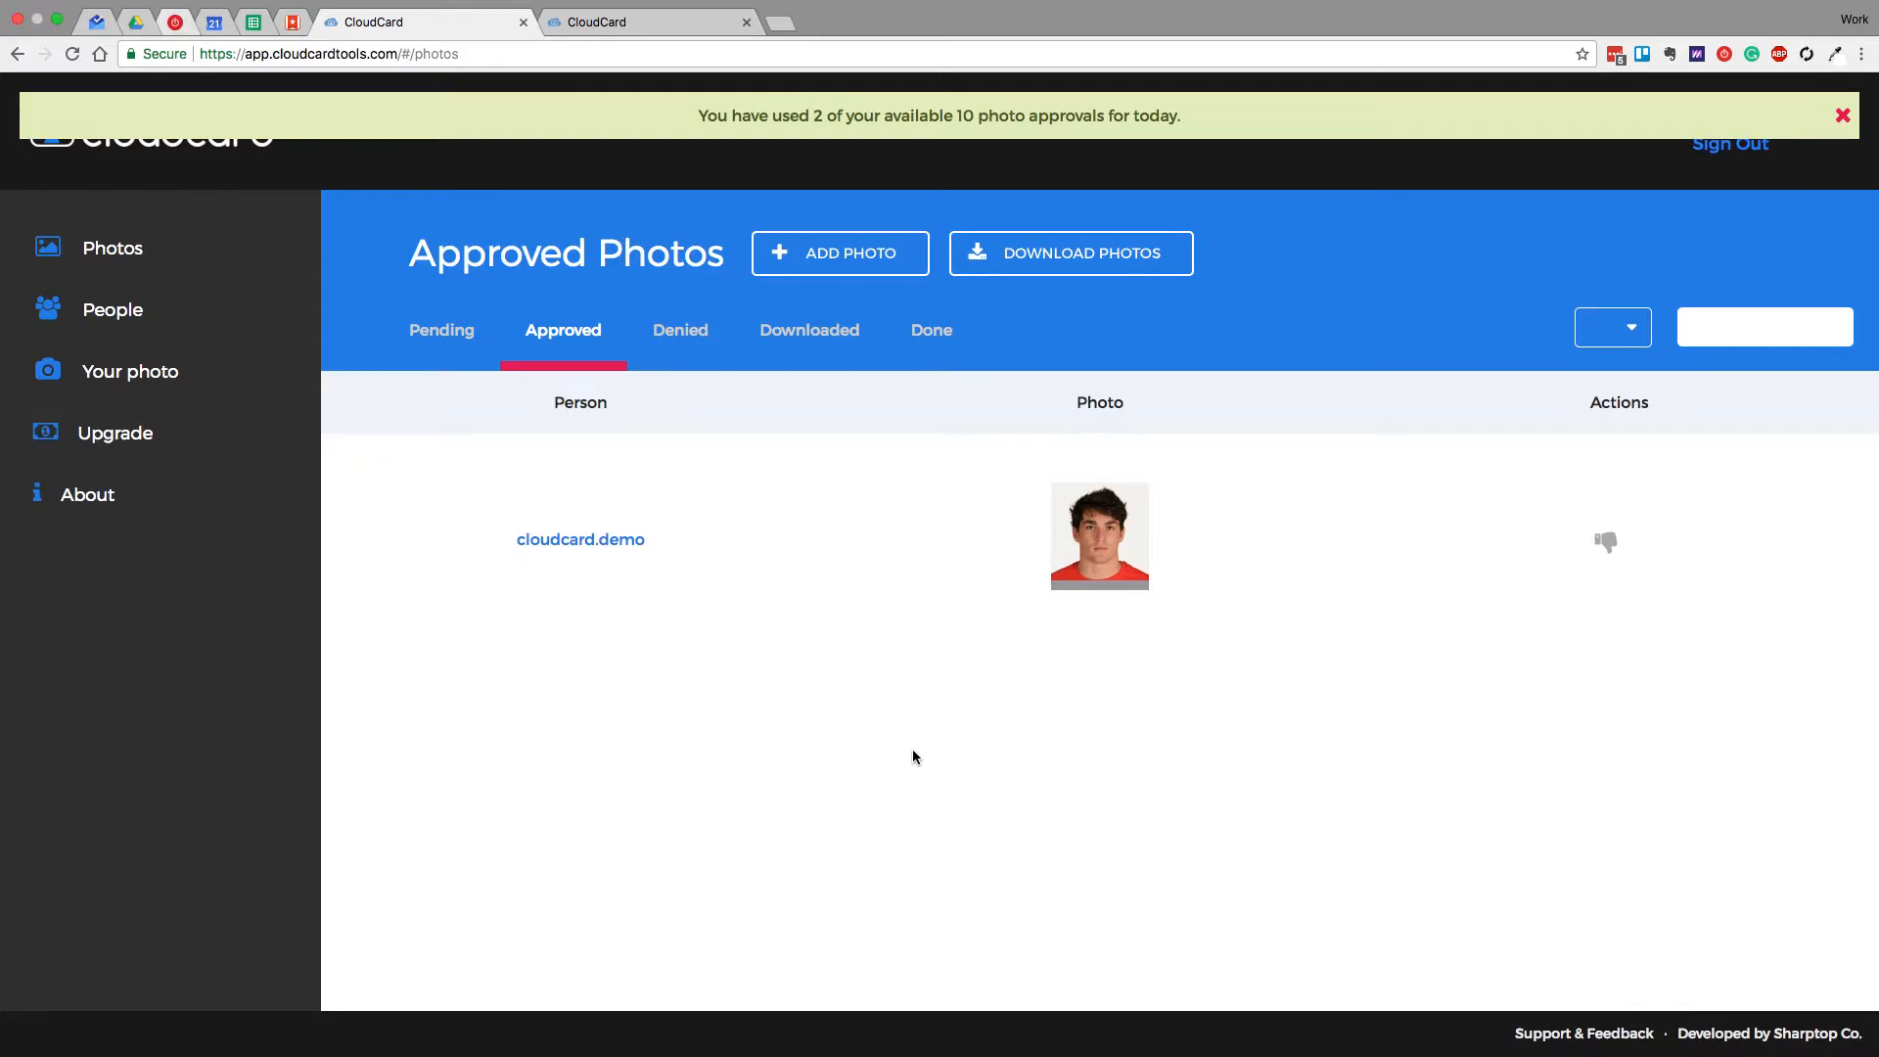
mouse_move(1082, 203)
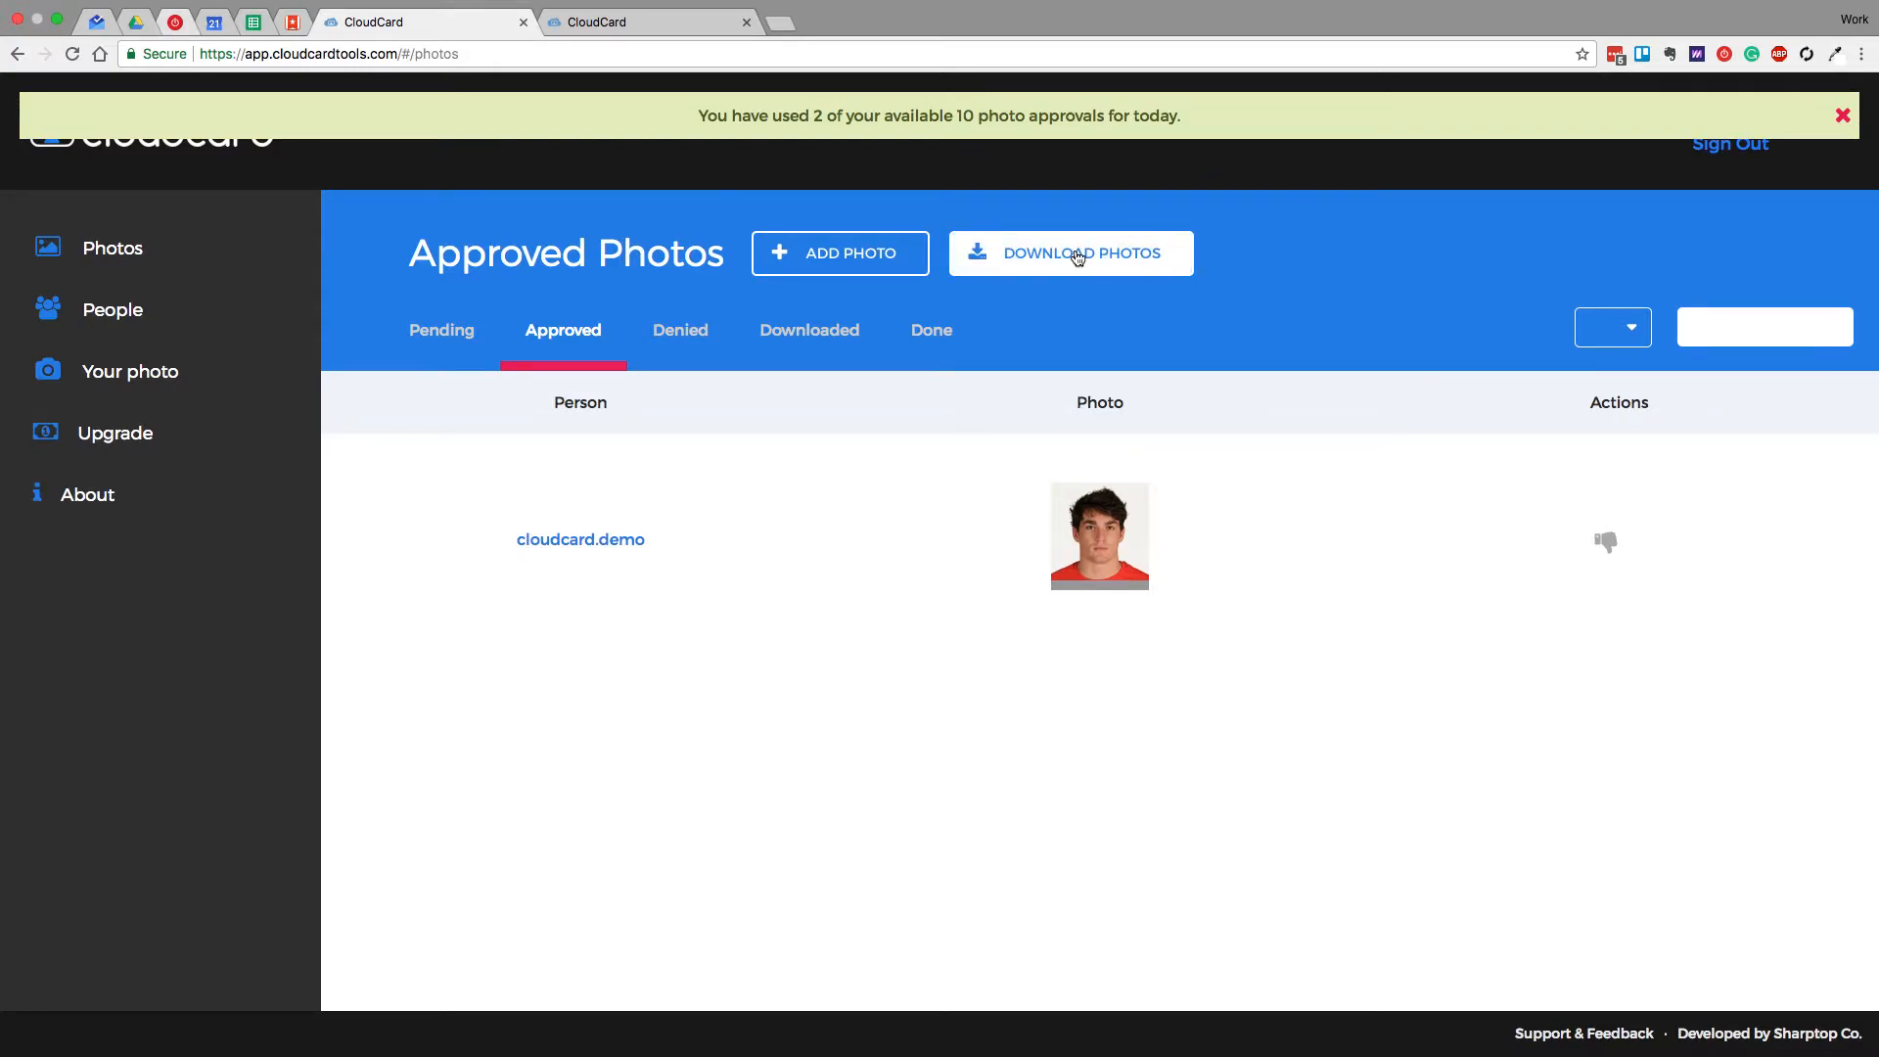
left_click(1071, 252)
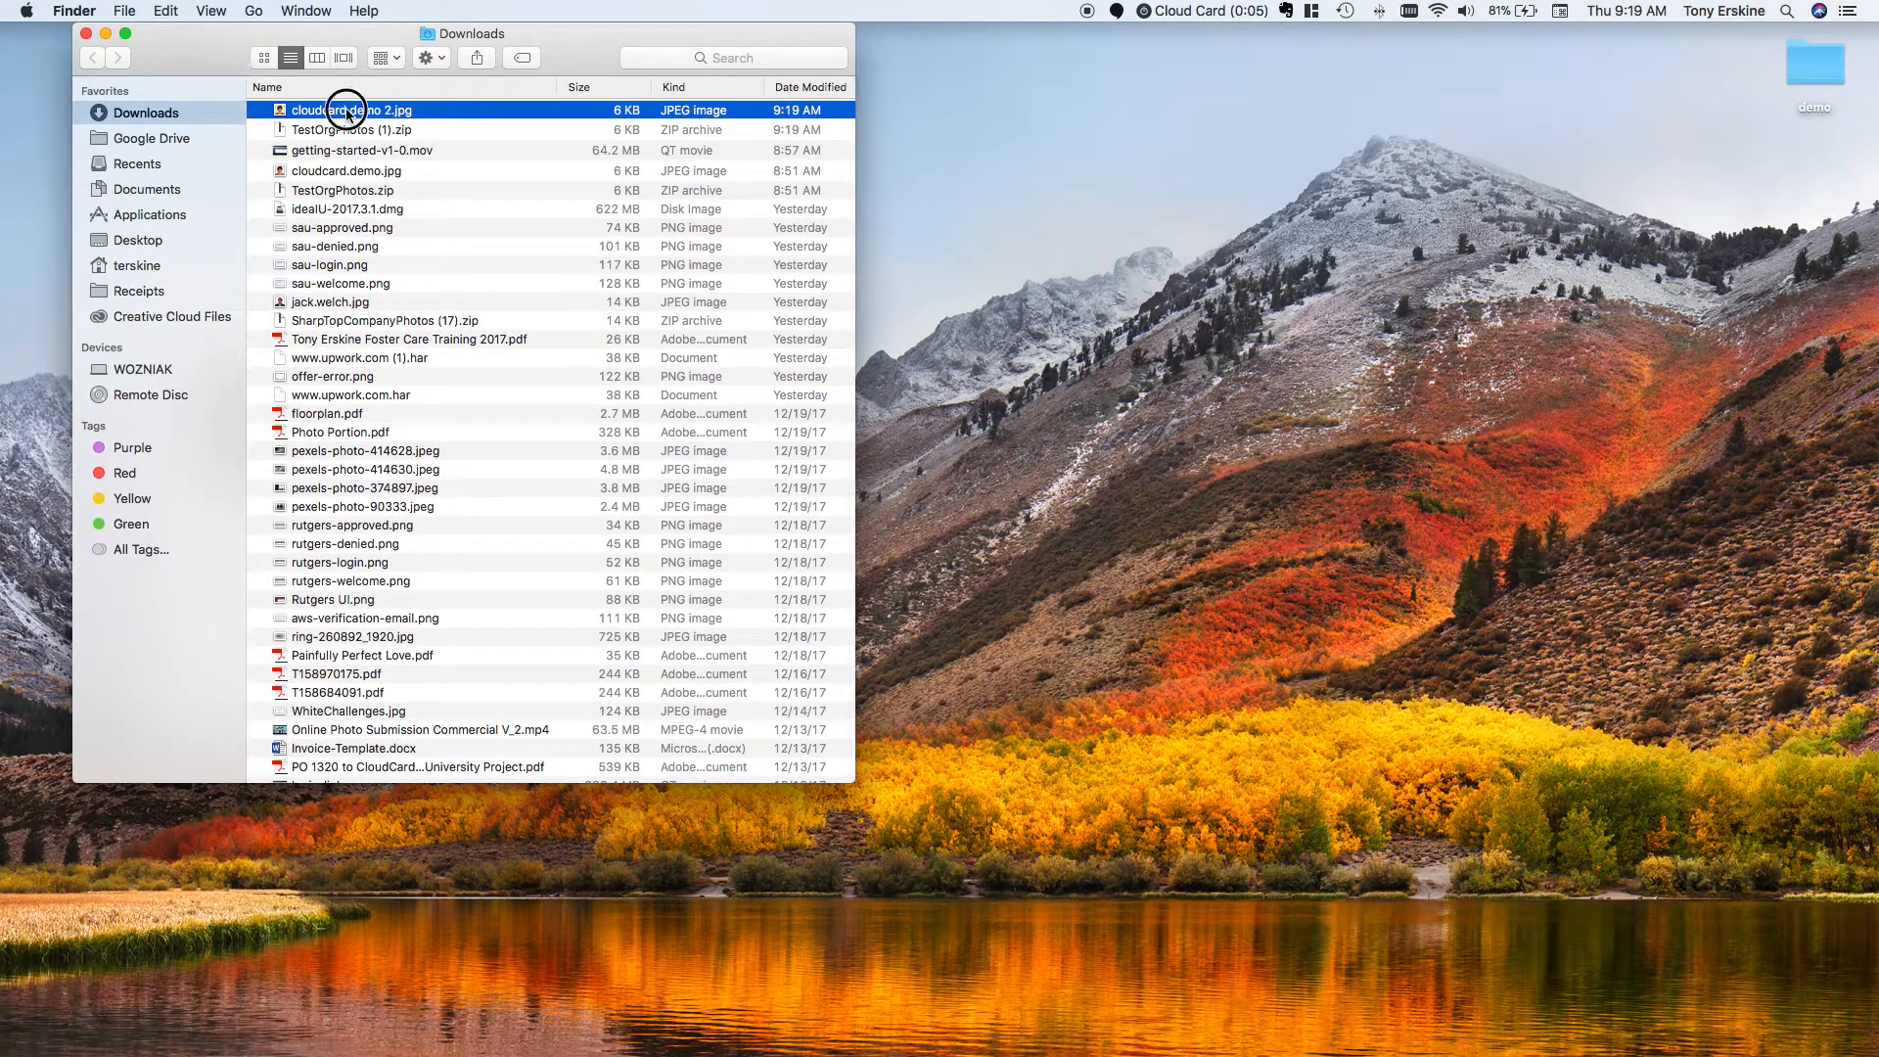
- View cloudcard.demo 2.jpg from Downloads in Preview
double_click(349, 110)
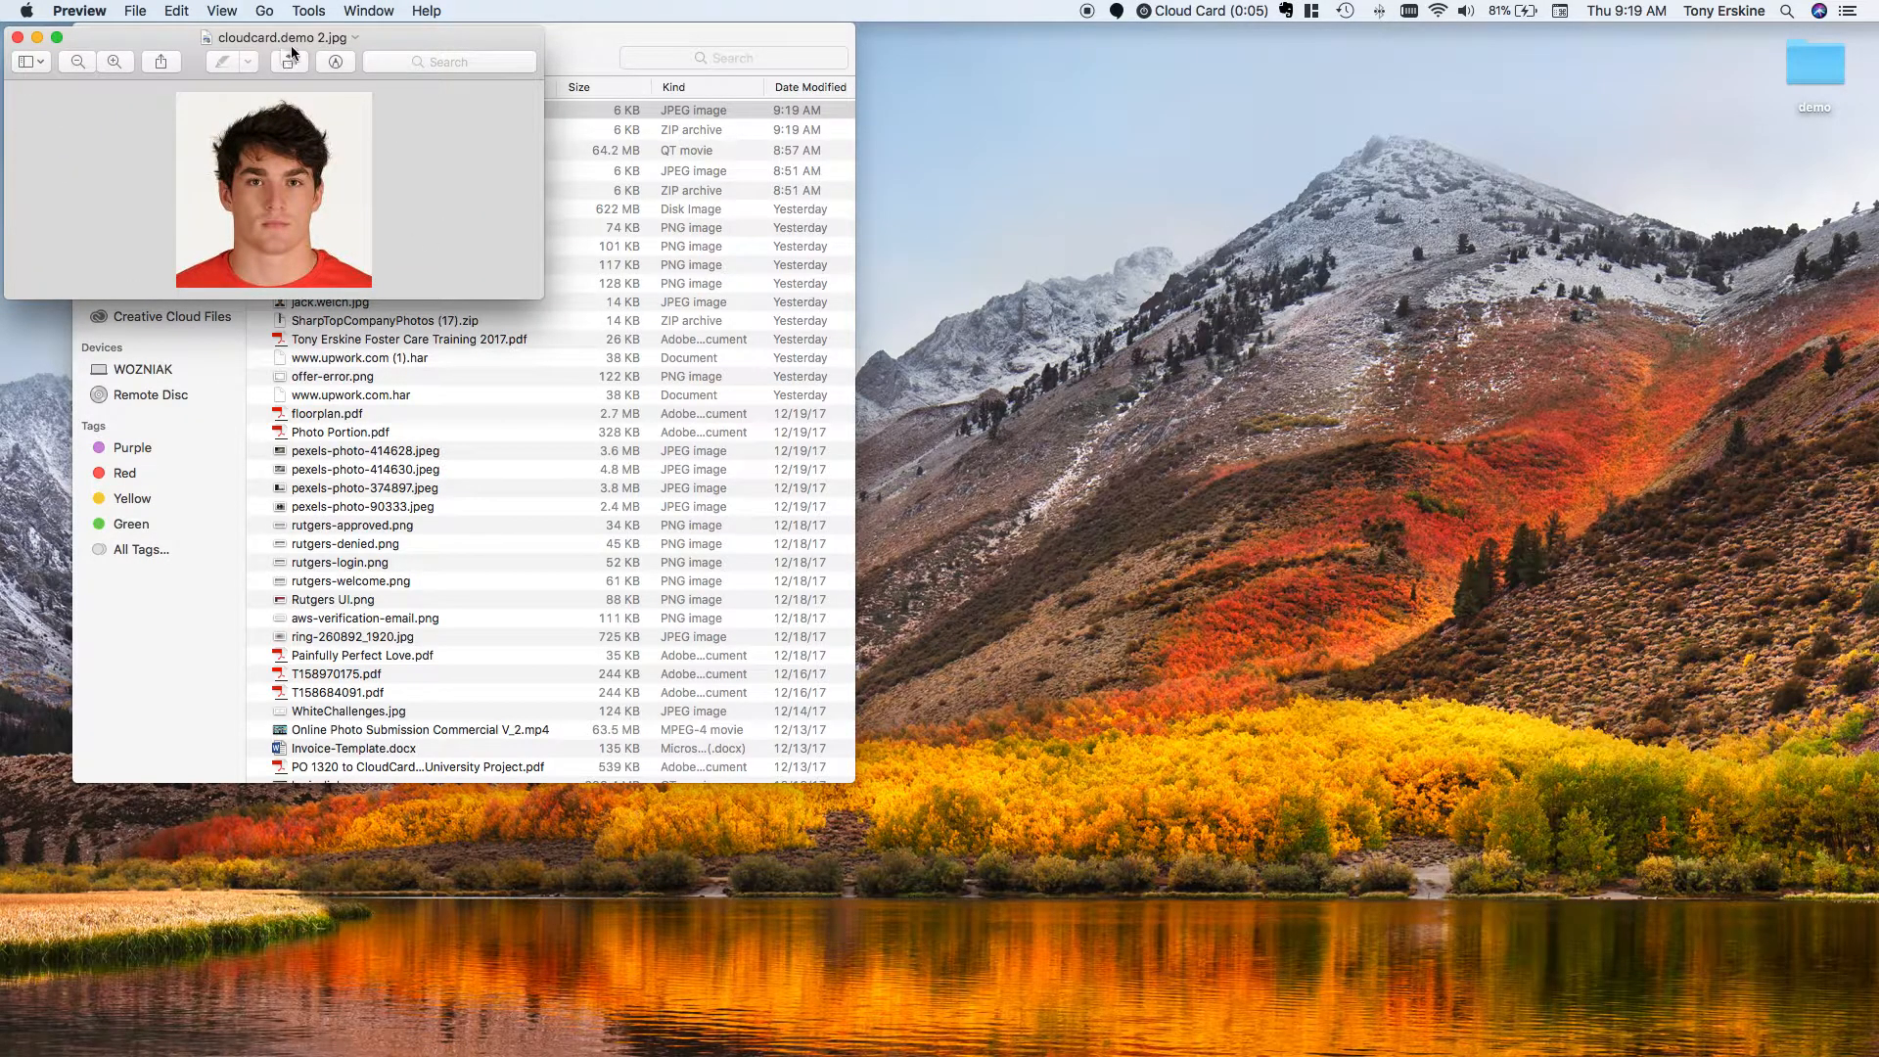
mouse_move(287, 60)
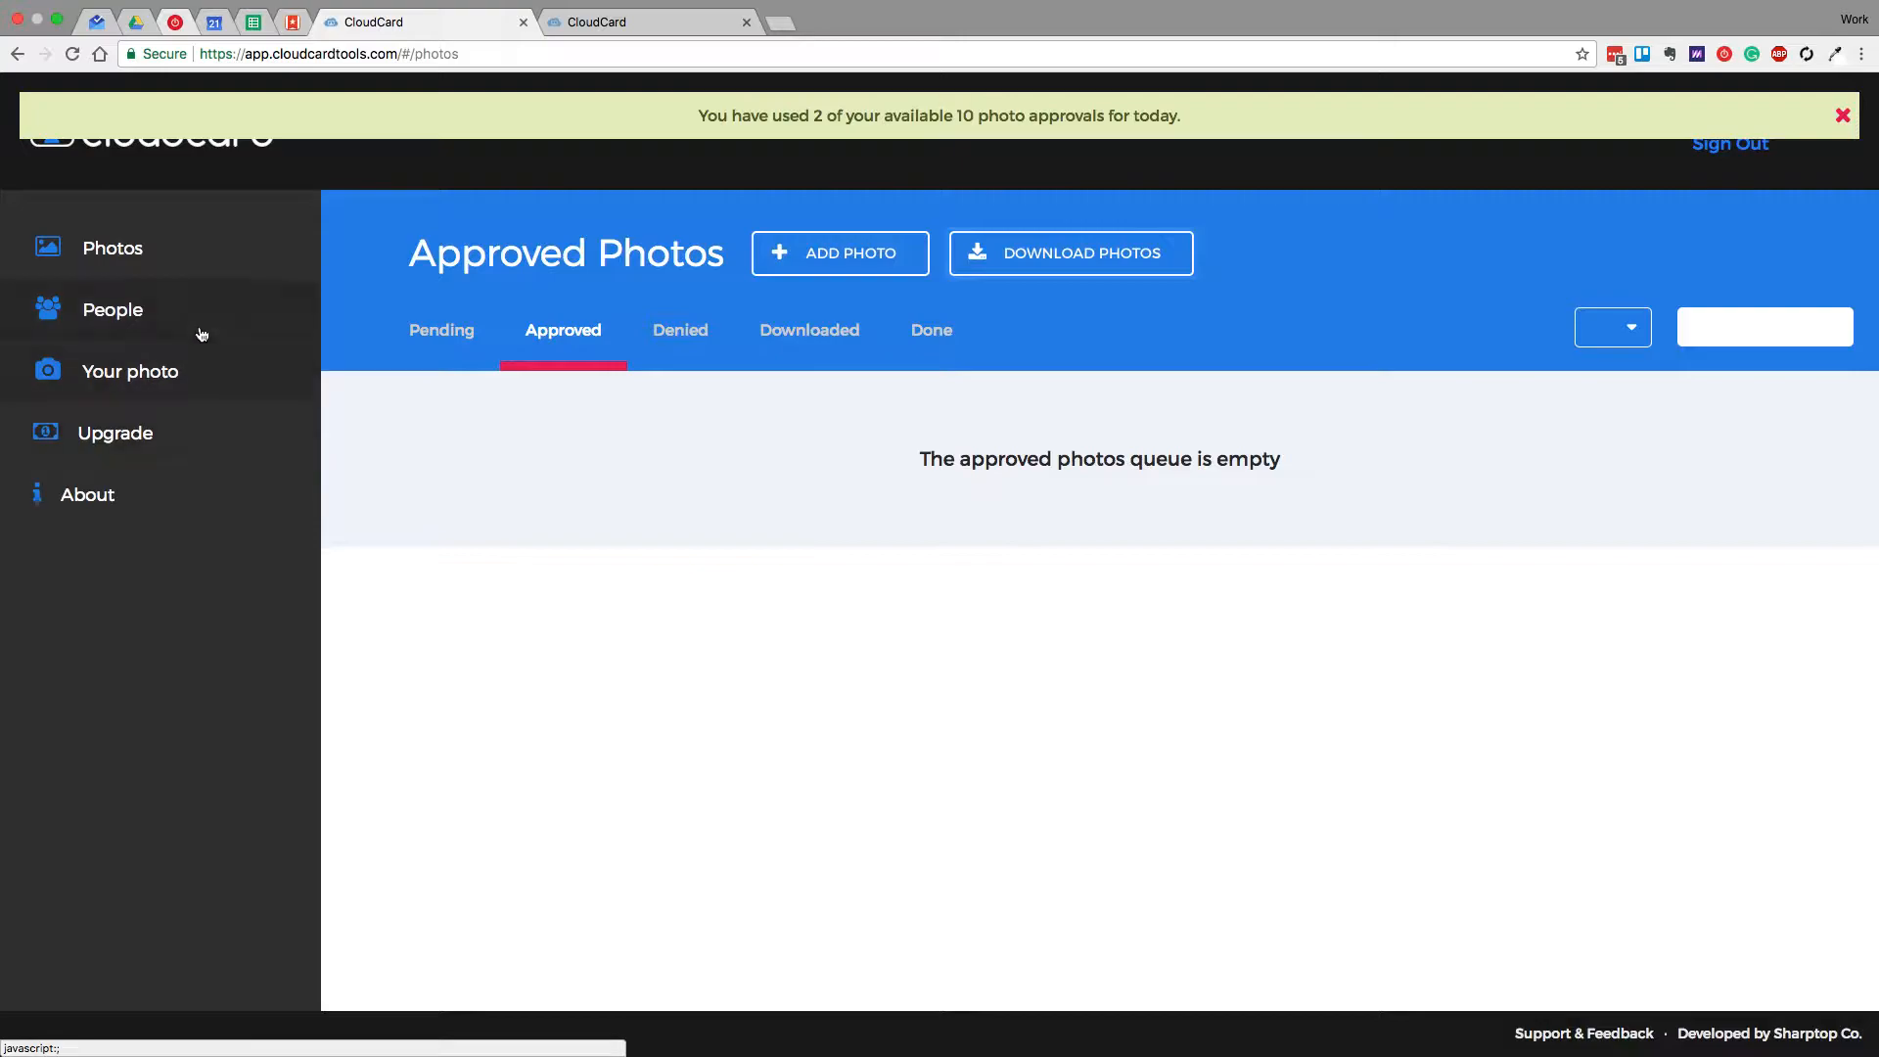
left_click(113, 309)
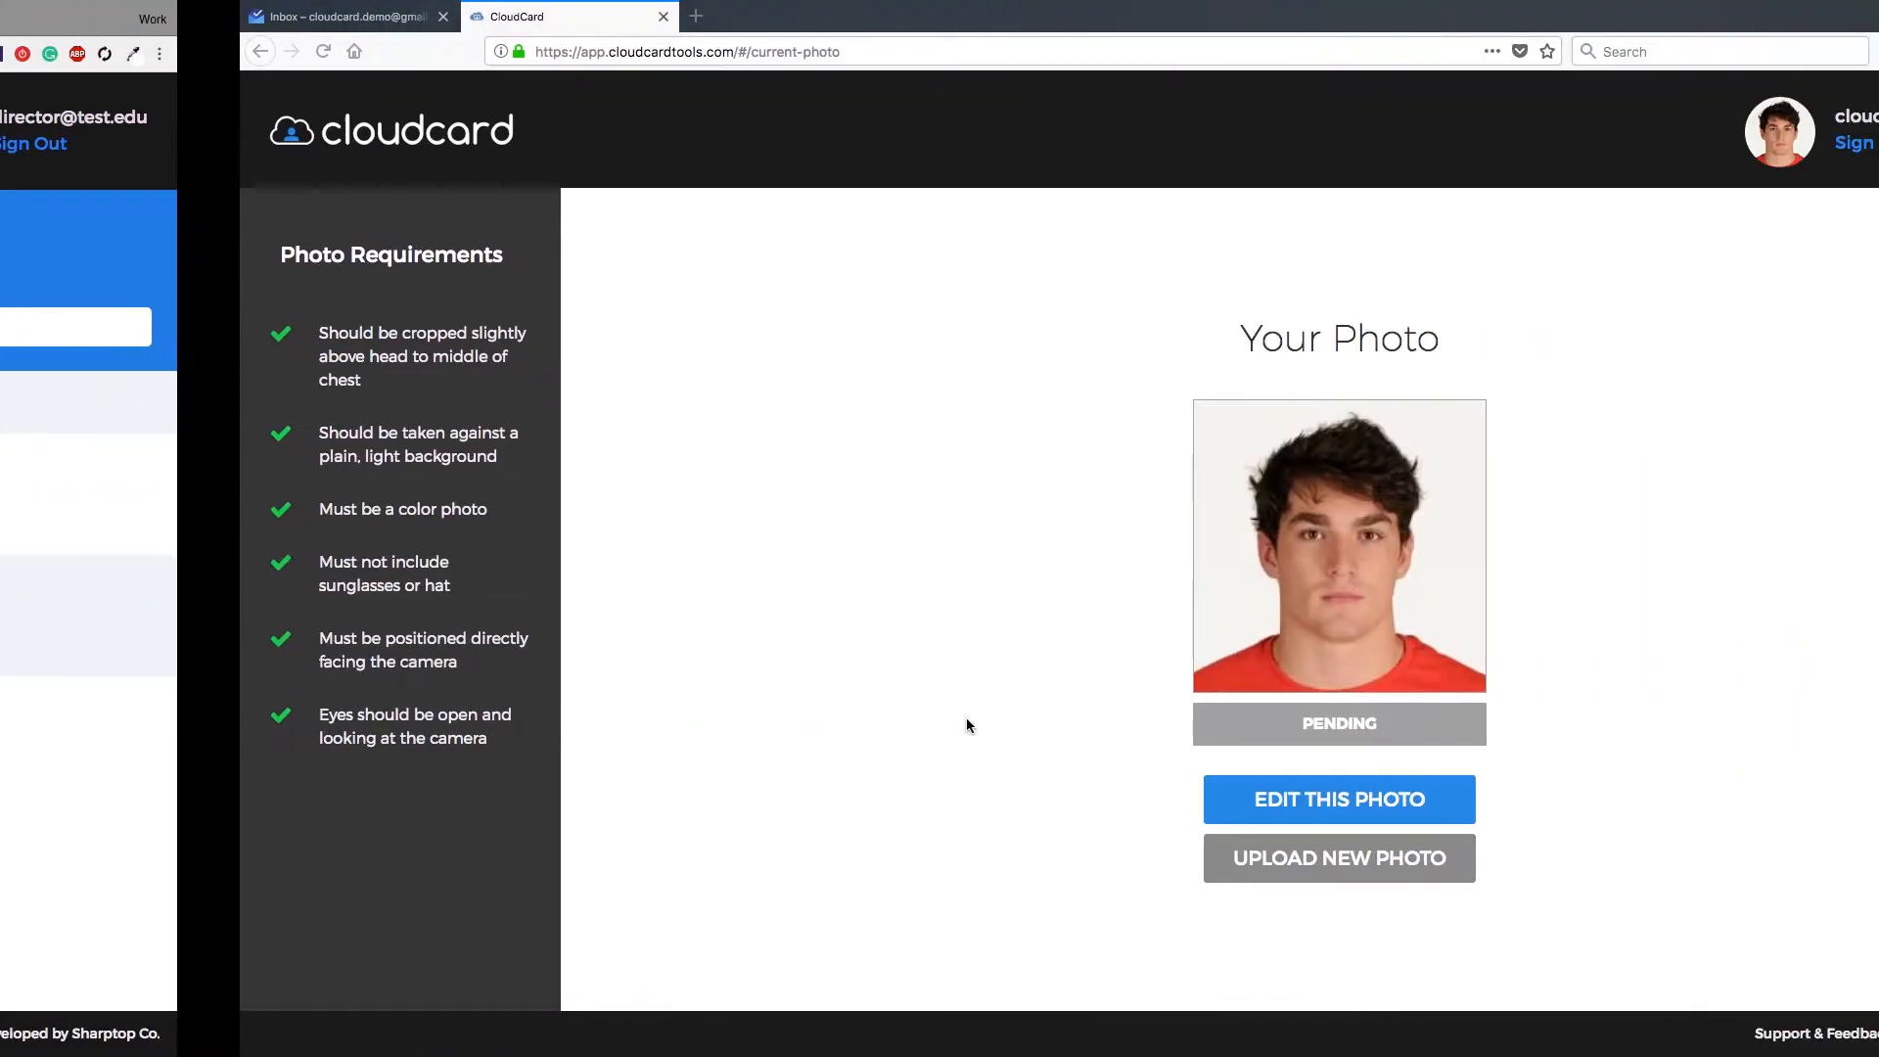
left_click(344, 15)
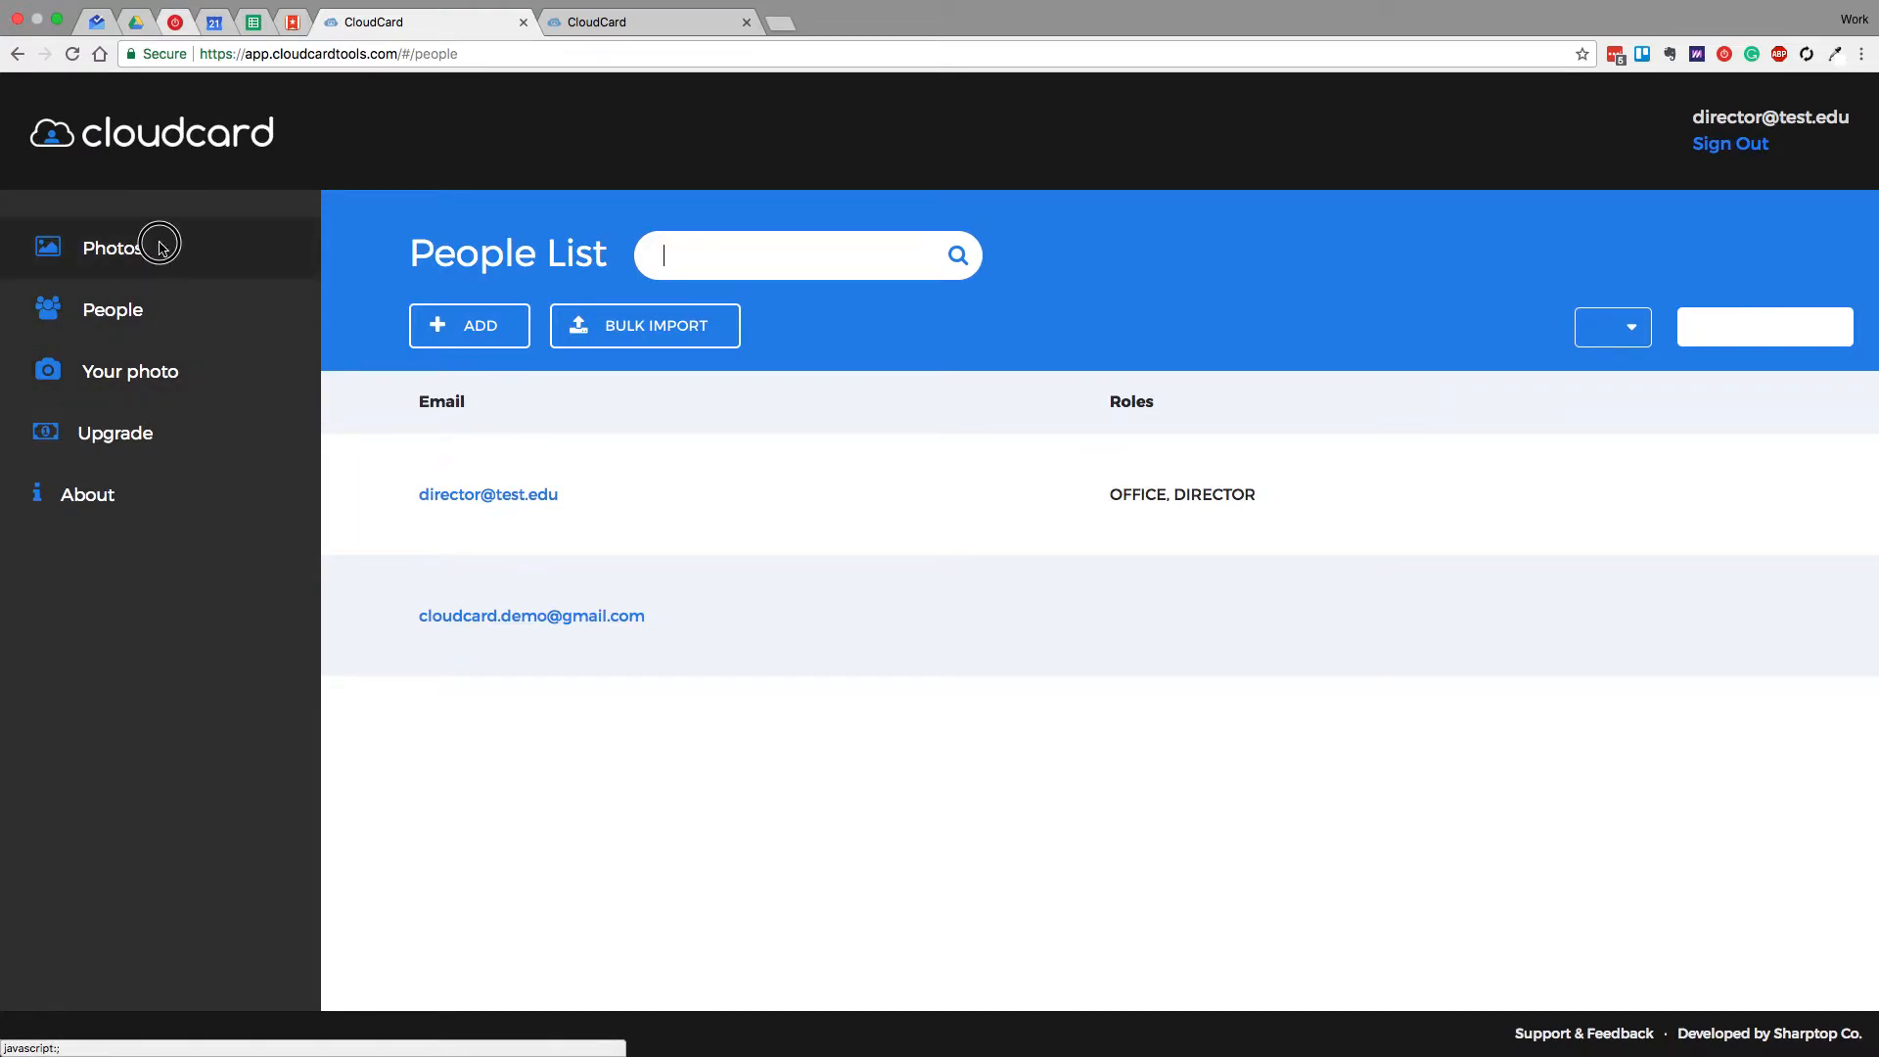
left_click(110, 248)
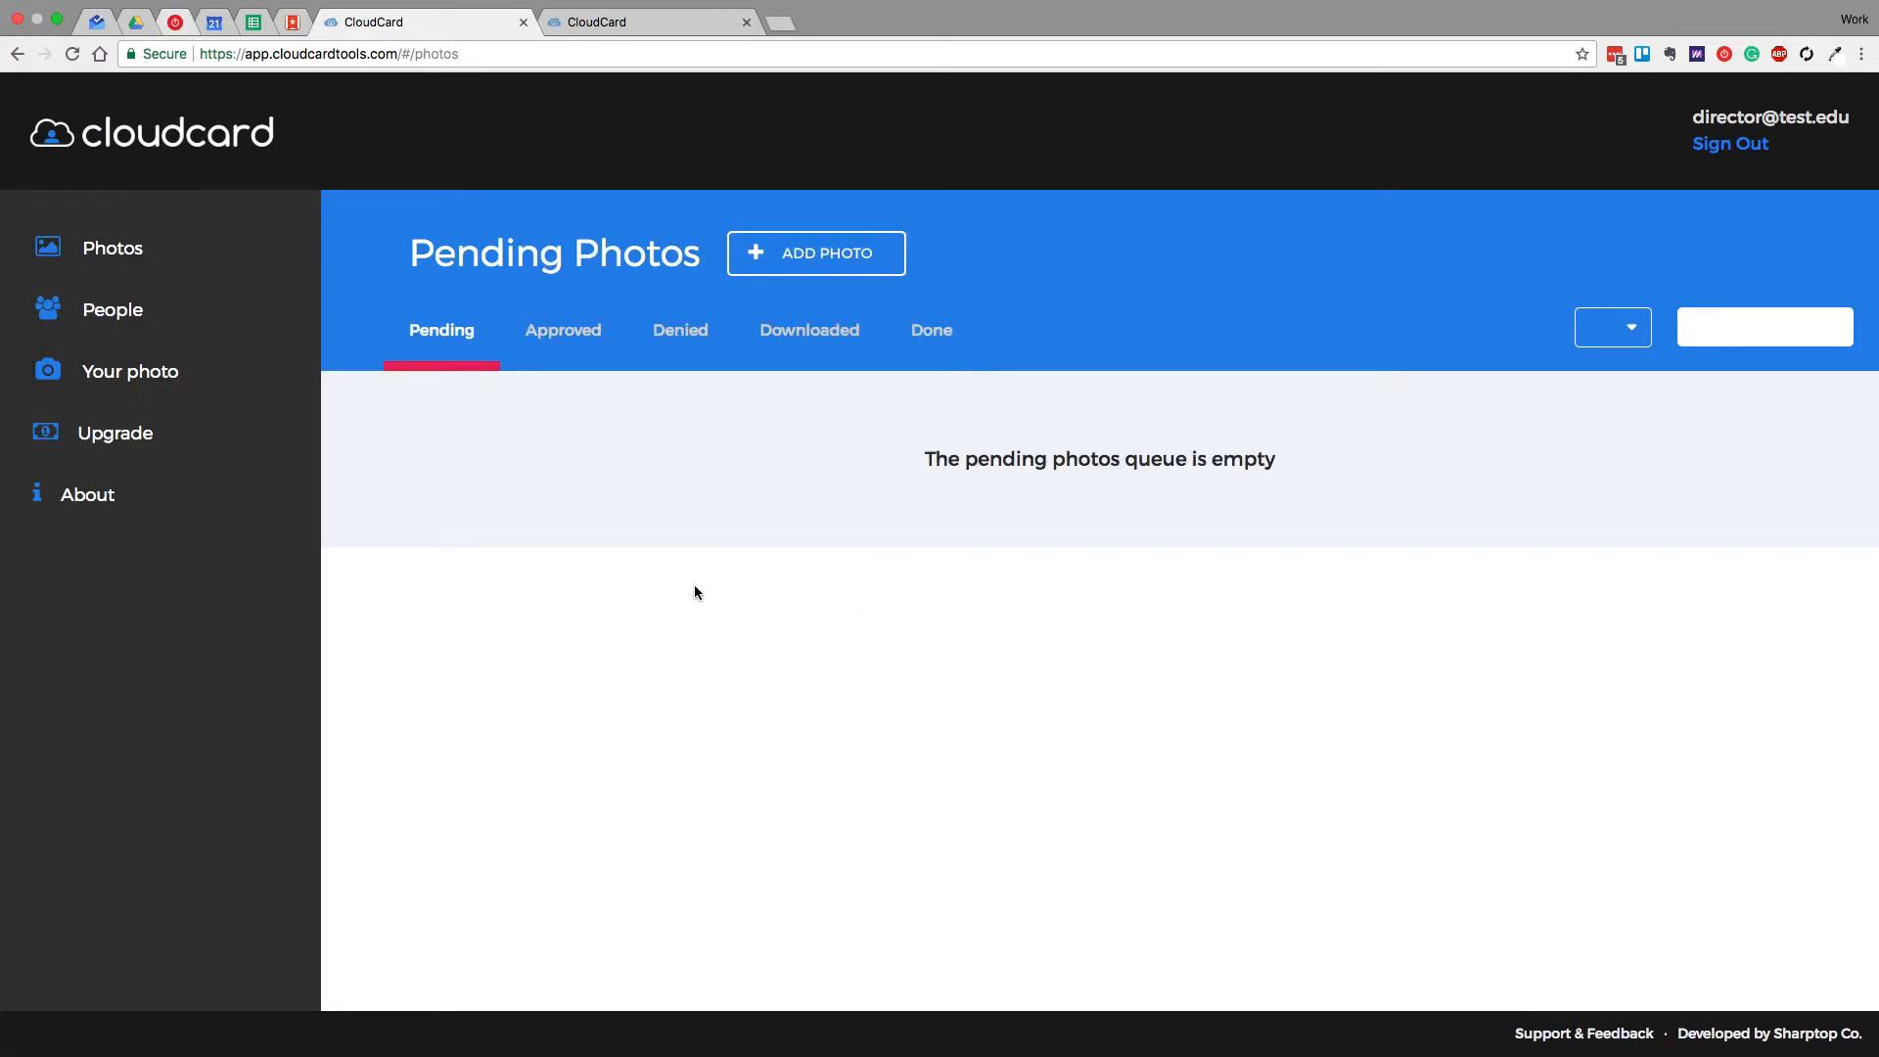
left_click(562, 329)
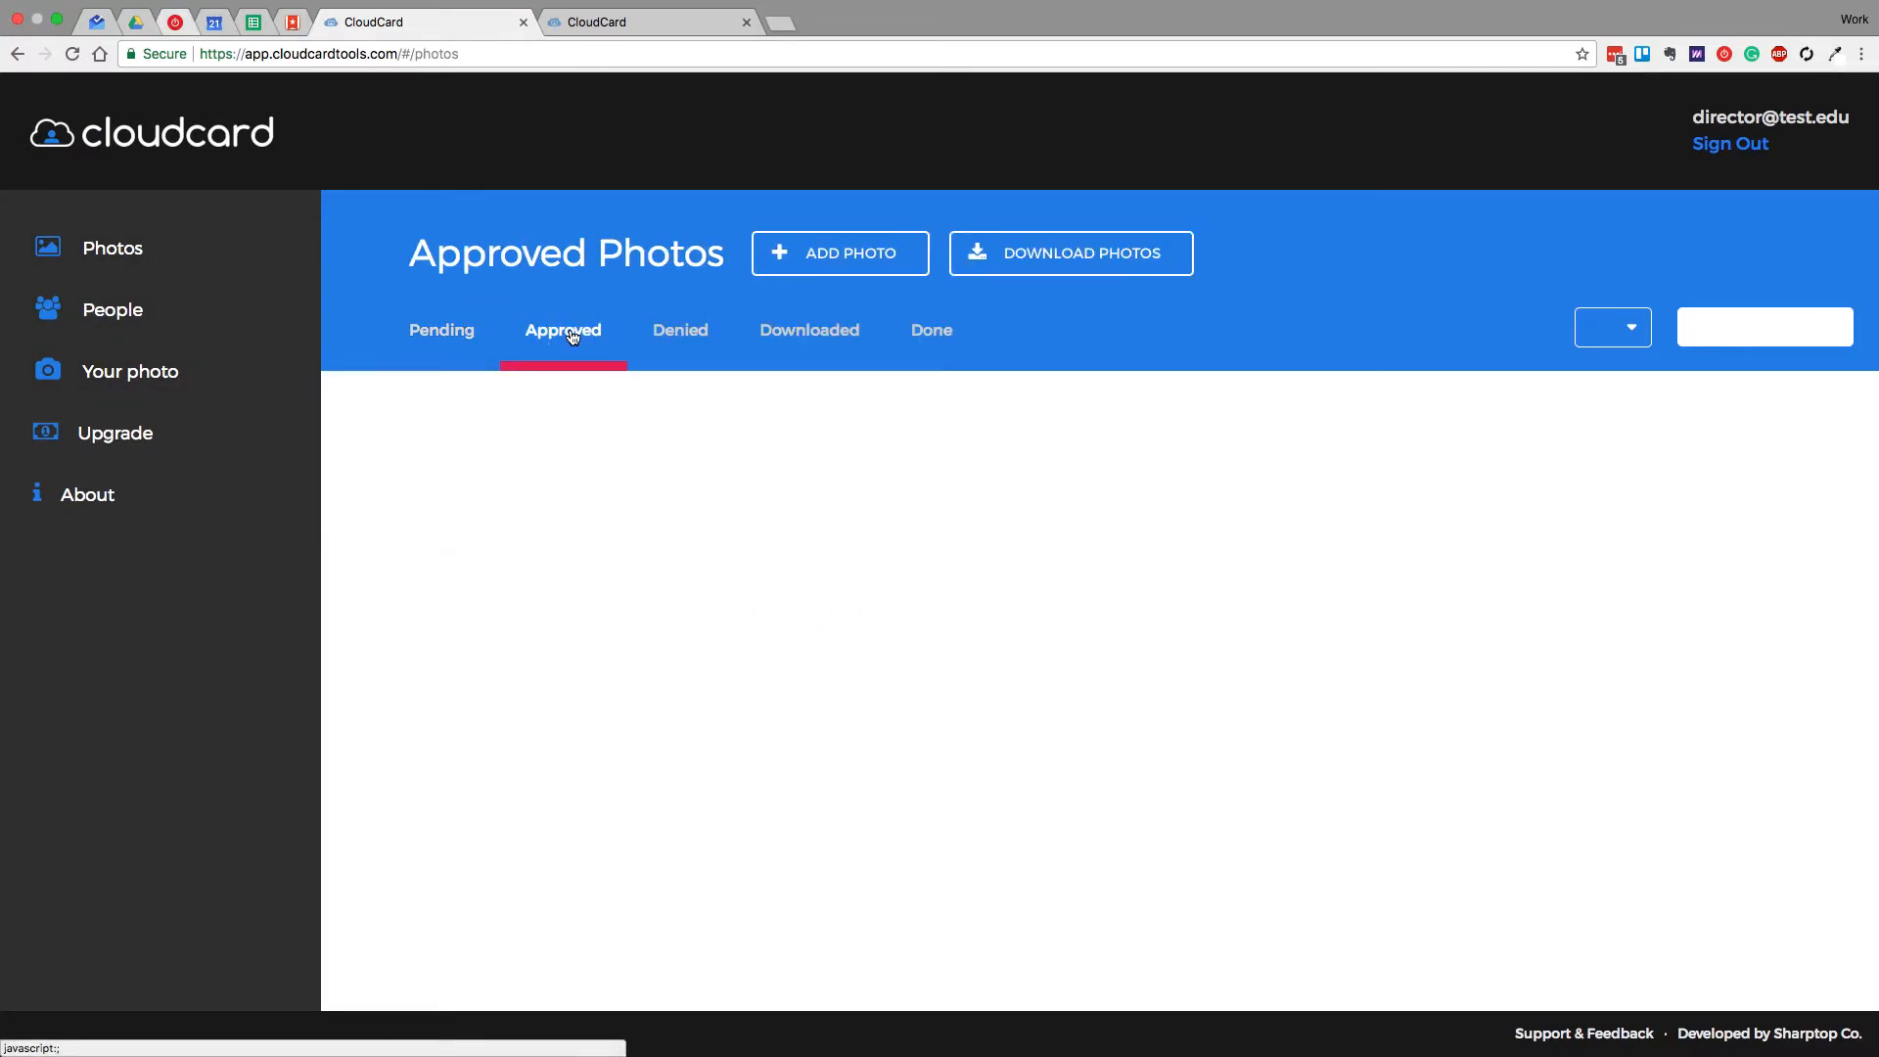
left_click(561, 329)
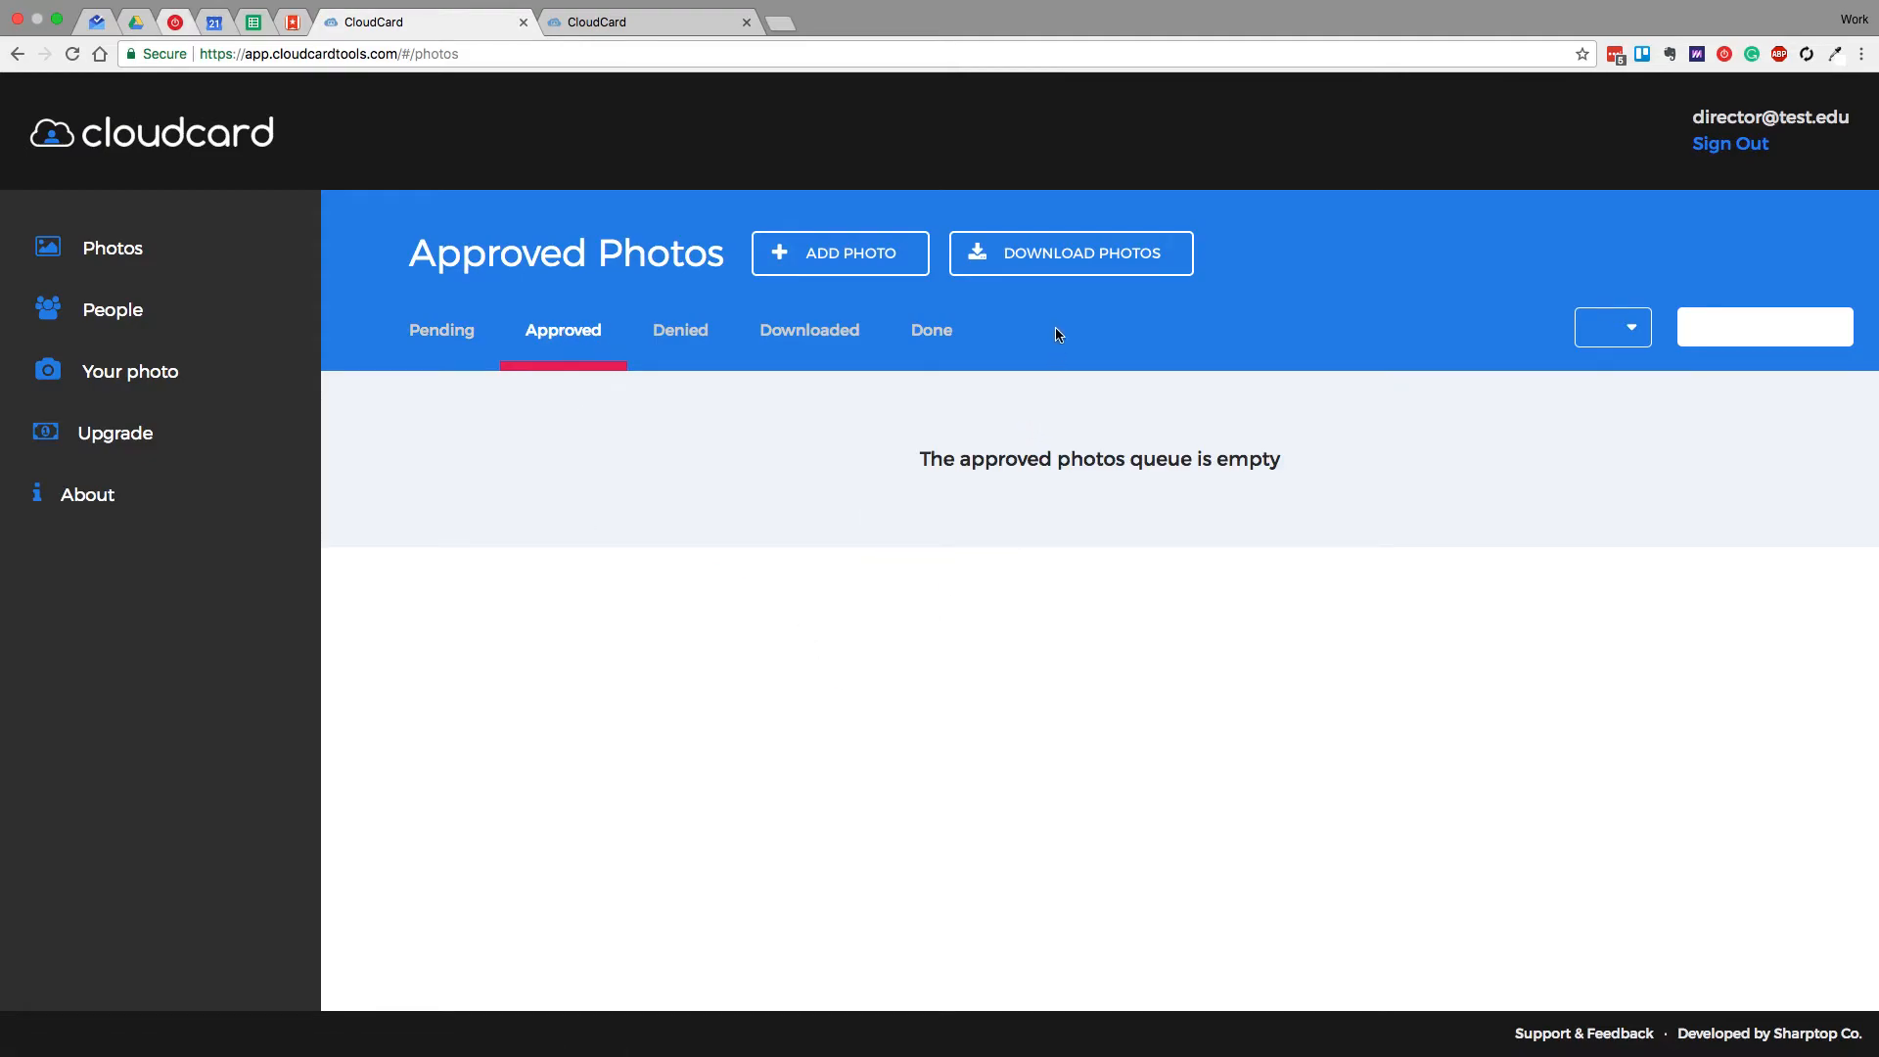
mouse_move(752, 88)
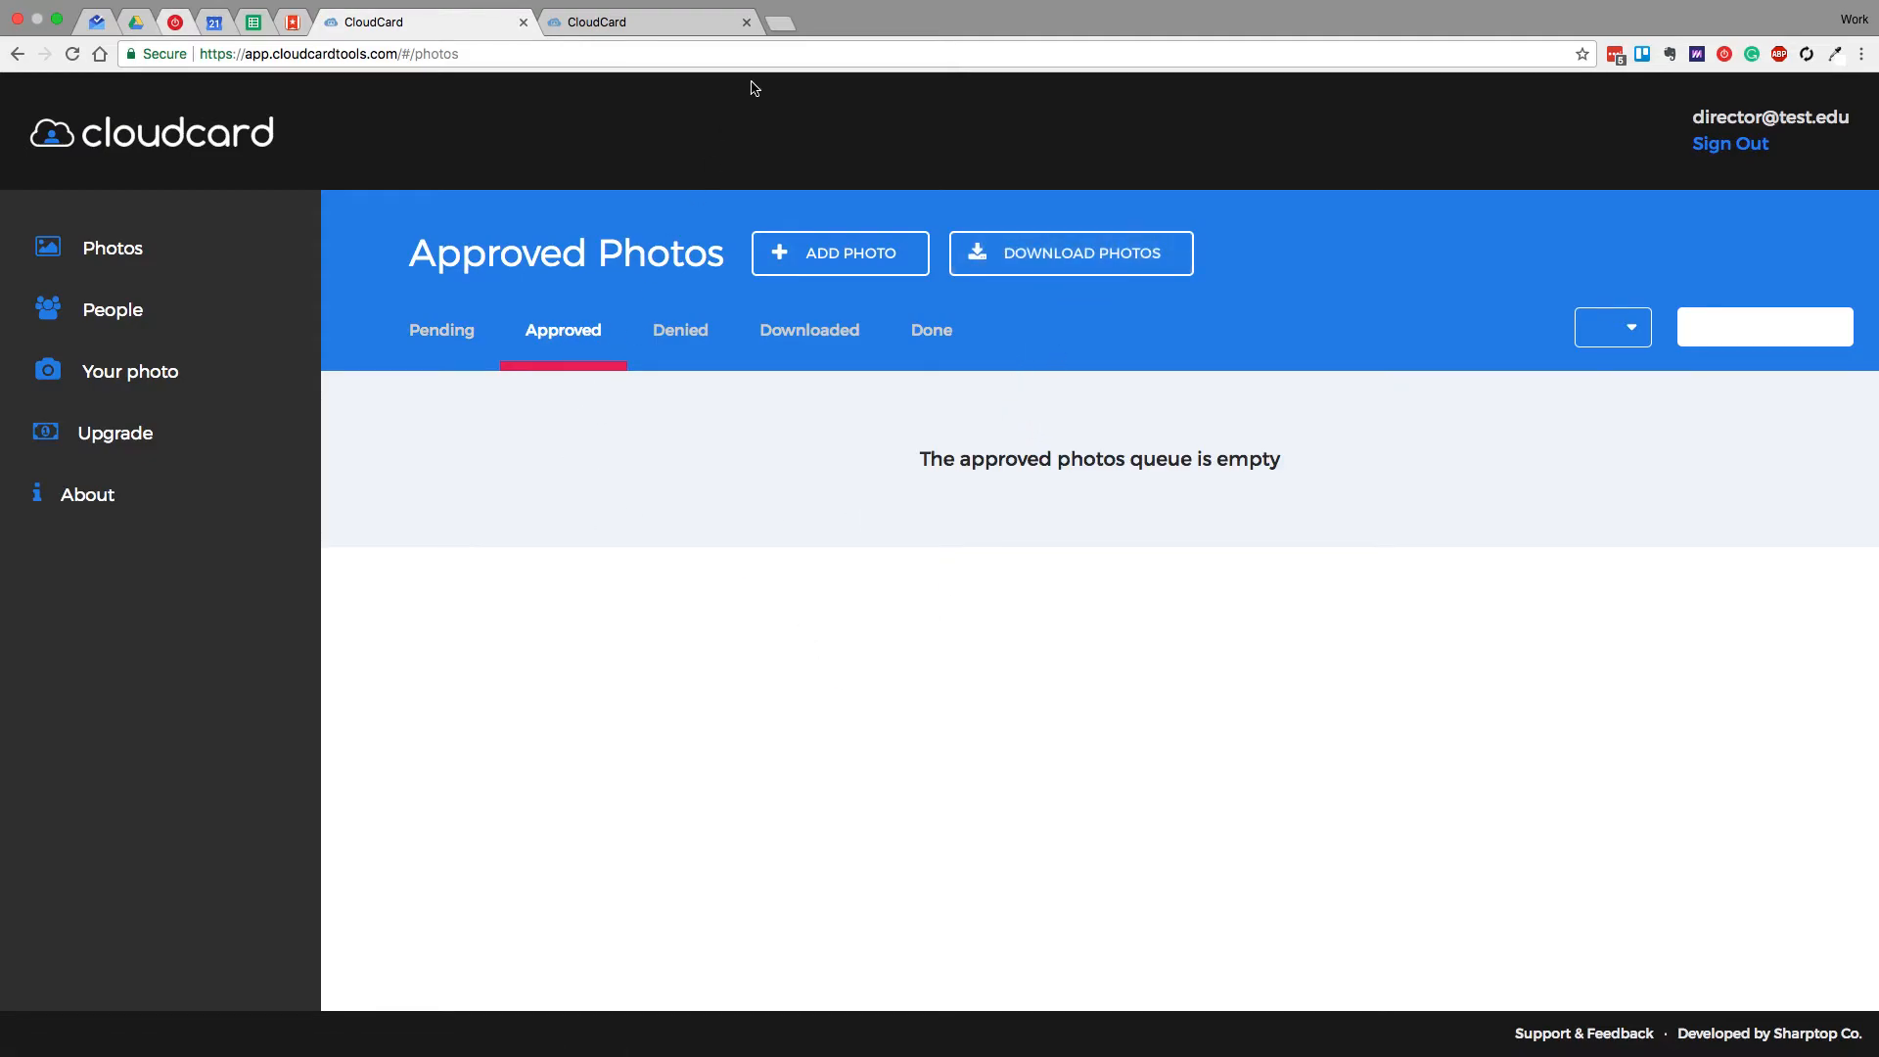